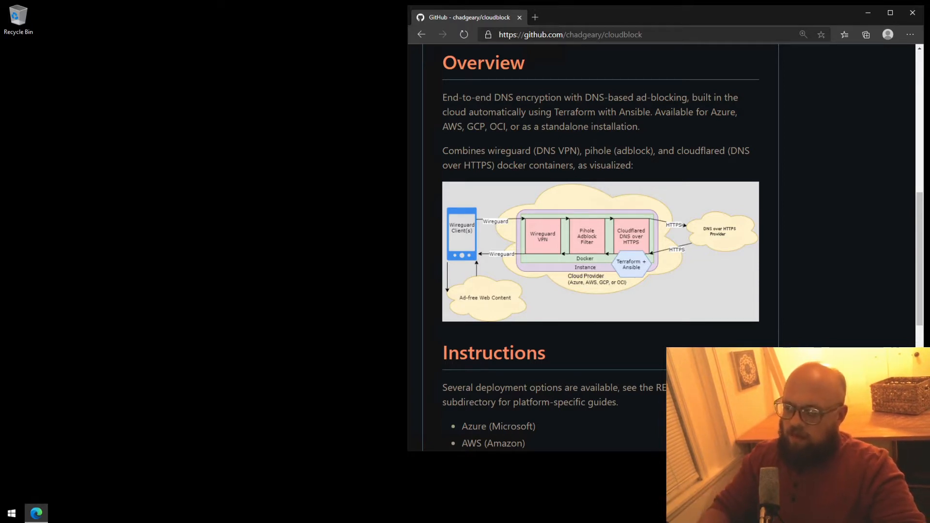
# Step: Open the oci folder in the cloudblock GitHub repository
pyautogui.scroll(3)
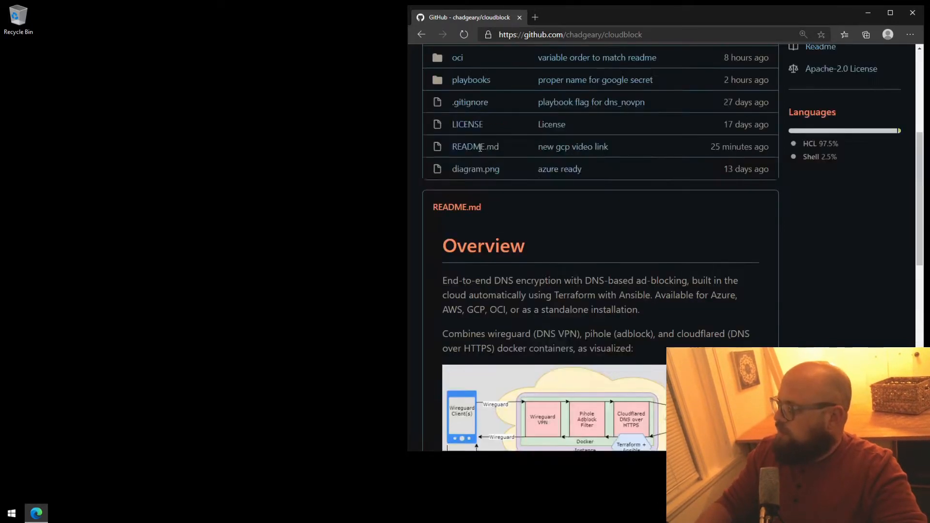
pyautogui.scroll(3)
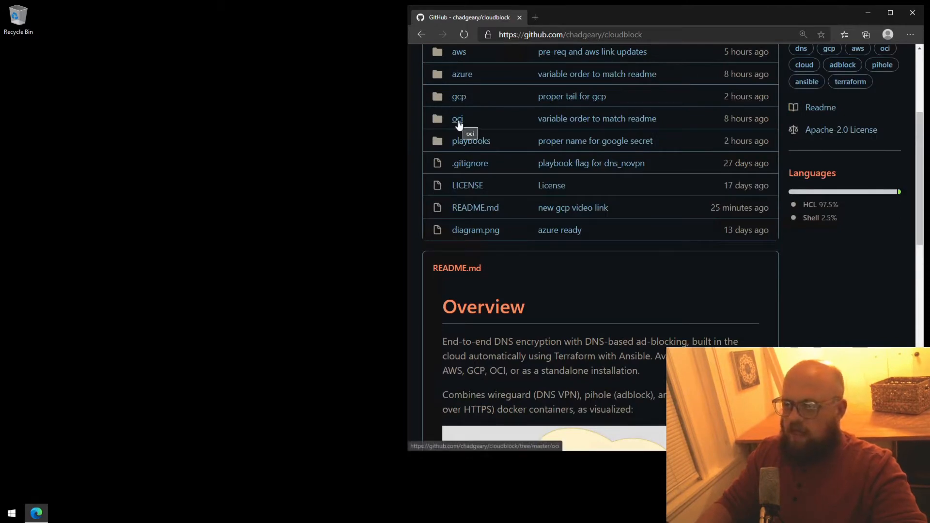
pyautogui.click(457, 118)
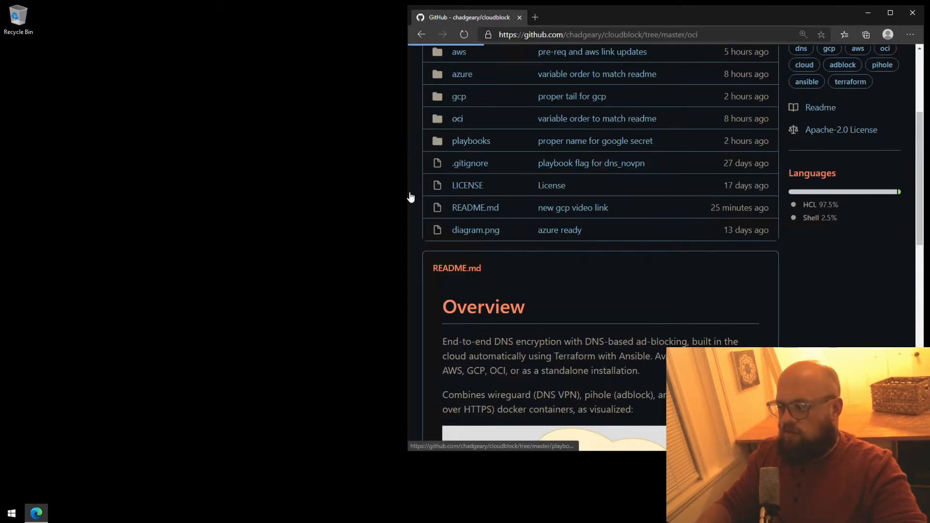
pyautogui.click(458, 118)
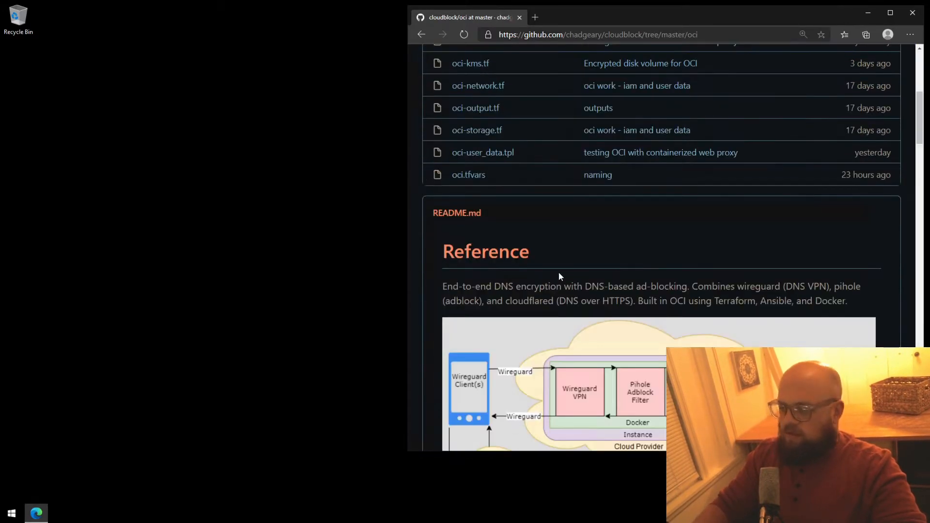
# Step: Scroll the README to 'Install the Oracle CLI and authenticate' and launch PowerShell
pyautogui.scroll(-3)
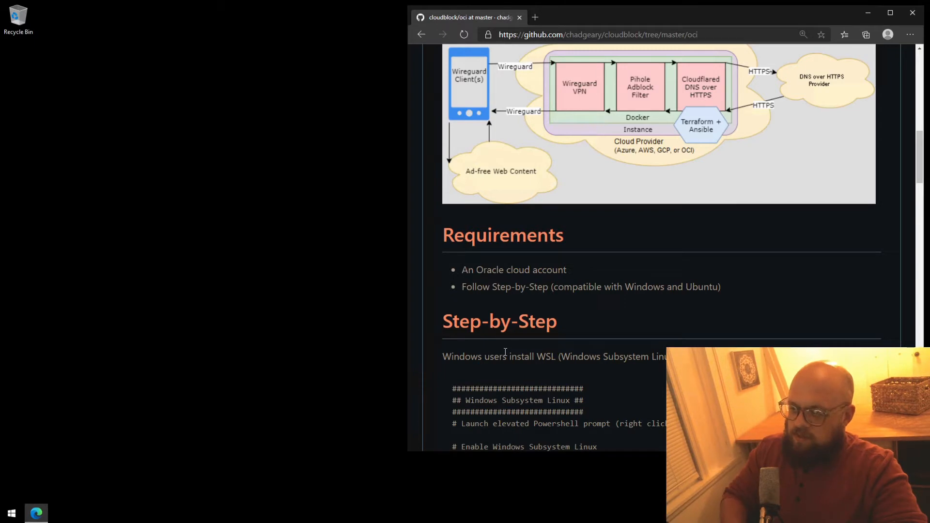
pyautogui.scroll(-3)
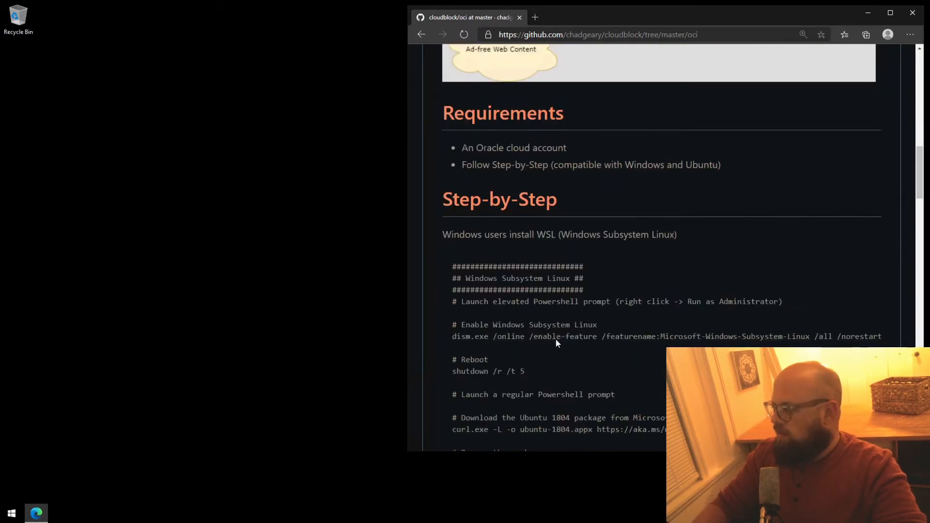
pyautogui.scroll(-3)
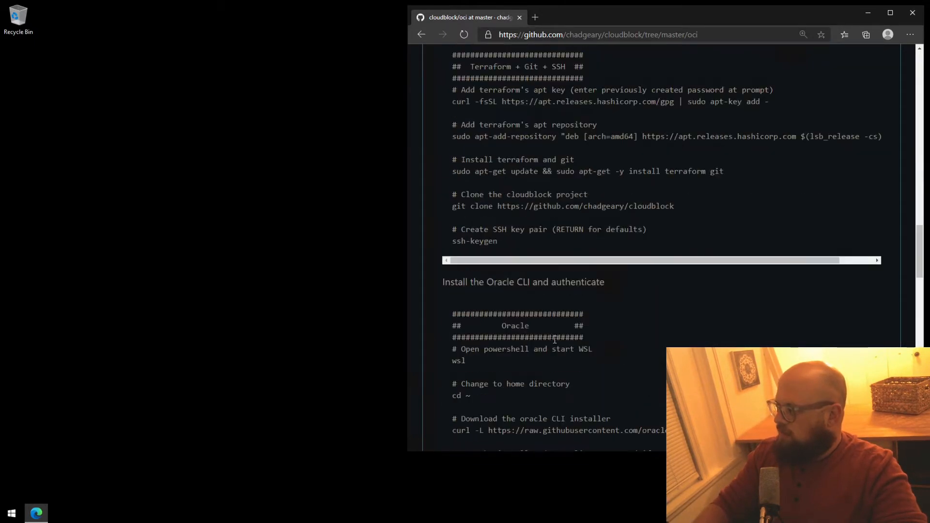
pyautogui.scroll(-3)
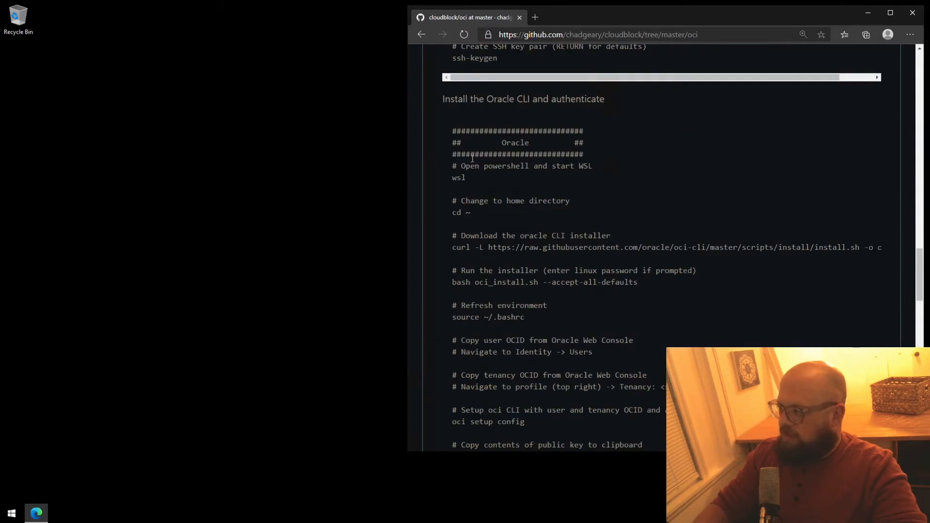
pyautogui.moveTo(468, 184)
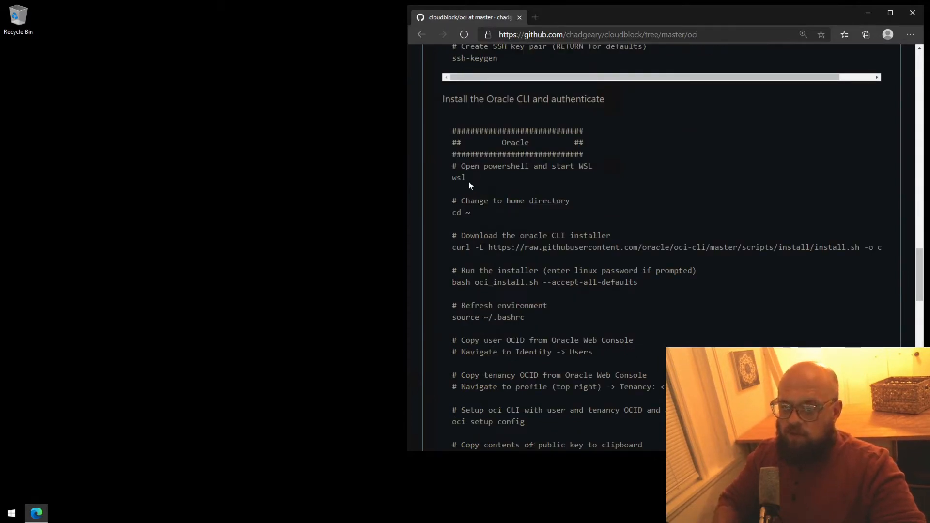
pyautogui.moveTo(547, 204)
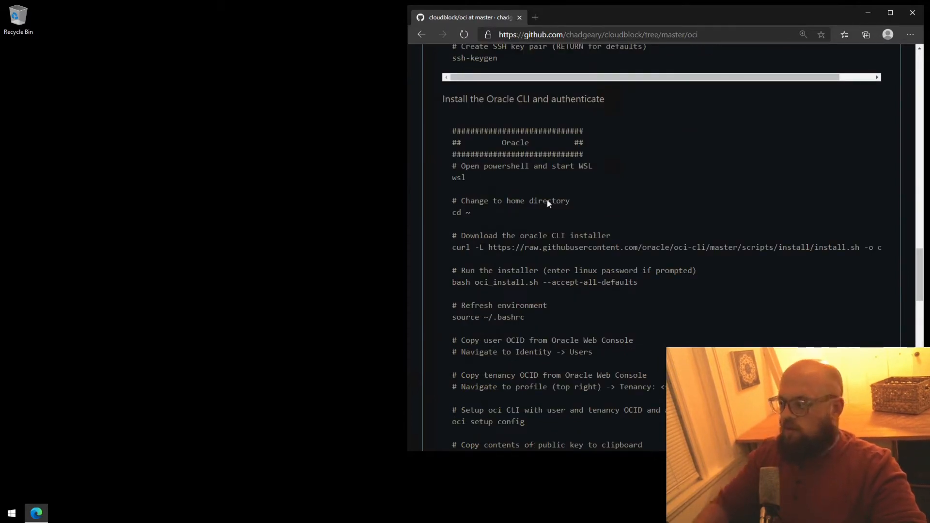
pyautogui.click(10, 513)
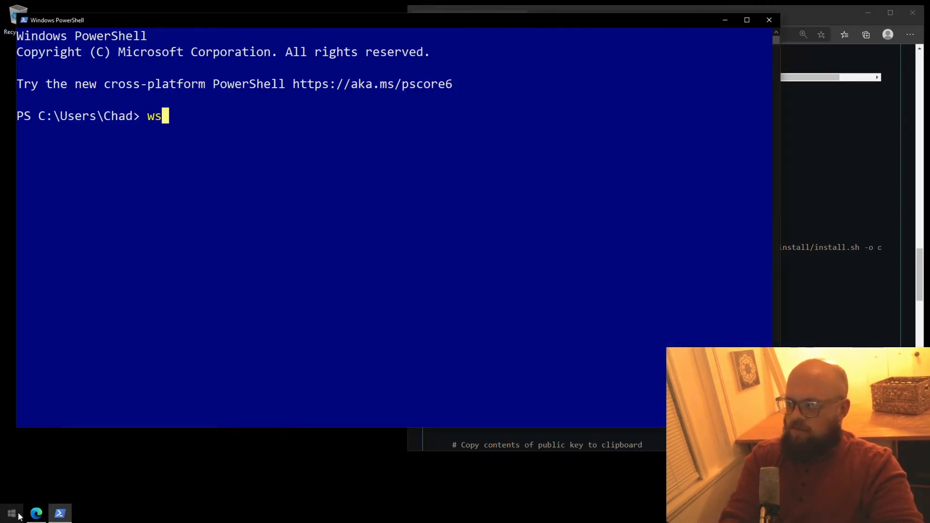
# Step: Install the Oracle CLI in WSL with oci_install.sh --accept-all-defaults, then source ~/.bashrc
pyautogui.press('Return')
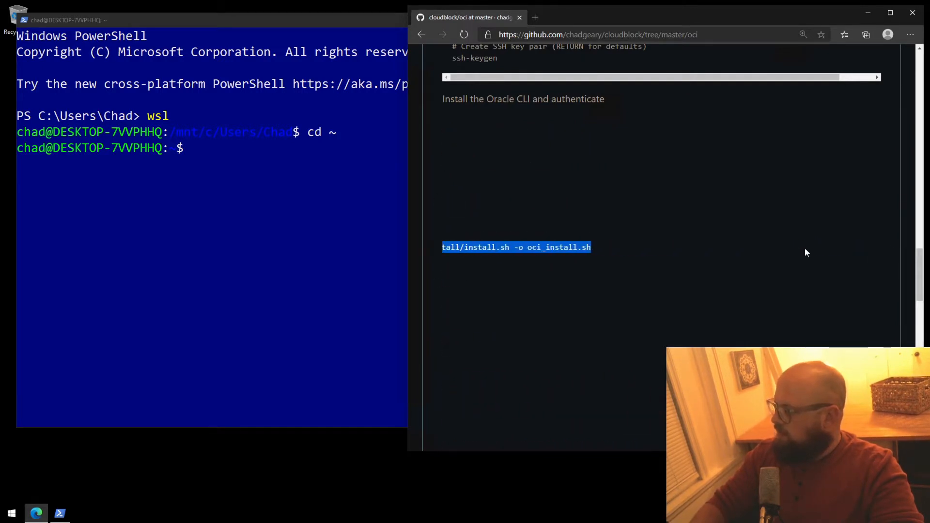
pyautogui.moveTo(285, 198)
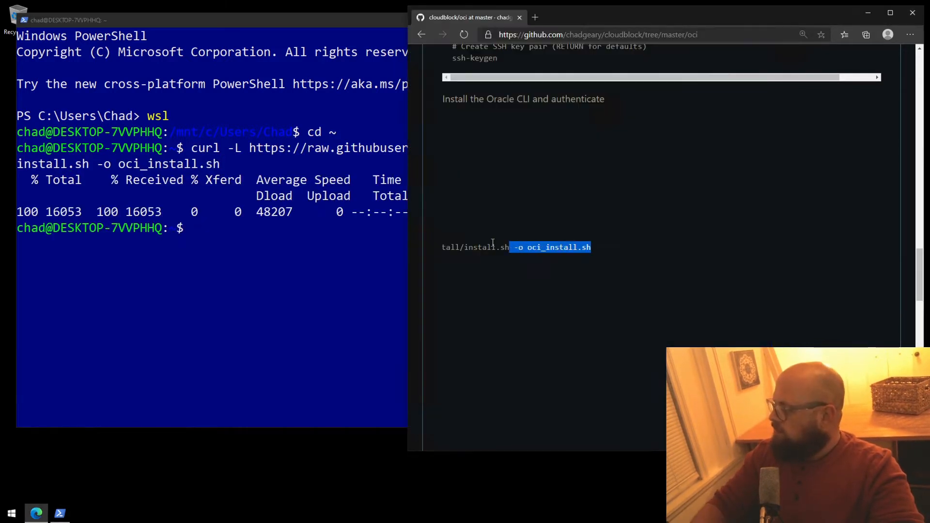
pyautogui.scroll(-3)
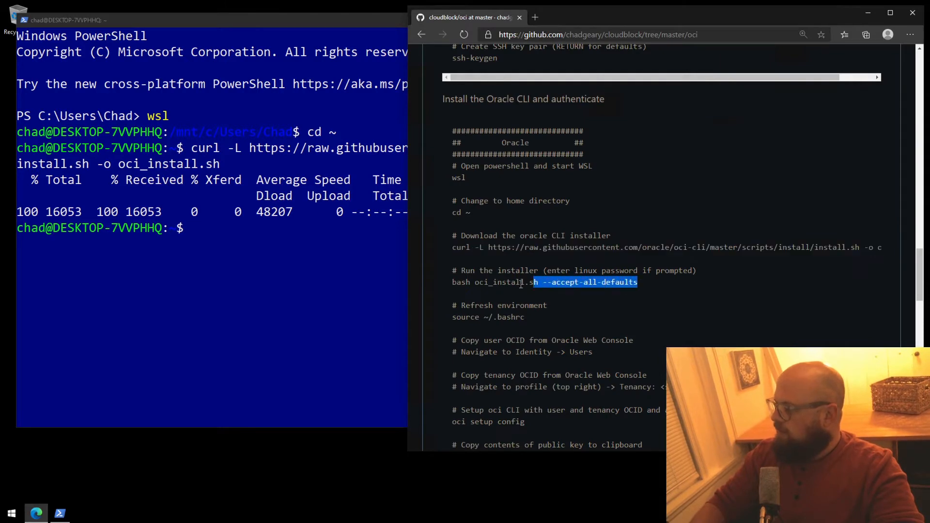
pyautogui.rightClick(544, 282)
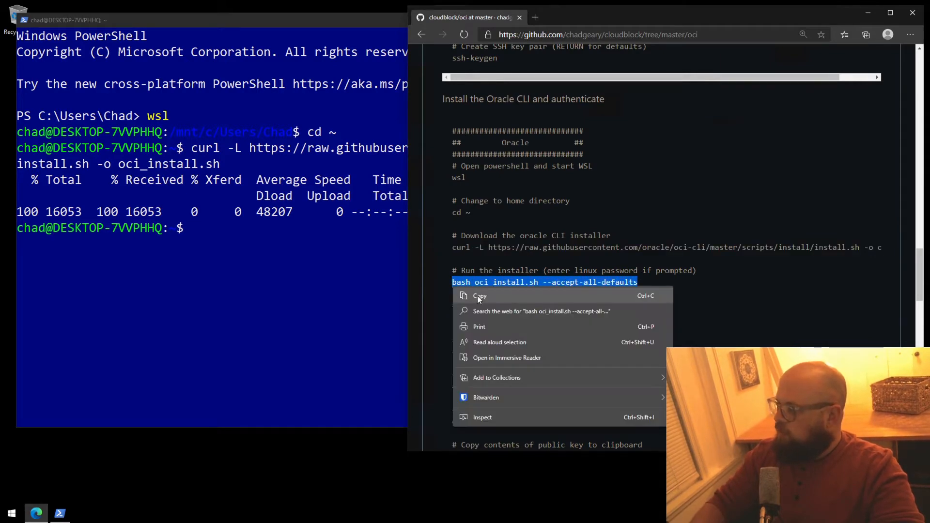
pyautogui.click(479, 296)
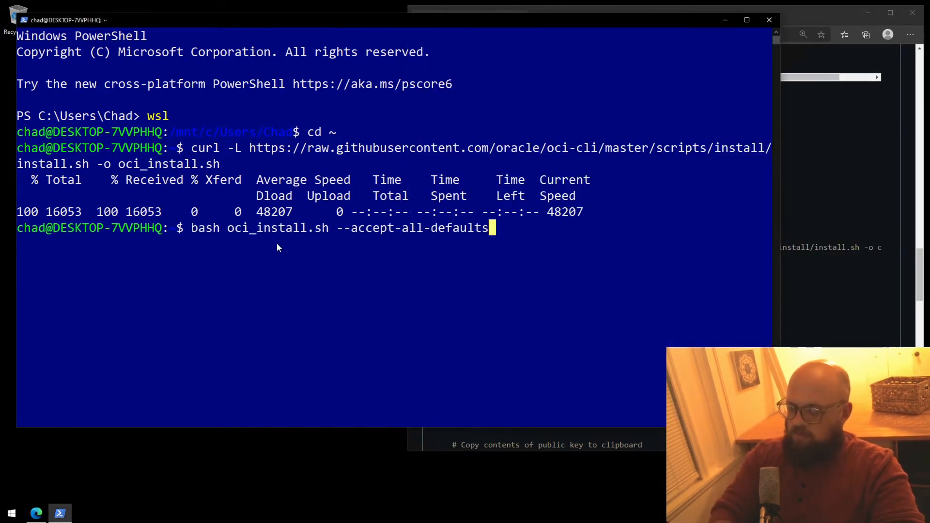
pyautogui.press('Return')
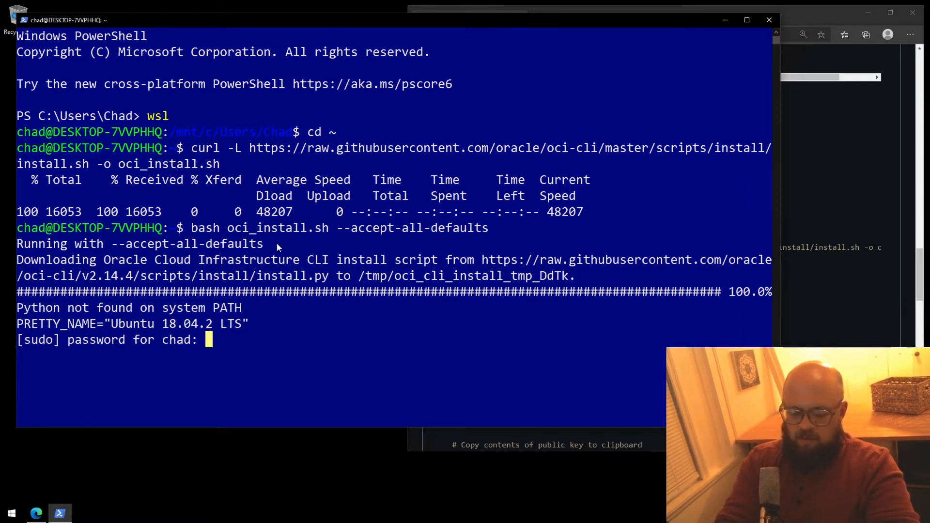
pyautogui.press('Return')
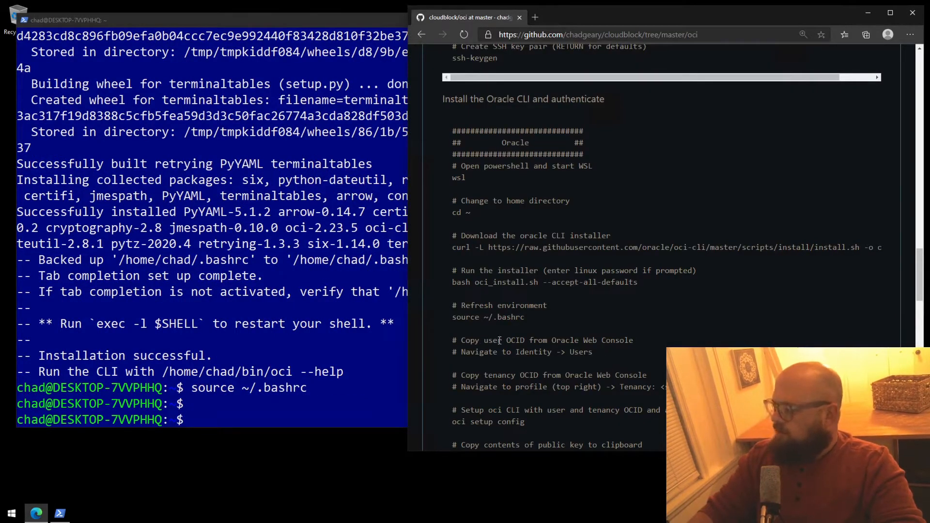
pyautogui.moveTo(591, 338)
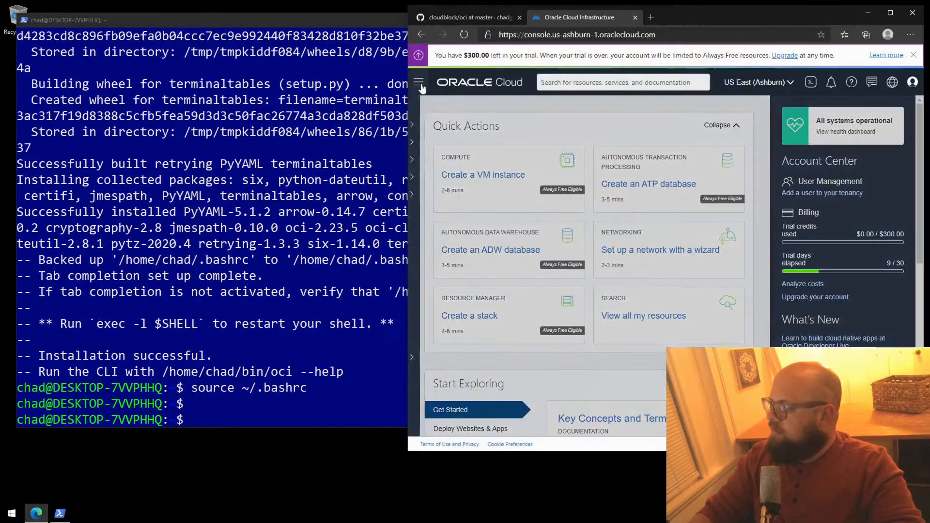
# Step: Copy the federated user's OCID from Identity > Users in the Oracle Cloud Console
pyautogui.click(418, 82)
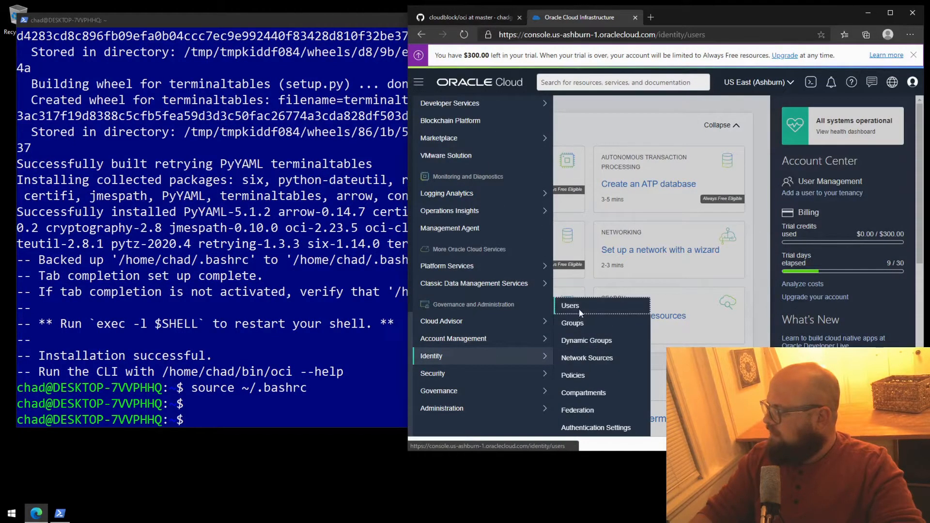
pyautogui.click(569, 304)
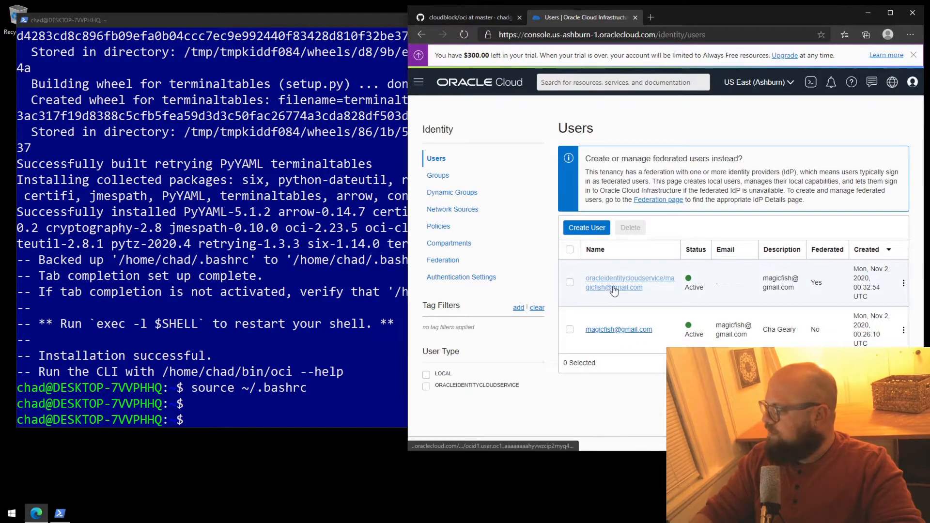
pyautogui.moveTo(613, 291)
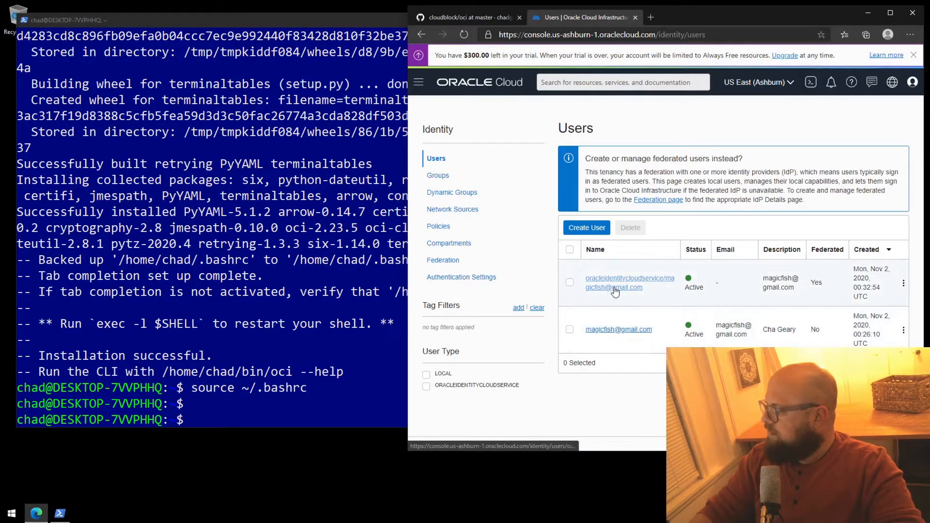
pyautogui.click(629, 282)
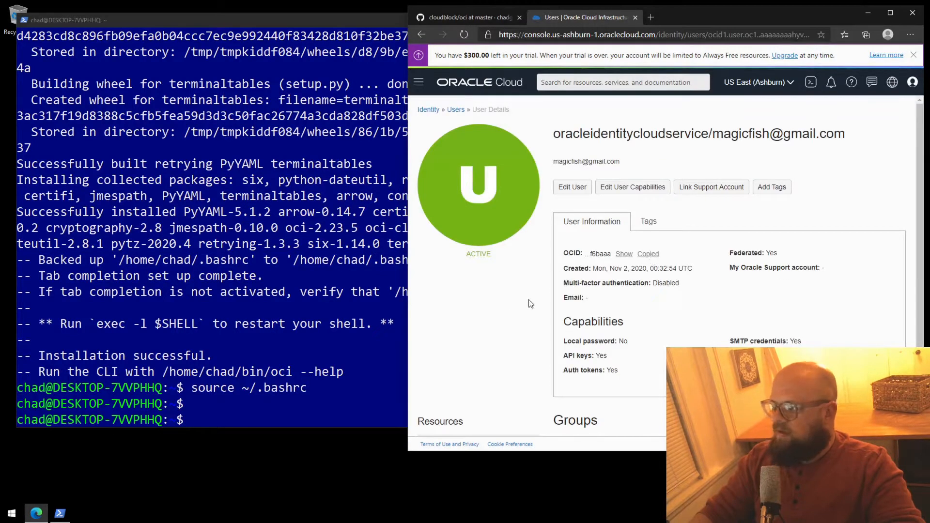
pyautogui.click(468, 18)
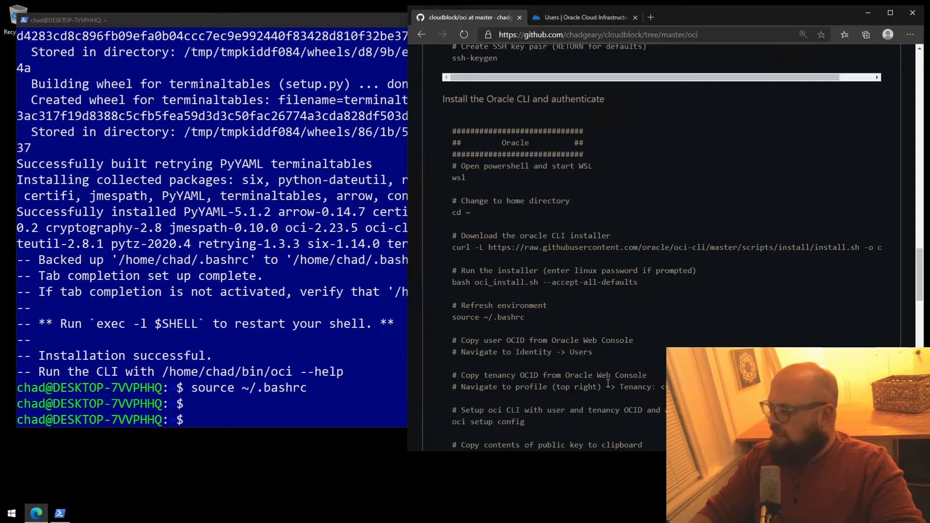
pyautogui.moveTo(542, 423)
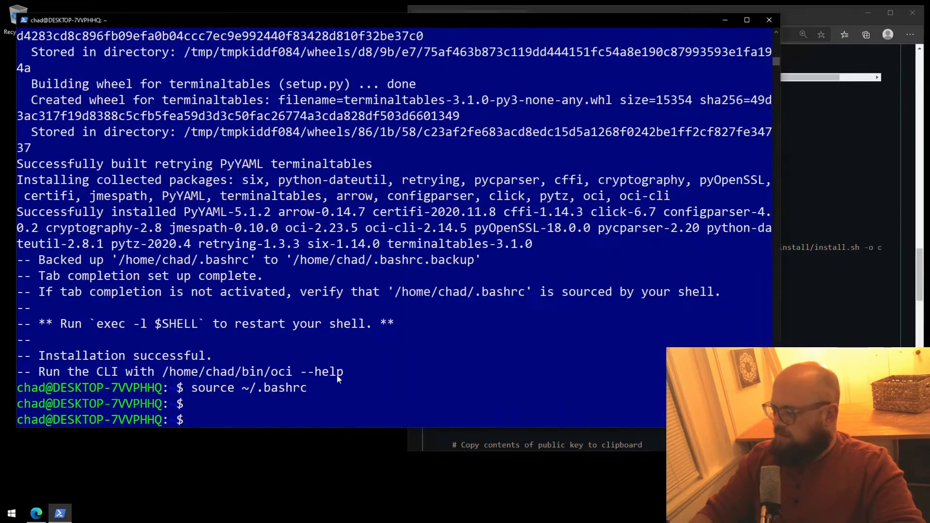
# Step: Start oci setup config and enter the federated user's OCID
pyautogui.write('oci setup config')
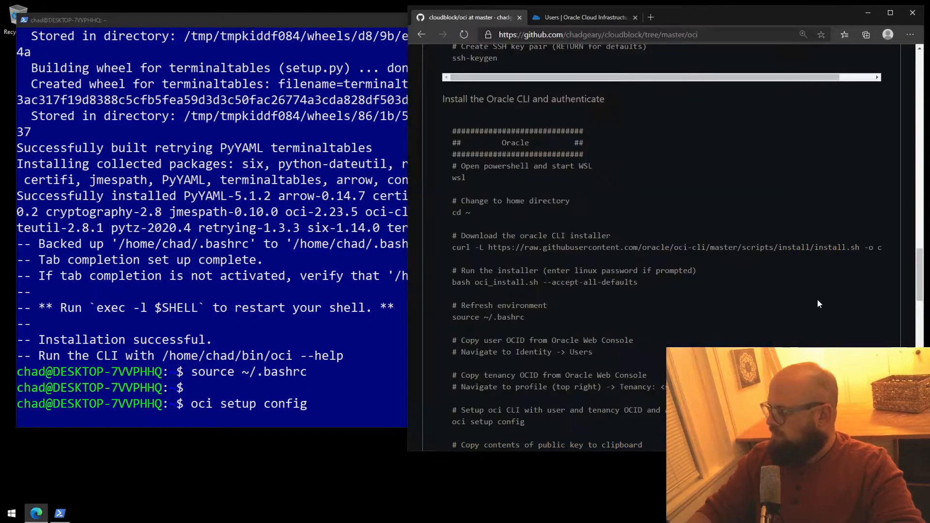
pyautogui.click(584, 17)
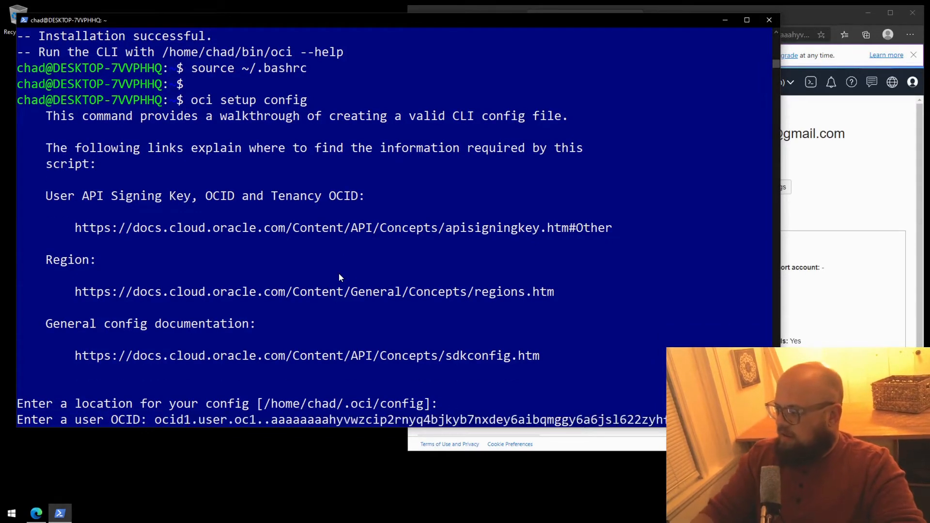
pyautogui.press('Return')
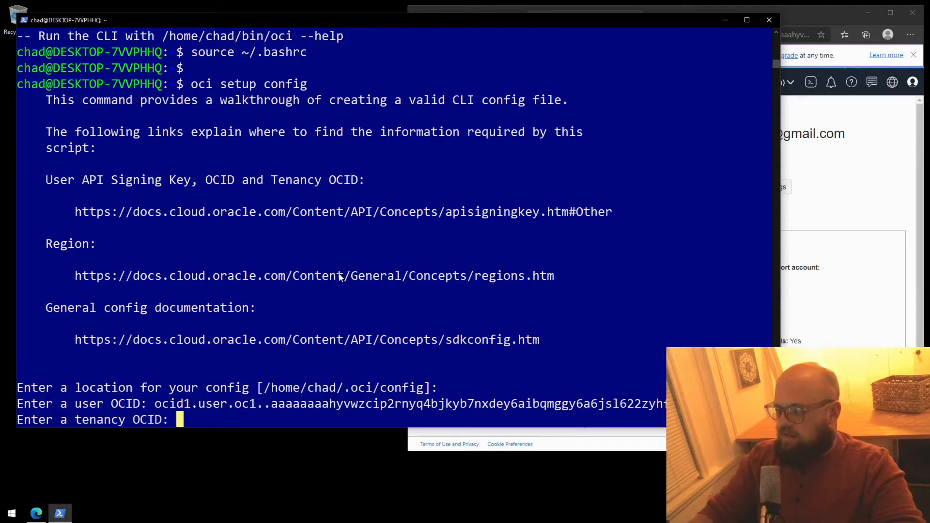
pyautogui.moveTo(623, 255)
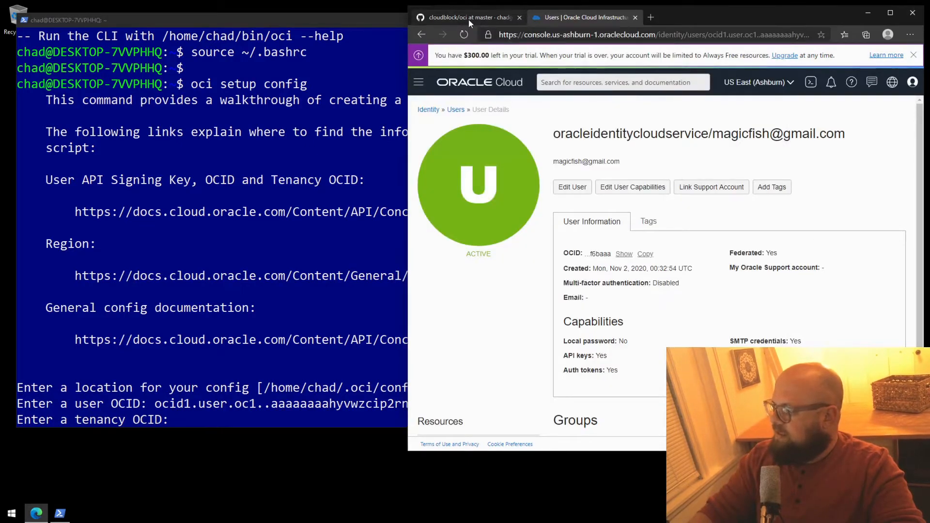
# Step: Supply the tenancy OCID and region us-ashburn-1, and generate a new API key pair
pyautogui.click(468, 17)
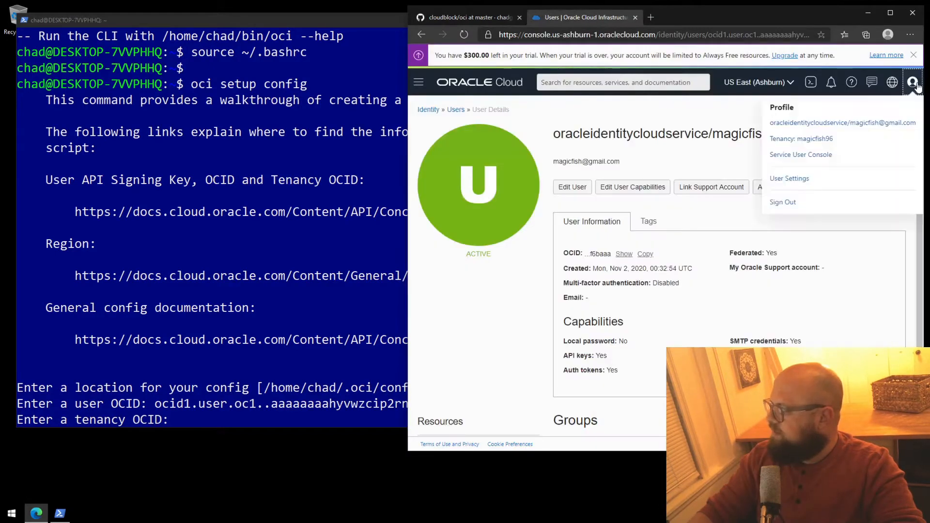
pyautogui.moveTo(800, 138)
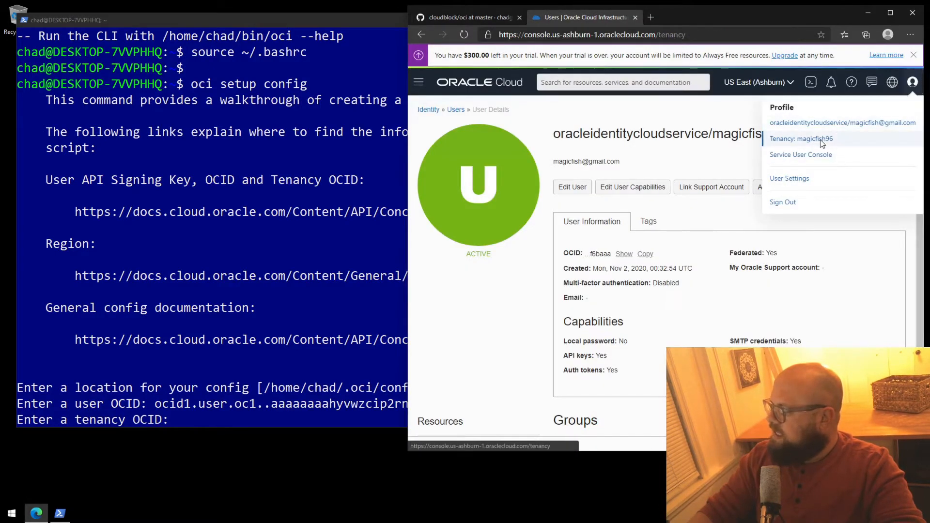
pyautogui.click(800, 138)
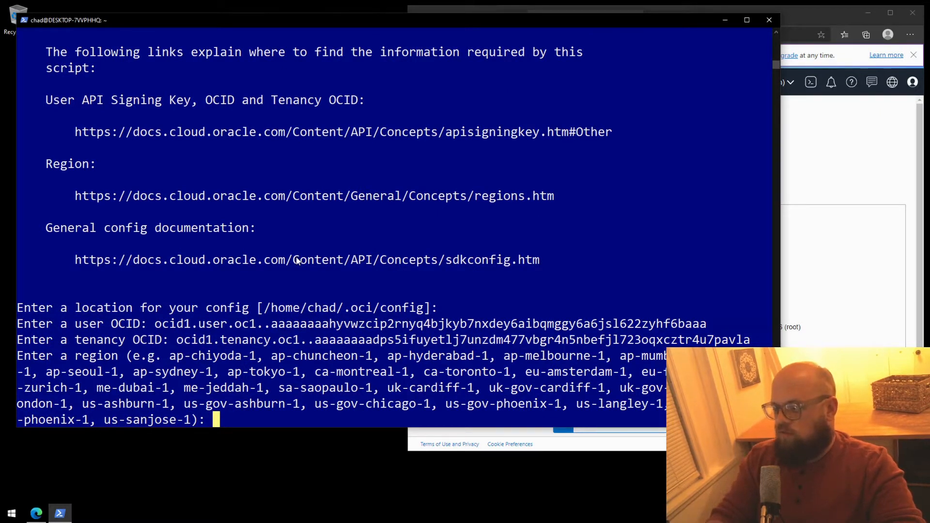
pyautogui.write('u')
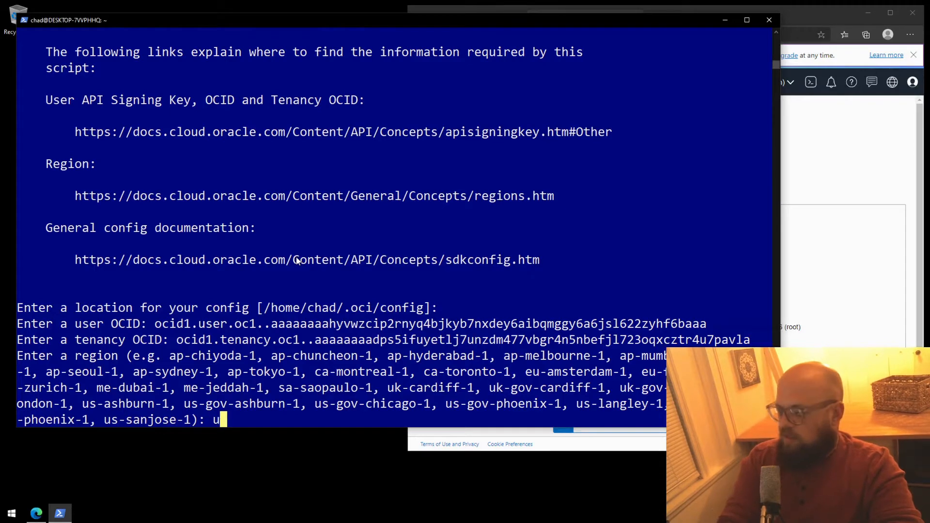
pyautogui.write('s-')
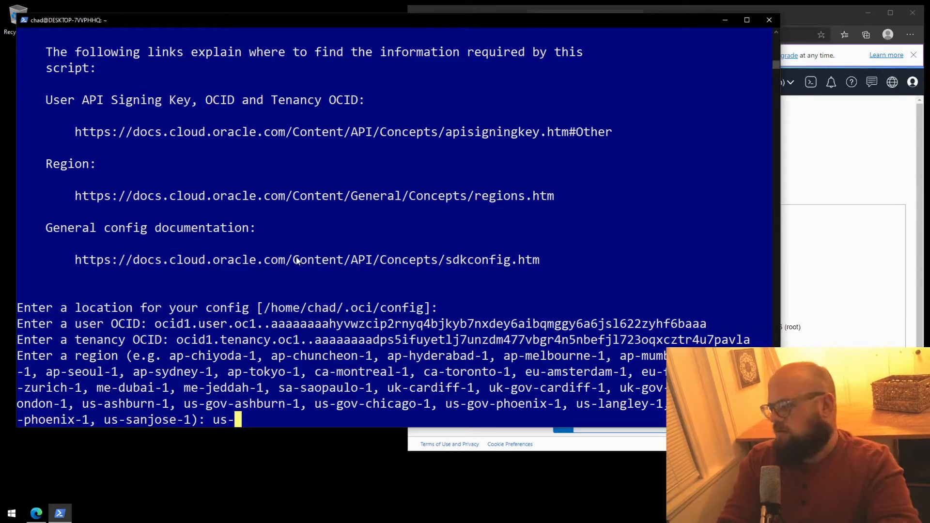
pyautogui.write('ashburn')
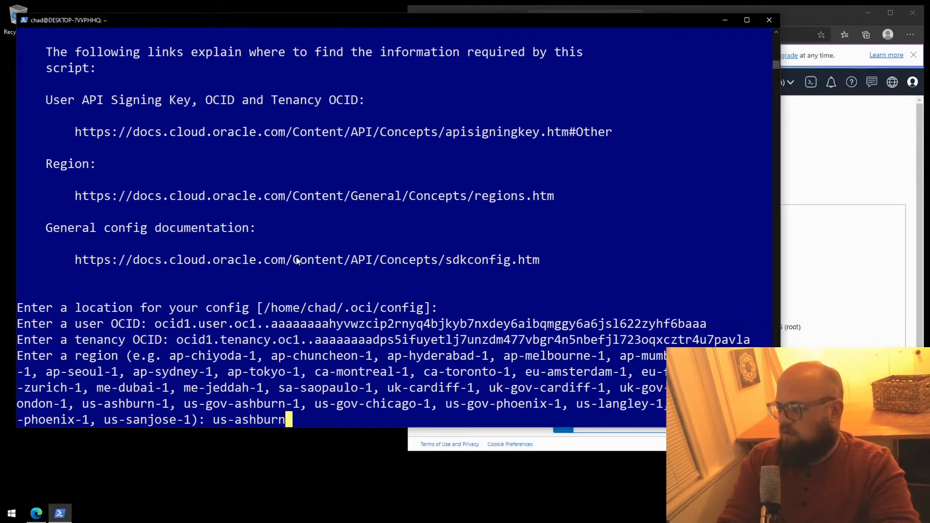
pyautogui.press('Return')
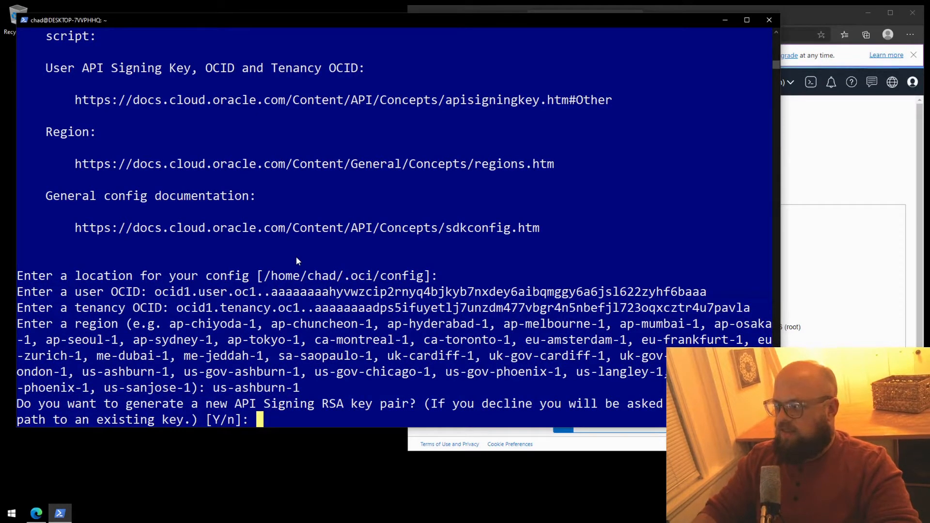
pyautogui.press('Return')
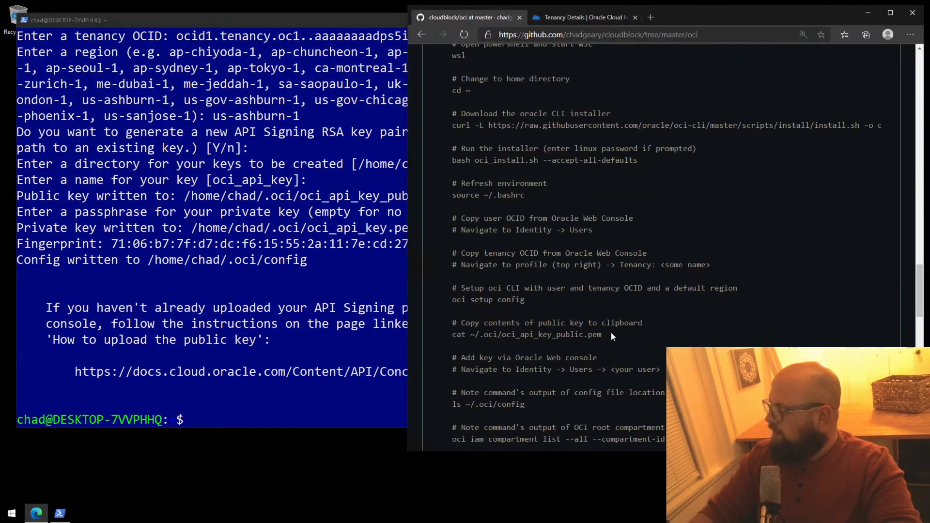
# Step: Run cat ~/.oci/oci_api_key_public.pem to print the public API key
pyautogui.doubleClick(526, 335)
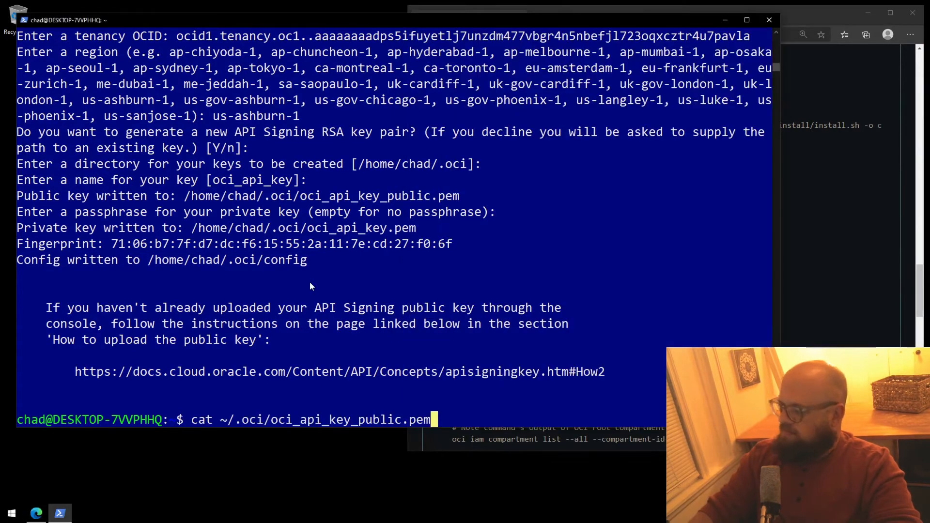
pyautogui.press('Return')
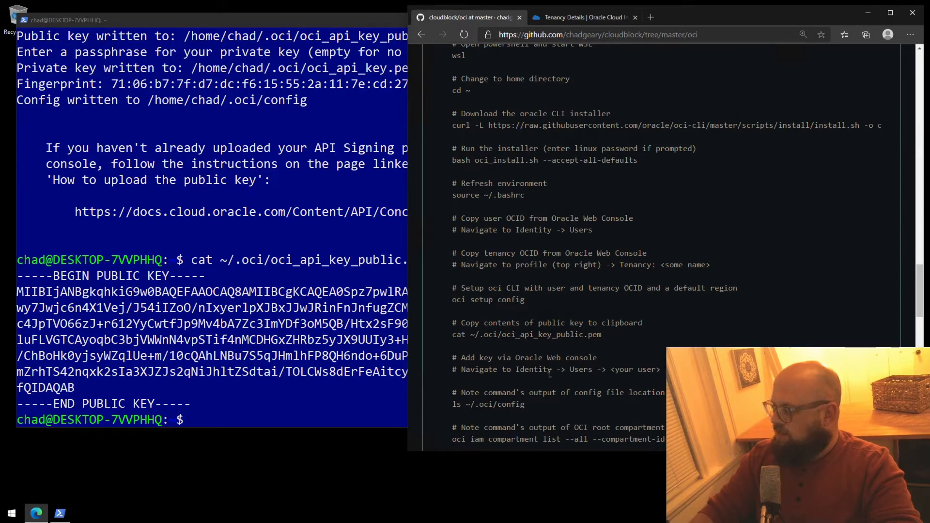
# Step: Add the pasted public key under the federated user's API Keys in the console
pyautogui.click(581, 17)
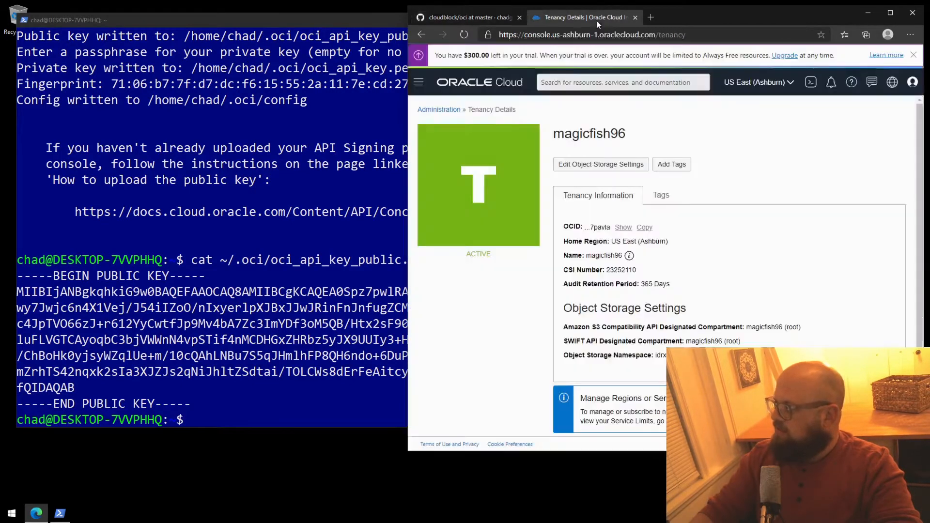
pyautogui.click(418, 82)
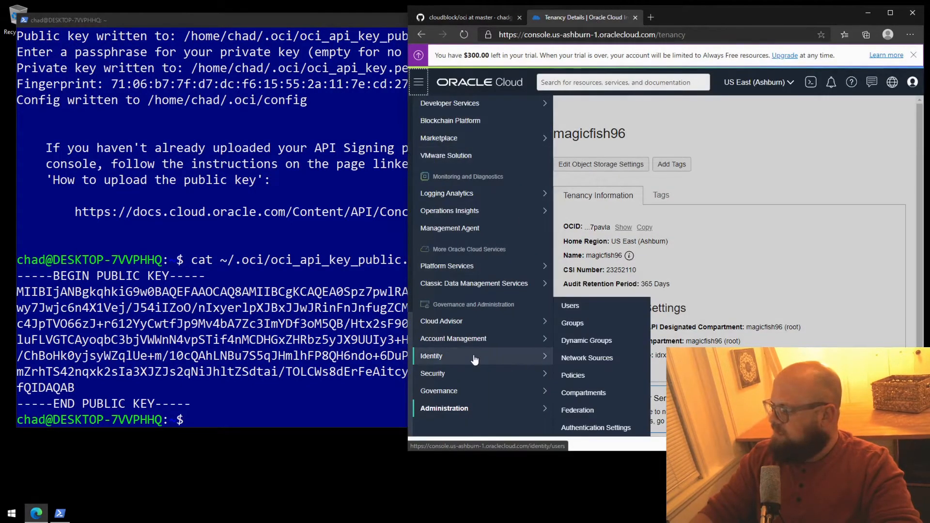
pyautogui.click(569, 304)
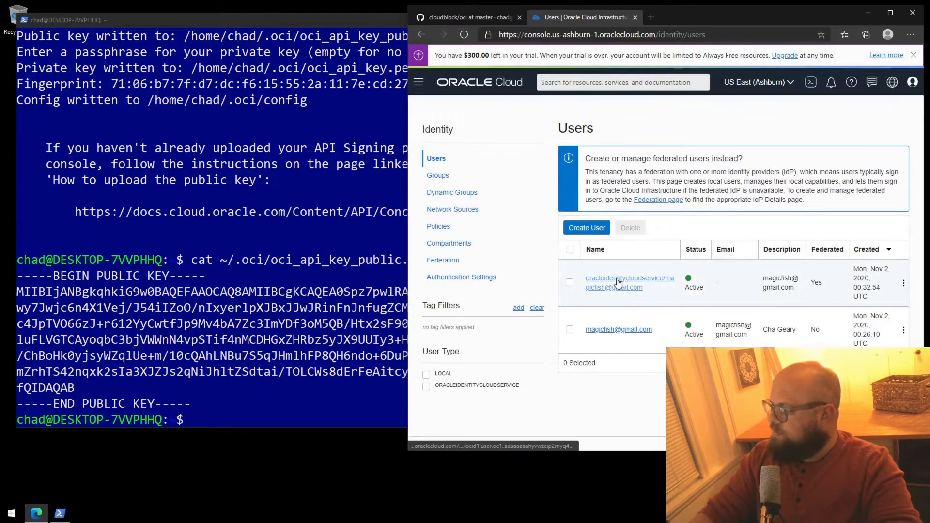
pyautogui.click(629, 278)
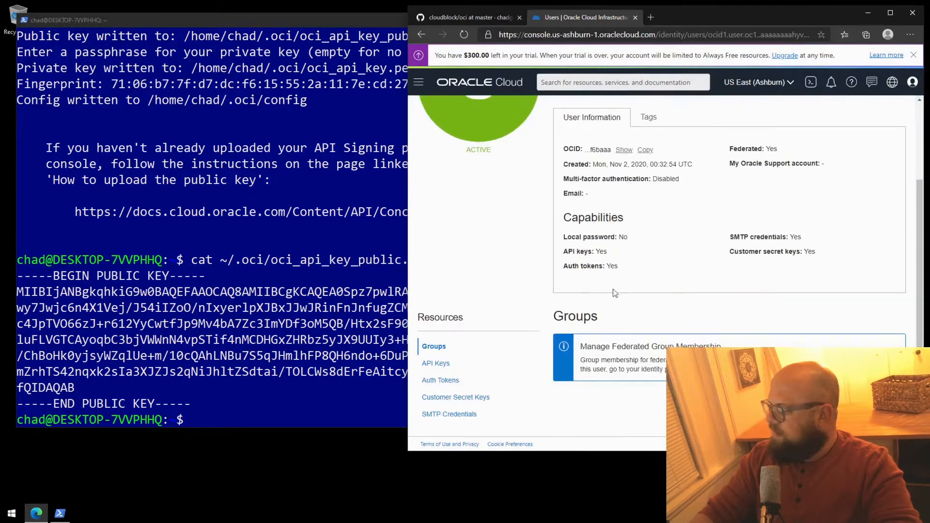
pyautogui.click(436, 363)
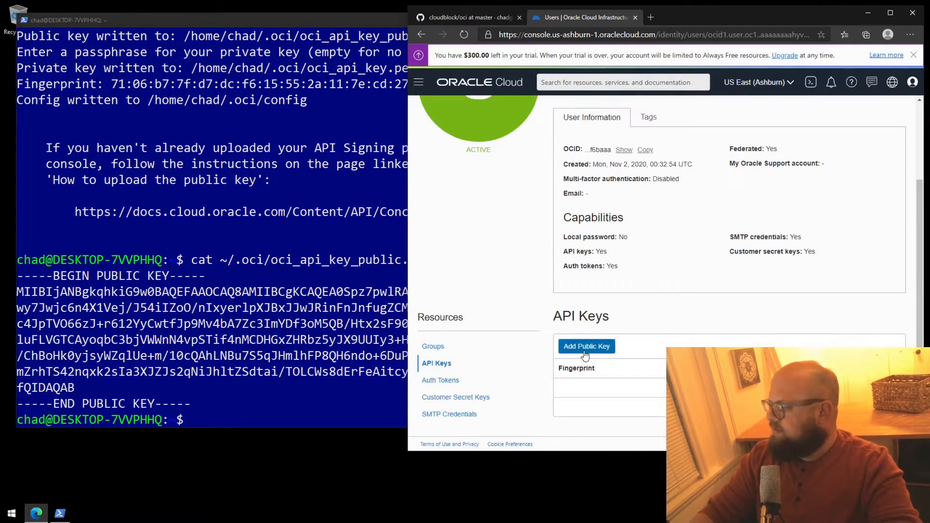
pyautogui.click(586, 346)
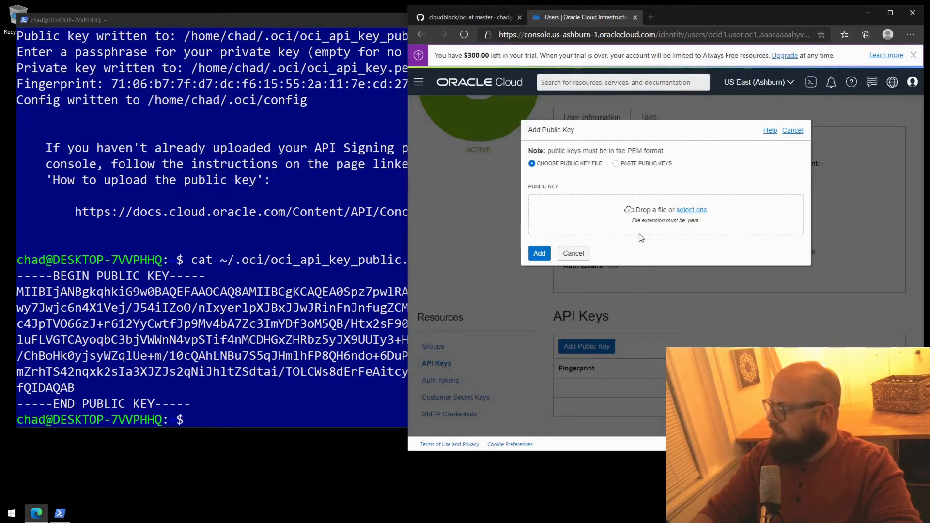
pyautogui.click(615, 163)
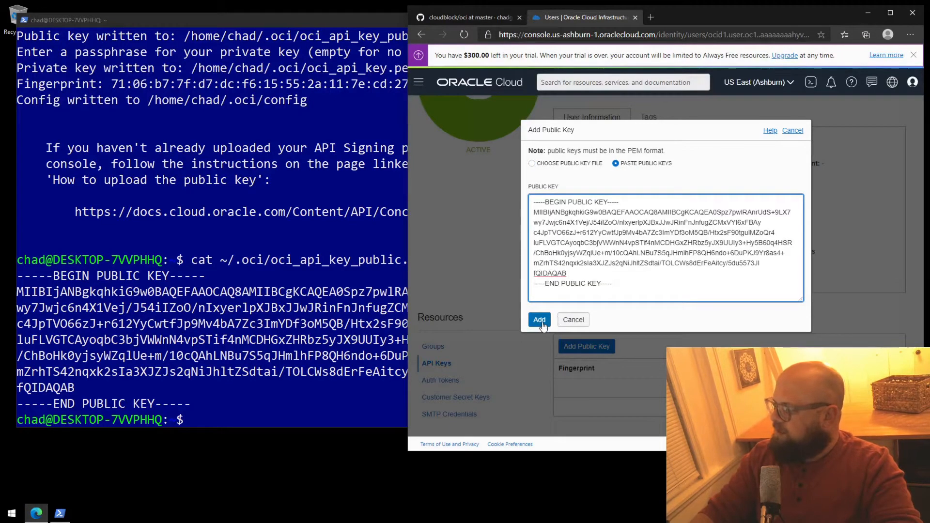
pyautogui.click(538, 320)
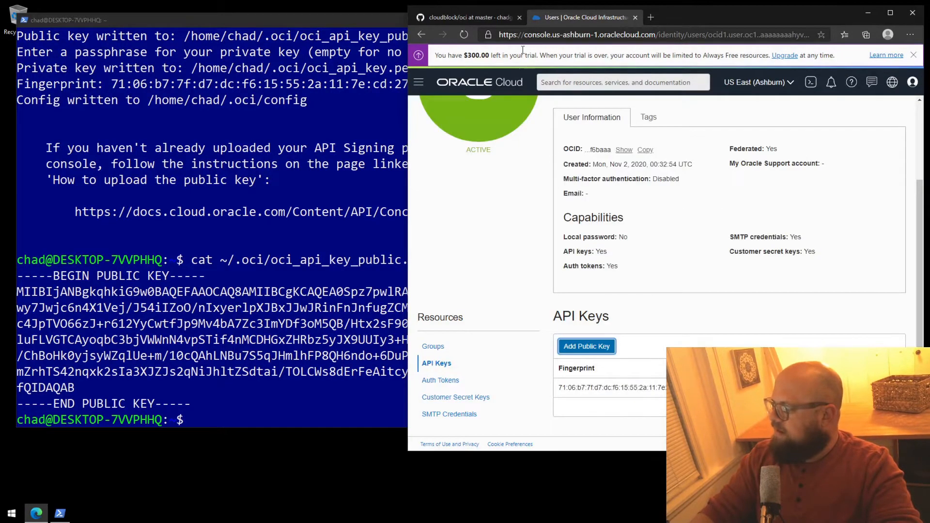
# Step: Run ls ~/.oci/config and the oci iam compartment list --include-root query
pyautogui.click(469, 16)
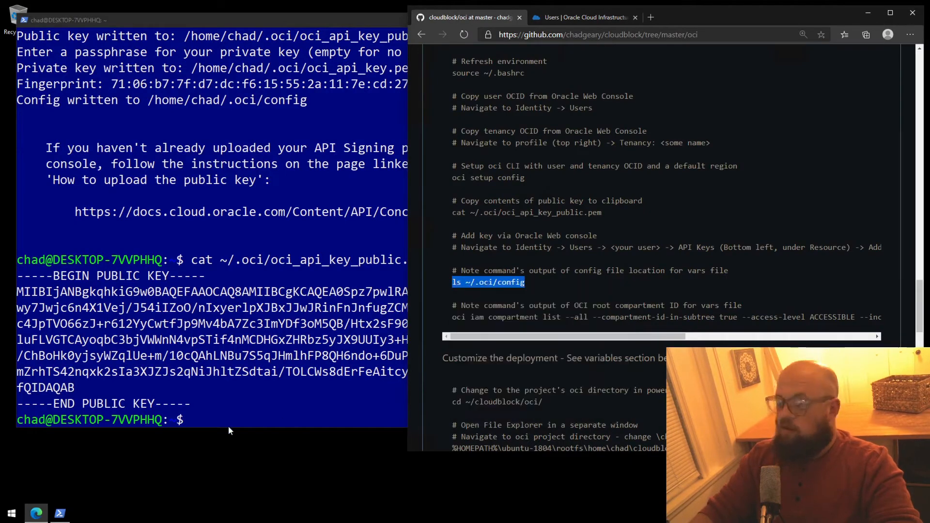
pyautogui.moveTo(266, 402)
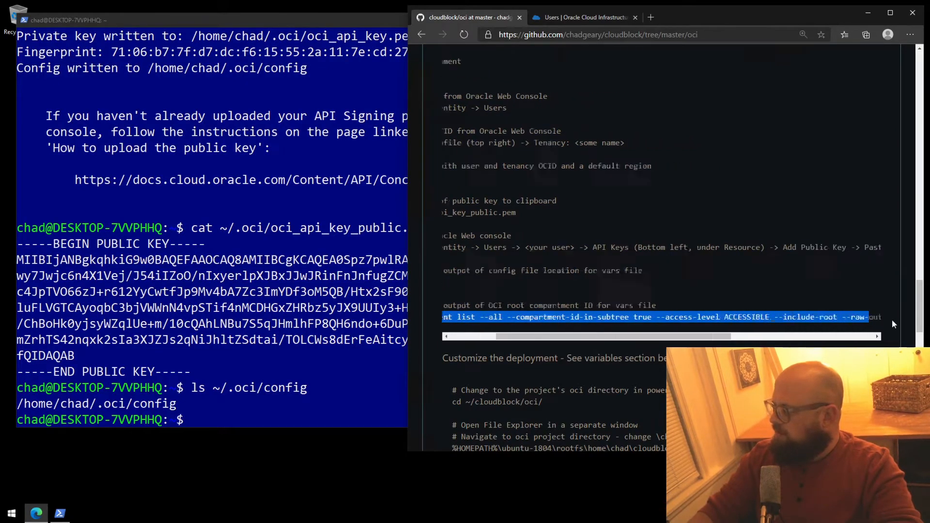
pyautogui.hscroll(3)
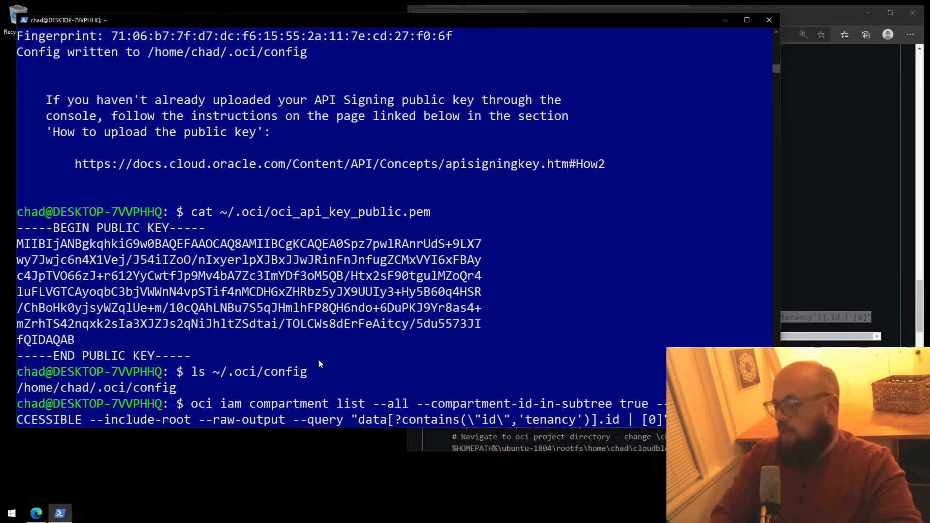
pyautogui.press('Return')
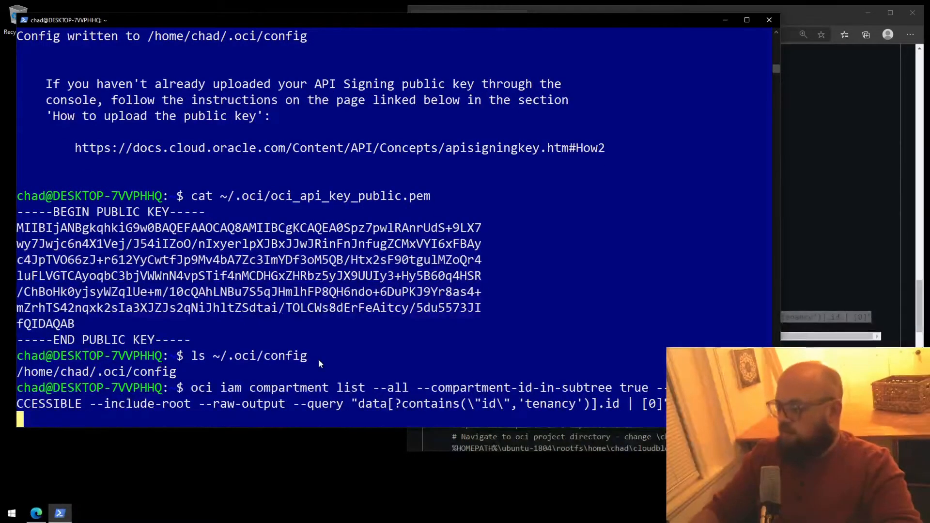
pyautogui.press('Return')
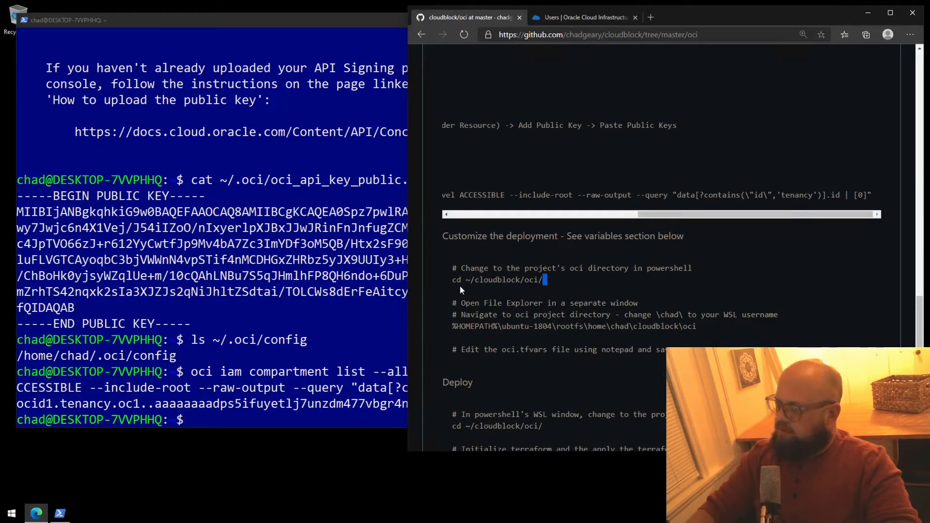
# Step: Enter ~/cloudblock/oci, run whoami to confirm user chad, and copy the project path
pyautogui.doubleClick(496, 279)
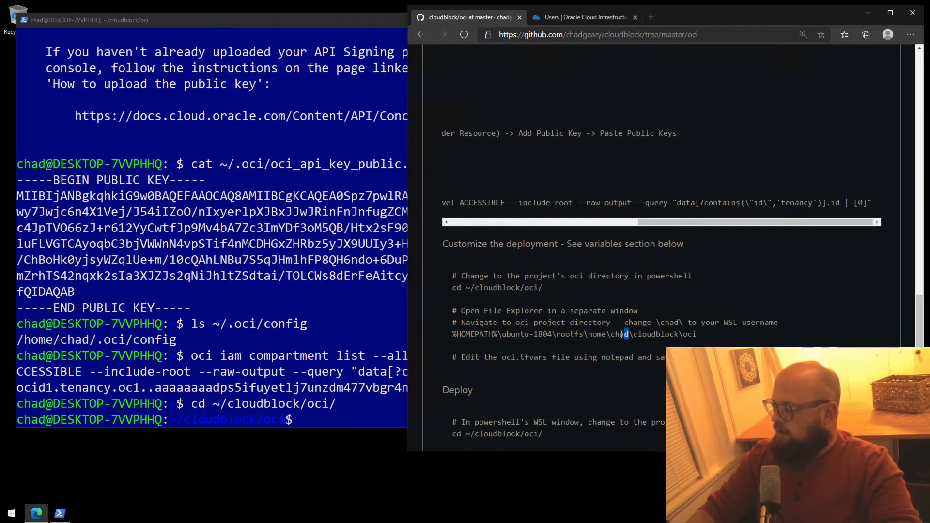
pyautogui.doubleClick(619, 334)
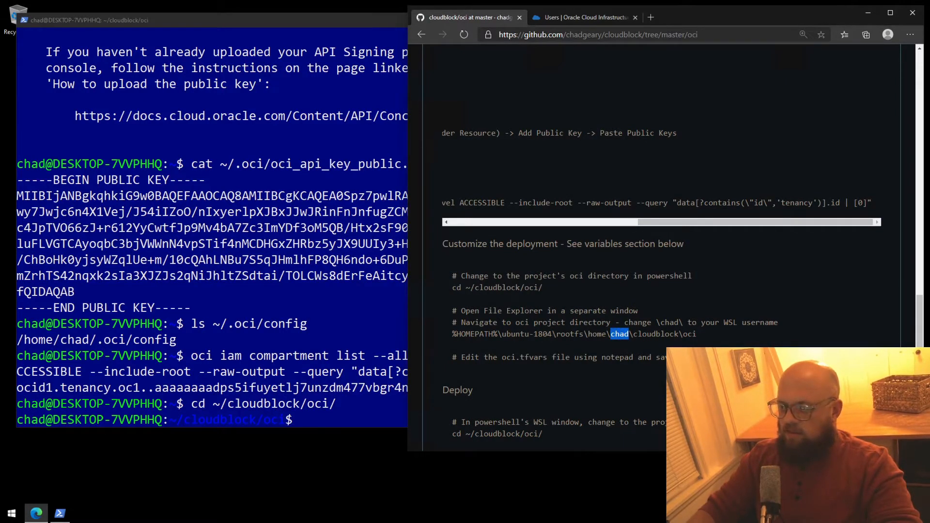
pyautogui.moveTo(711, 333)
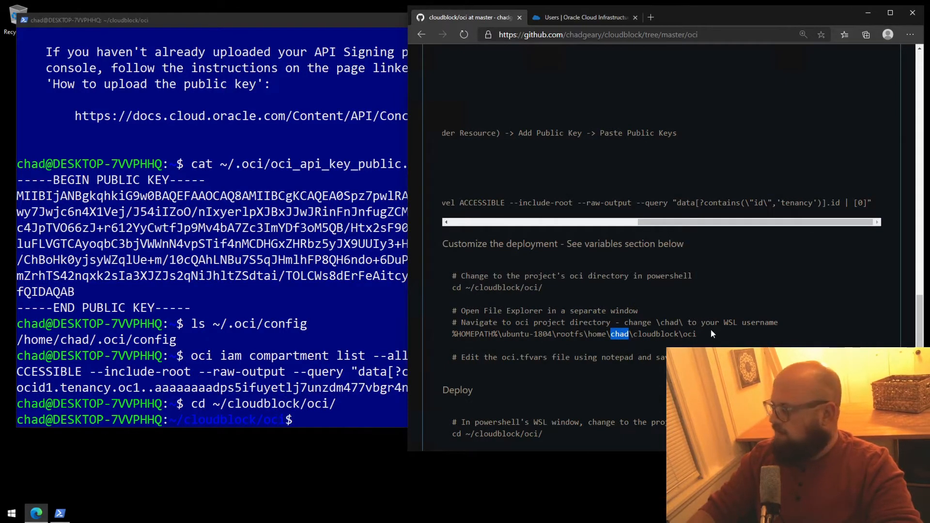
pyautogui.moveTo(679, 309)
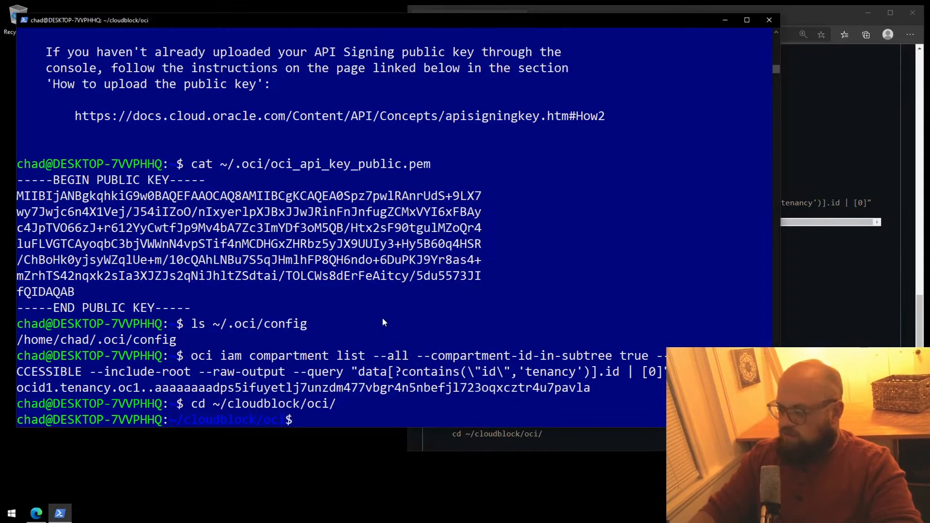
pyautogui.write('whoami')
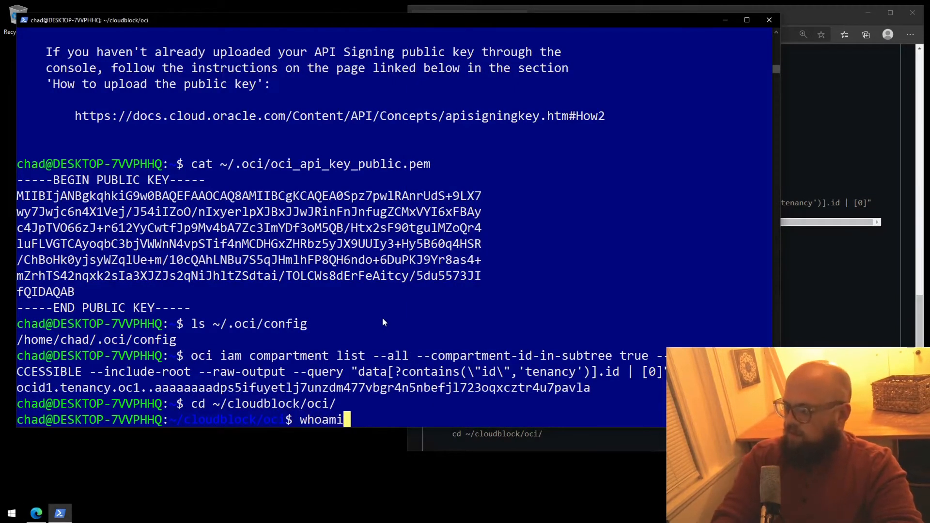
pyautogui.press('Return')
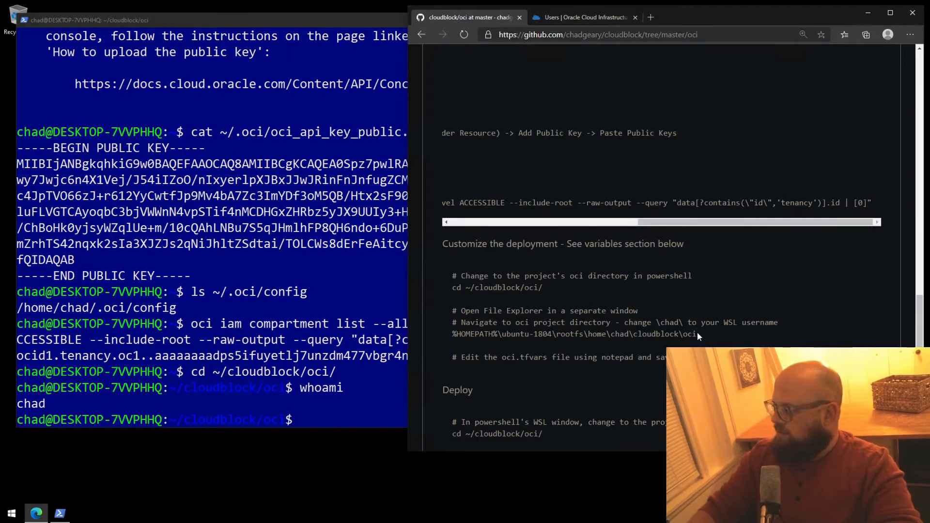
pyautogui.rightClick(576, 333)
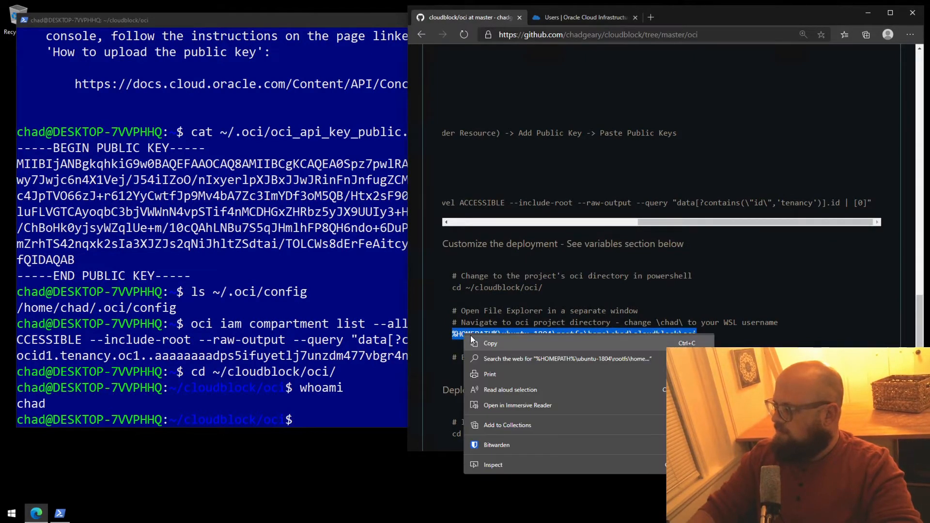
pyautogui.click(11, 513)
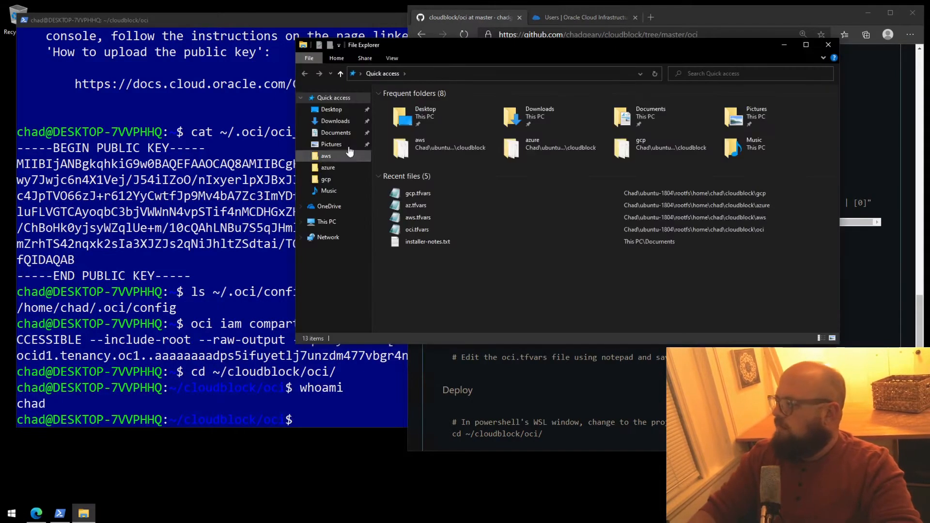
# Step: Go to the pasted cloudblock oci path in File Explorer and open oci.tfvars
pyautogui.click(474, 73)
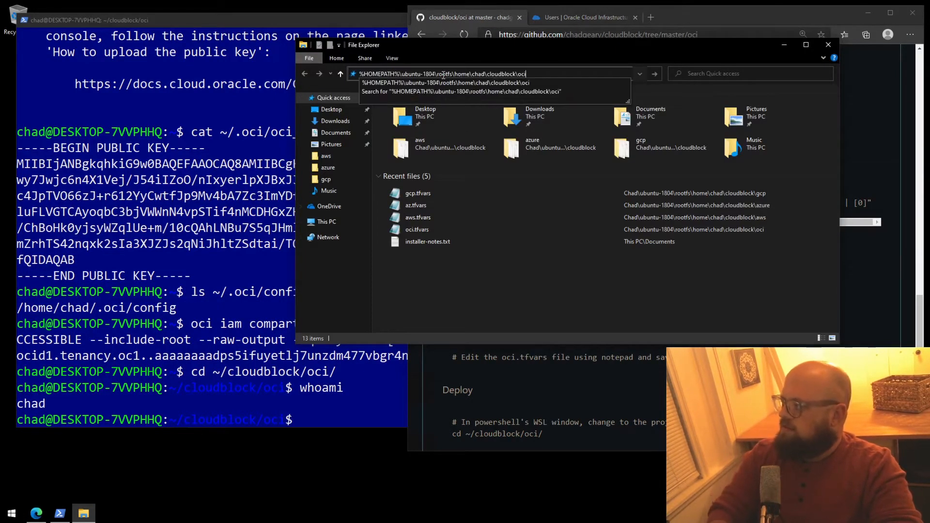
pyautogui.press('Return')
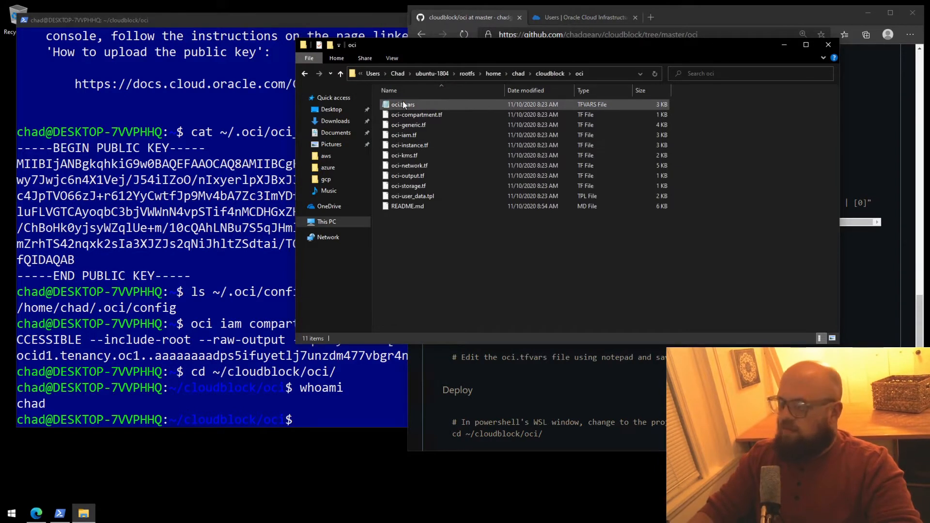
pyautogui.moveTo(402, 104)
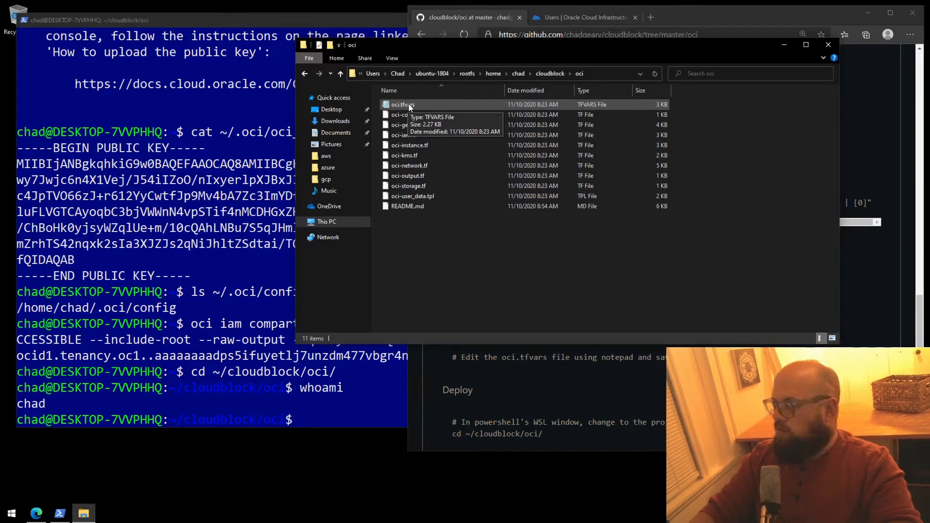
pyautogui.doubleClick(403, 105)
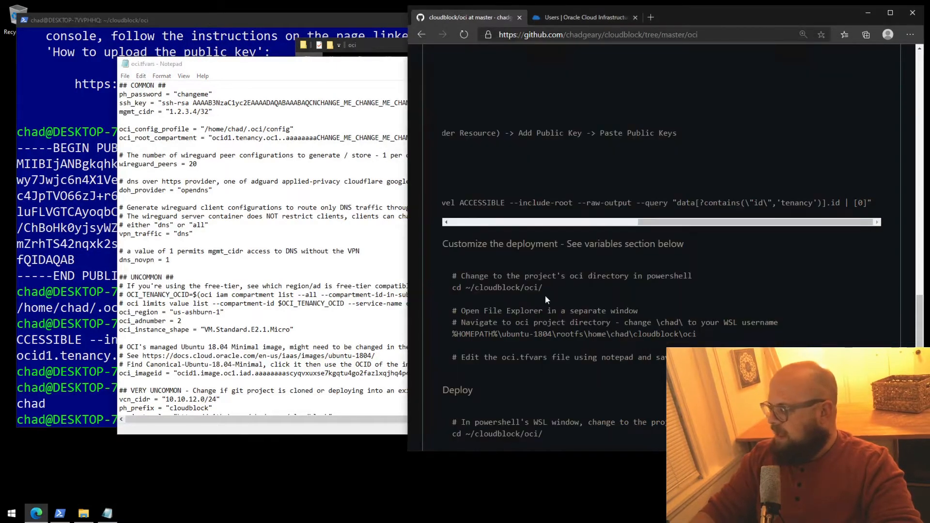
pyautogui.scroll(-3)
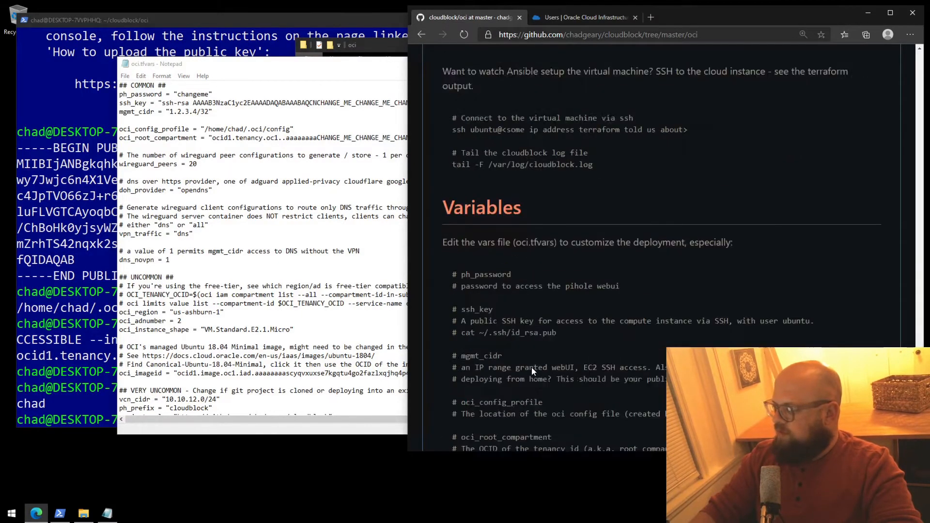
pyautogui.scroll(-3)
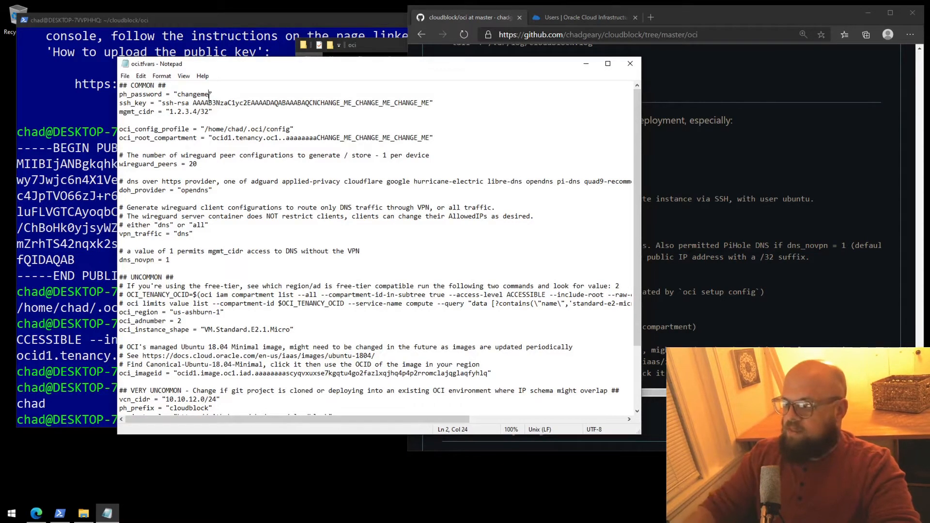
pyautogui.write('1')
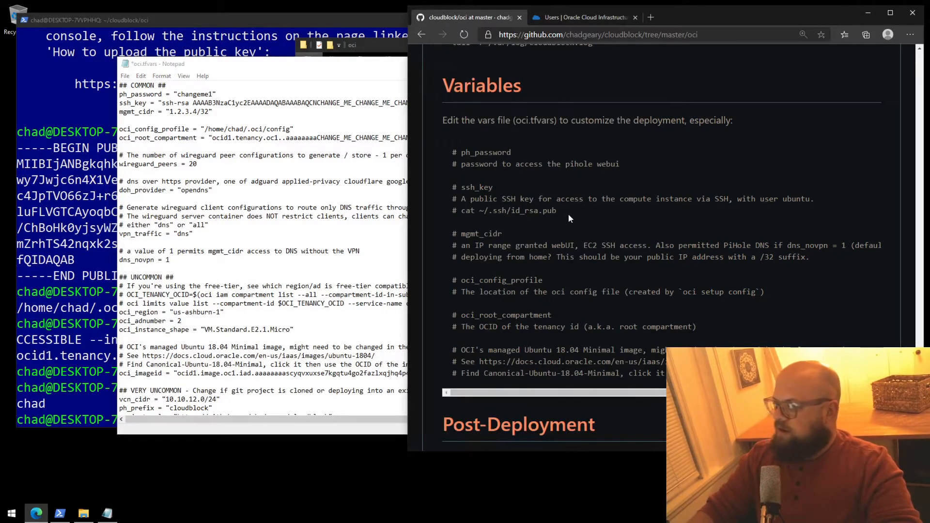
pyautogui.doubleClick(507, 210)
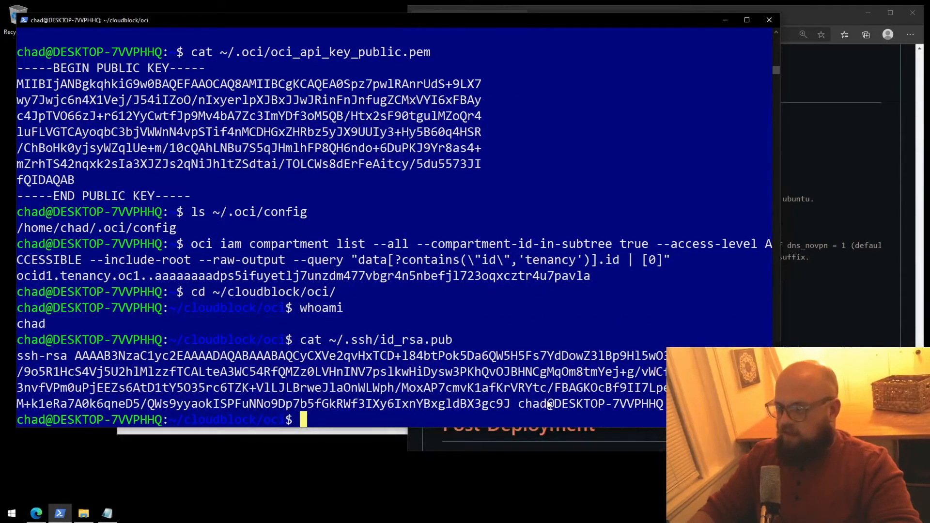
pyautogui.moveTo(509, 411)
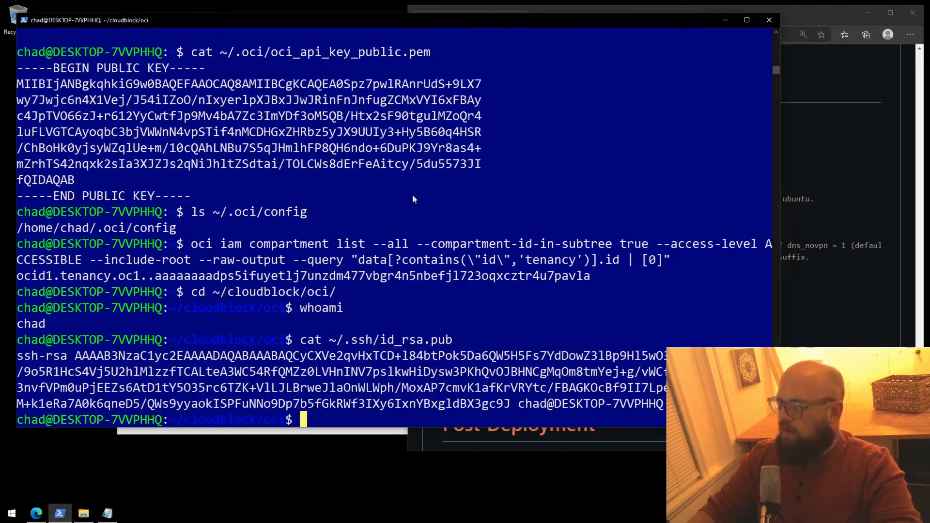
pyautogui.click(106, 513)
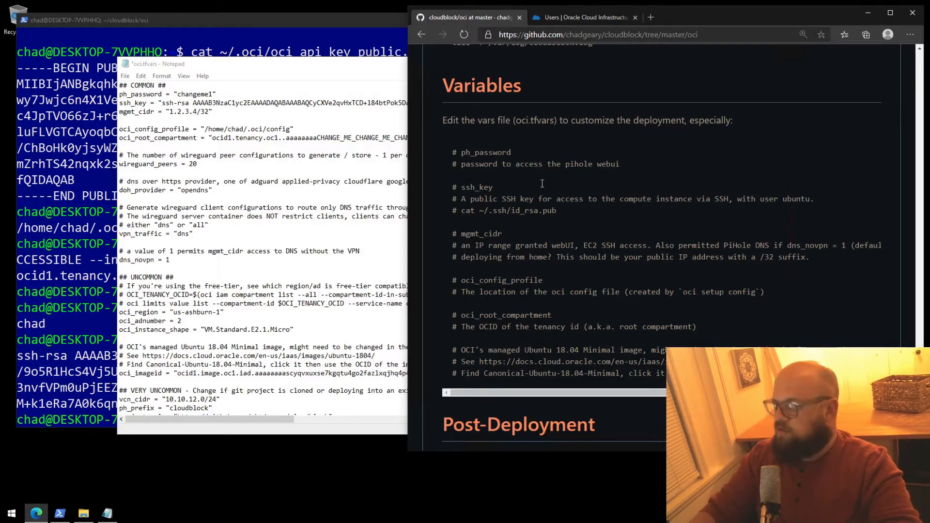
pyautogui.click(765, 17)
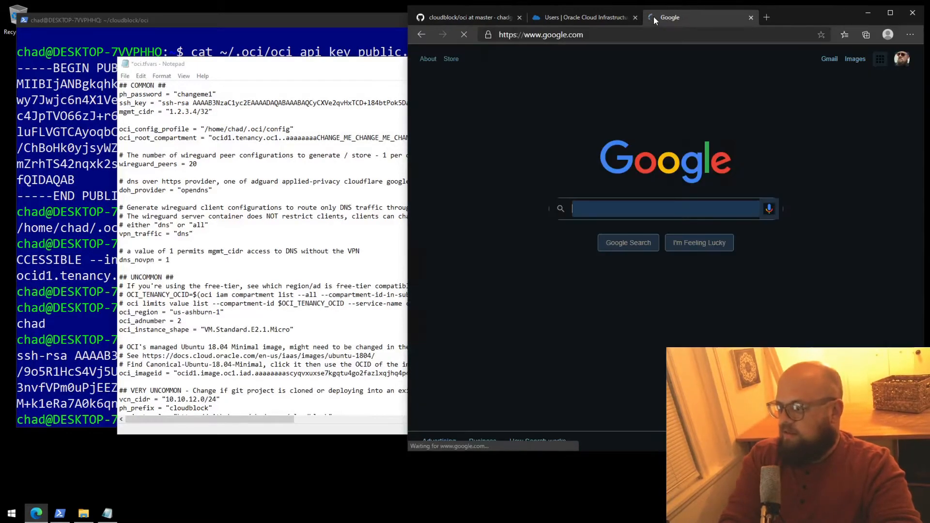
pyautogui.write('what is')
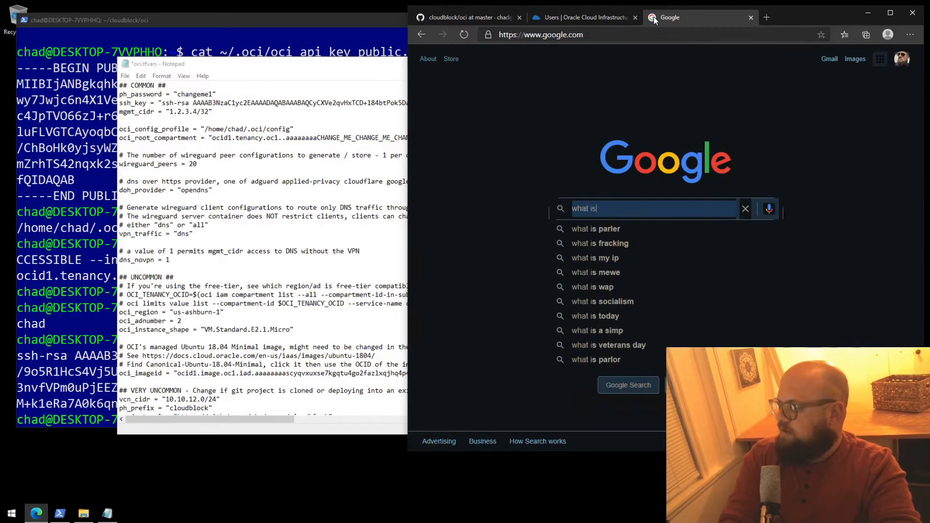
pyautogui.write('my iup')
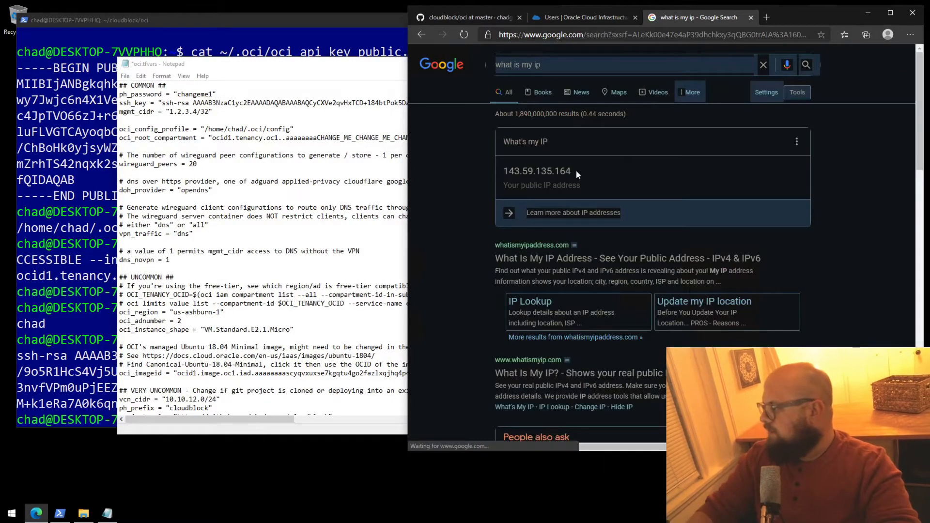
pyautogui.rightClick(536, 172)
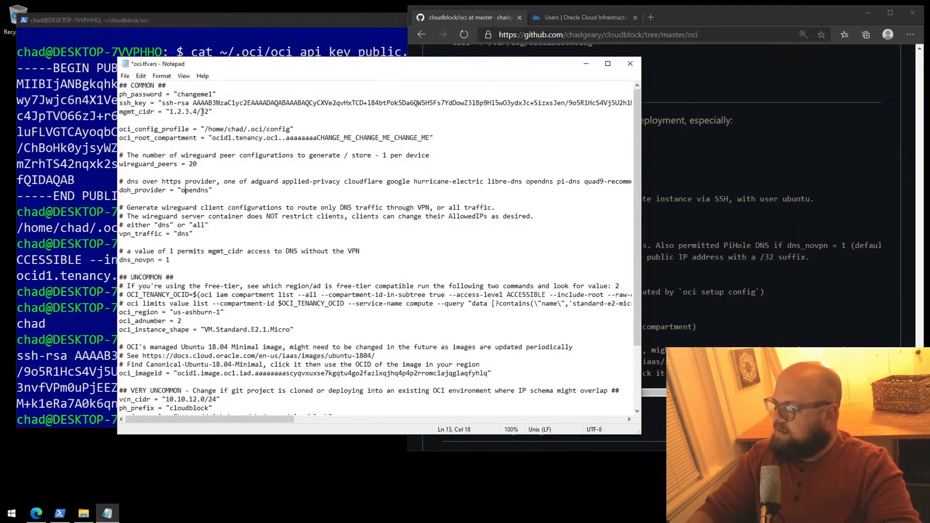
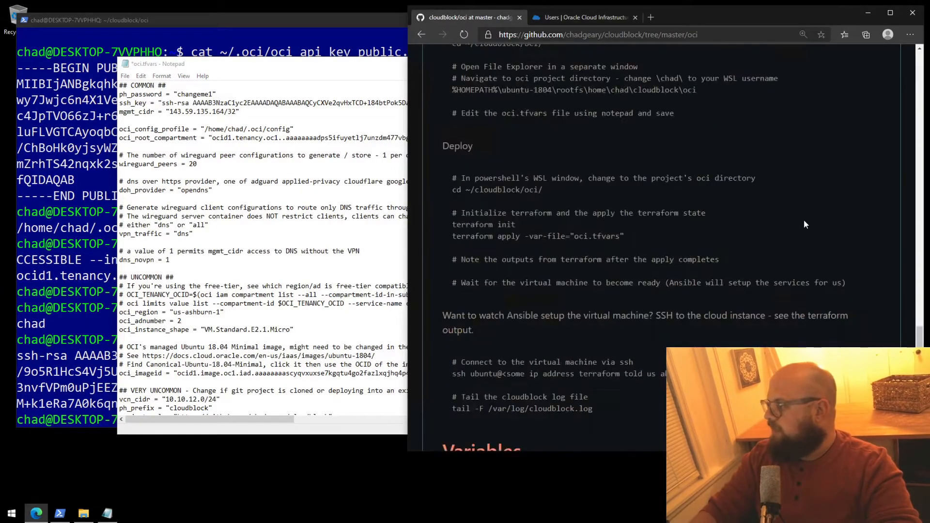
pyautogui.scroll(3)
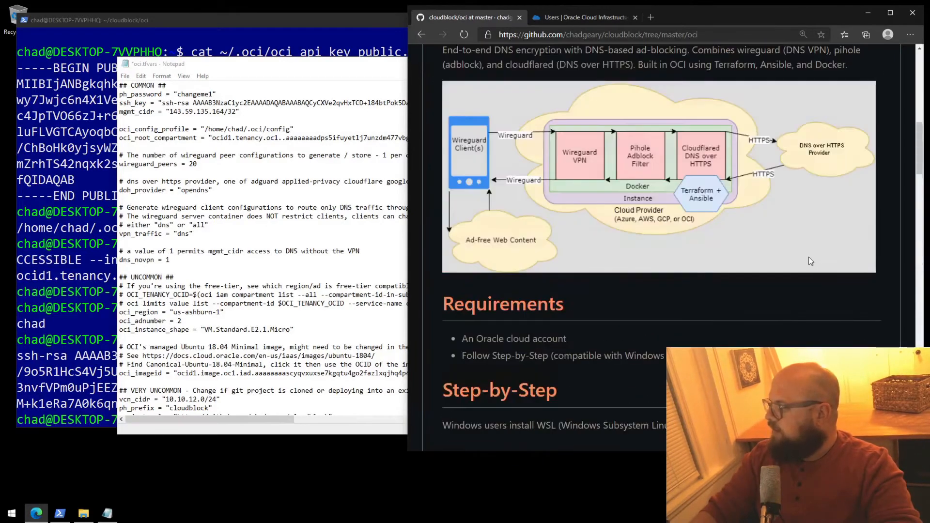
pyautogui.scroll(3)
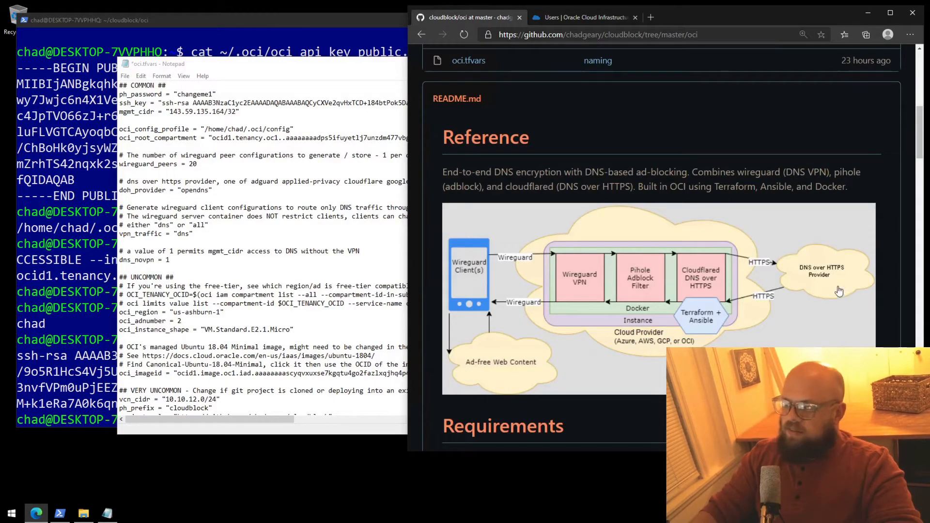
pyautogui.moveTo(826, 279)
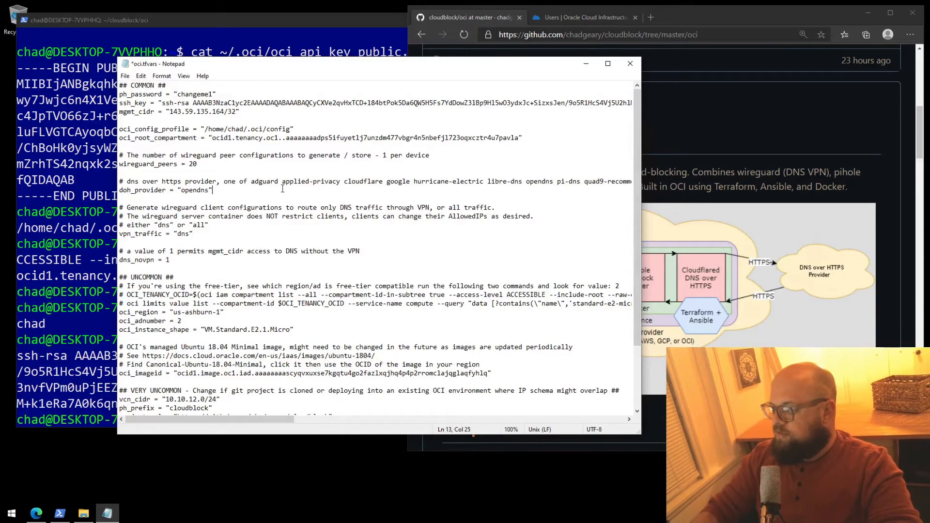
pyautogui.doubleClick(182, 233)
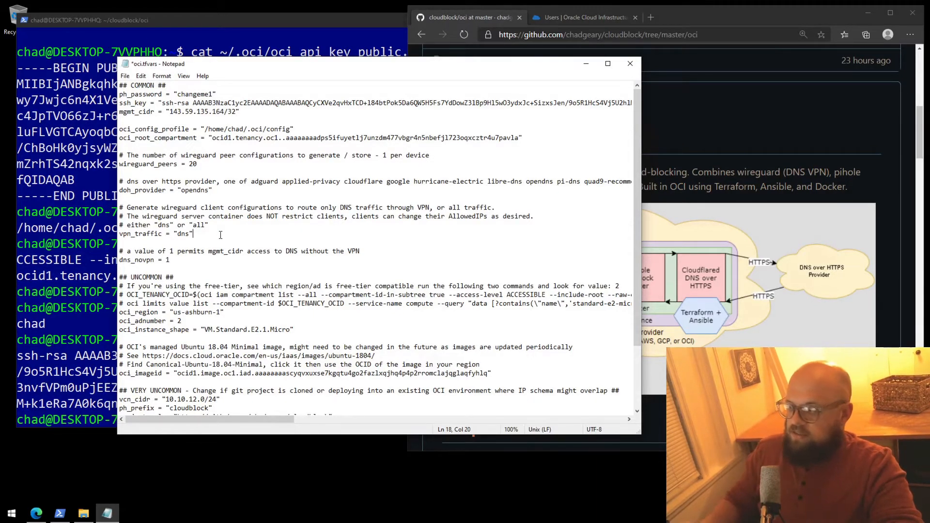
pyautogui.doubleClick(165, 260)
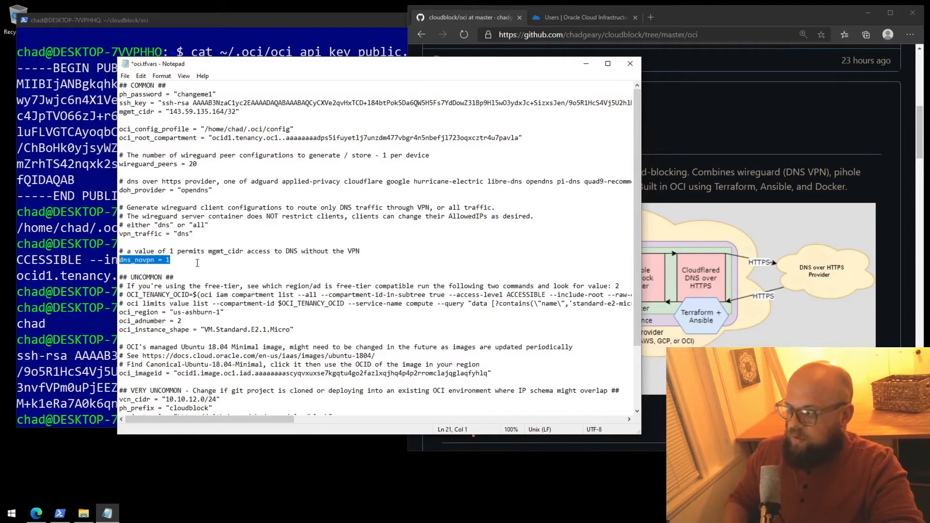
pyautogui.scroll(-3)
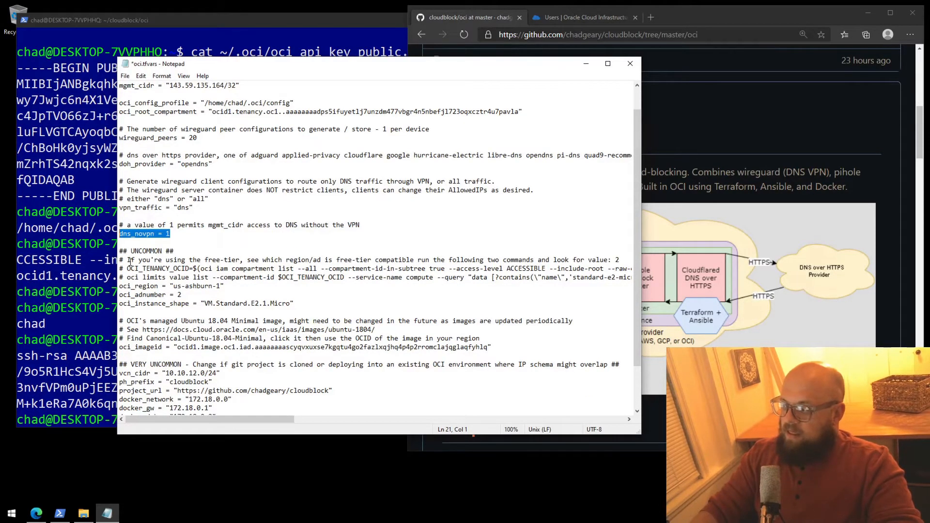
pyautogui.click(169, 267)
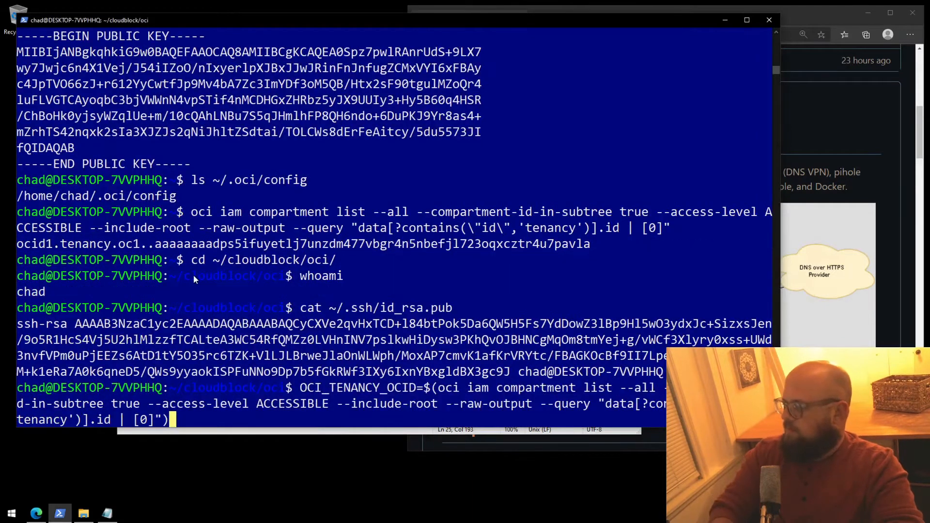
# Step: Store the tenancy OCID, query free-tier micro core limits, and select US-ASHBURN-AD-2 (2 cores)
pyautogui.press('Return')
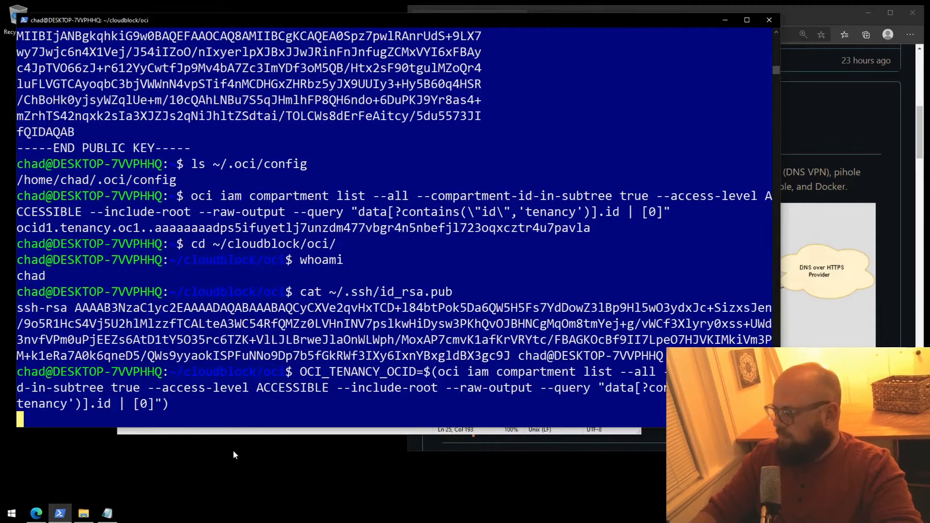
pyautogui.moveTo(130, 510)
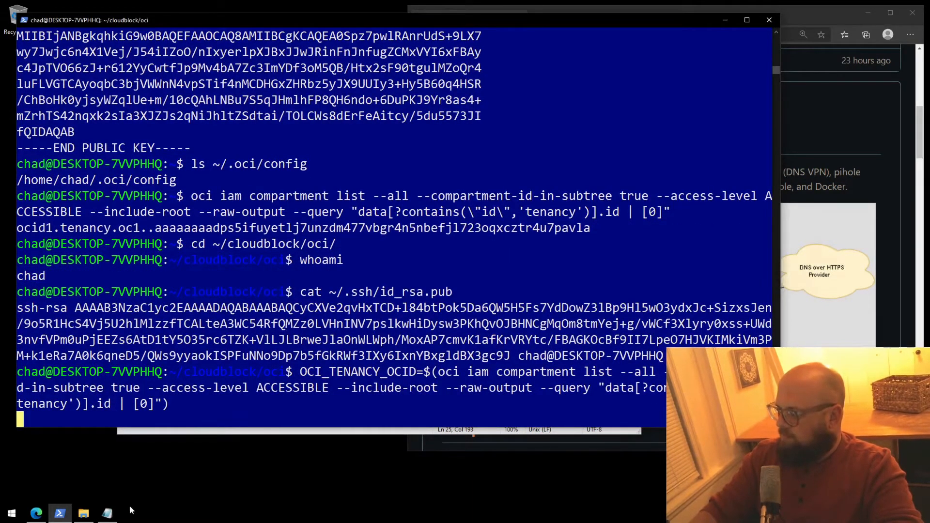
pyautogui.click(106, 513)
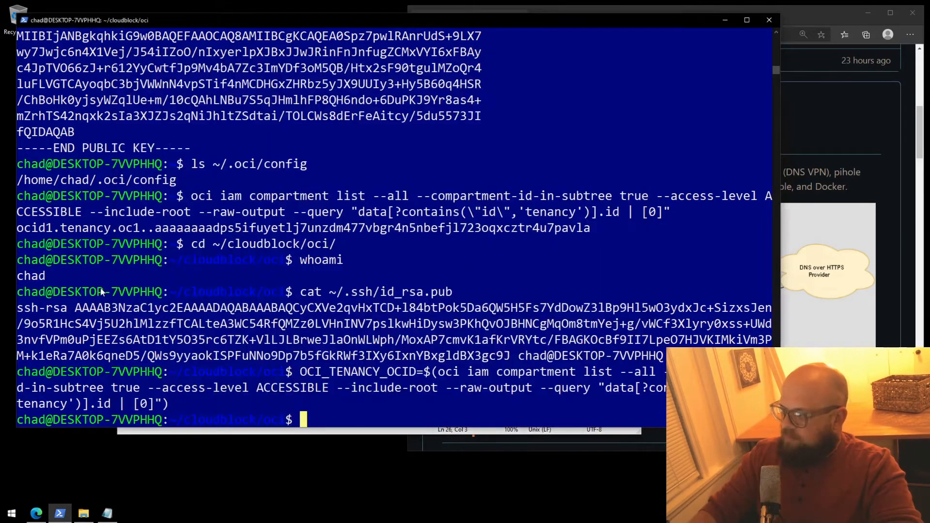
pyautogui.press('Return')
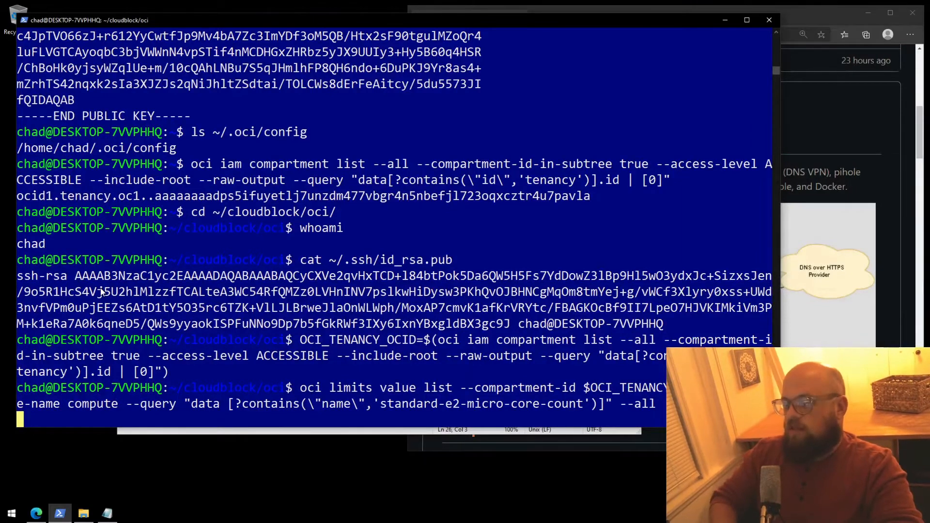
pyautogui.press('Return')
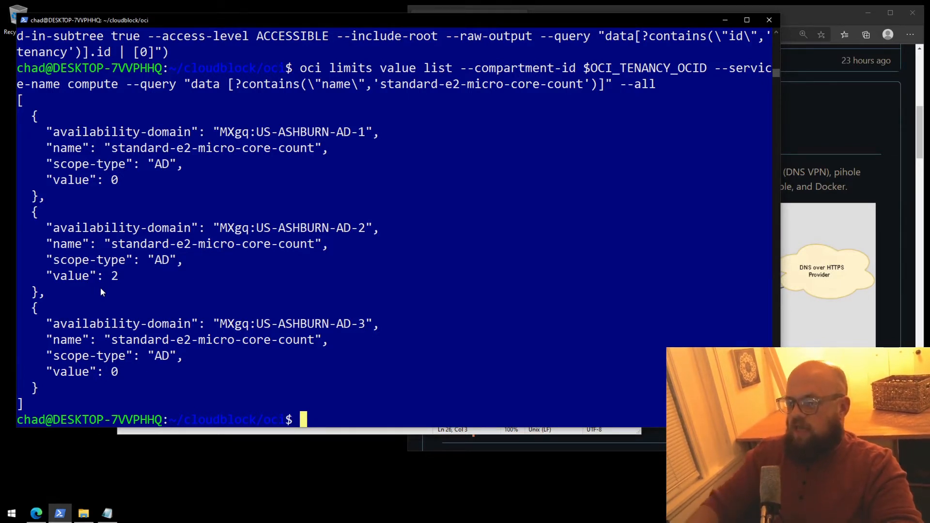
pyautogui.moveTo(349, 217)
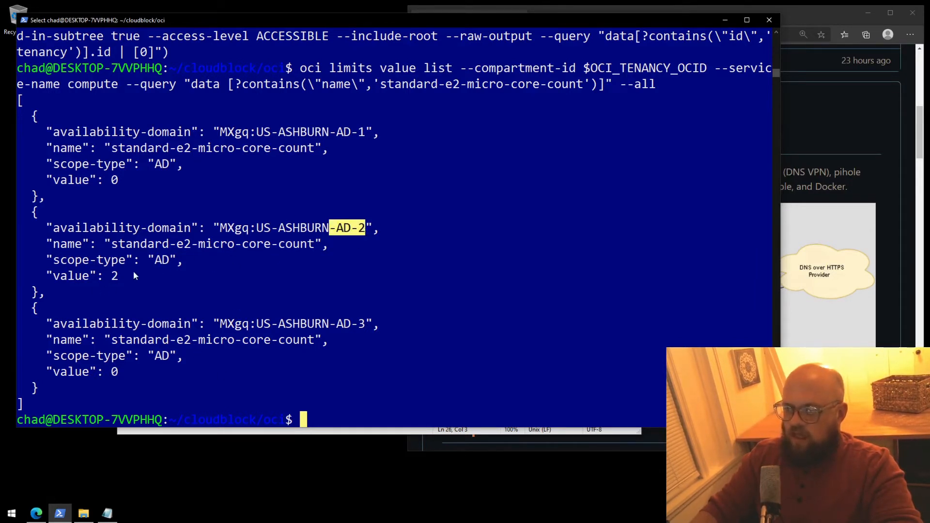
pyautogui.doubleClick(82, 275)
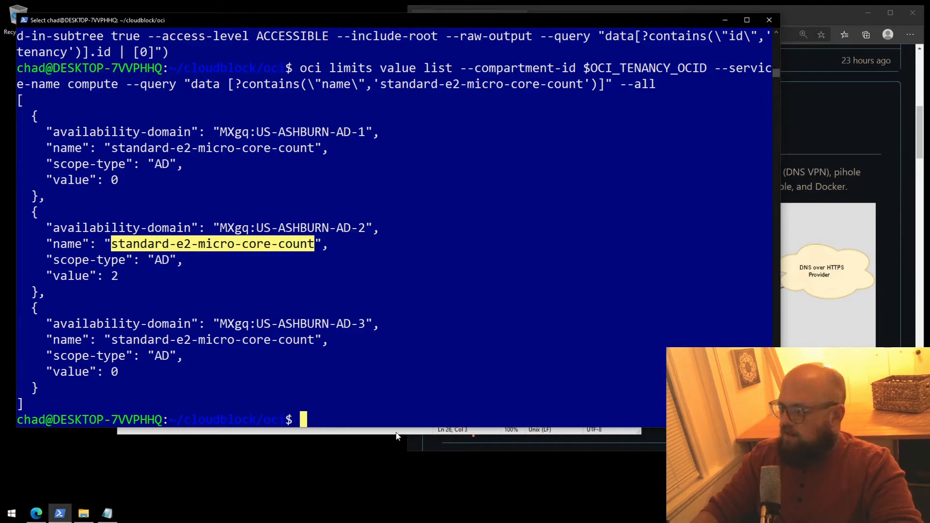
# Step: Check that oci.tfvars sets the availability domain number to 2
pyautogui.click(106, 513)
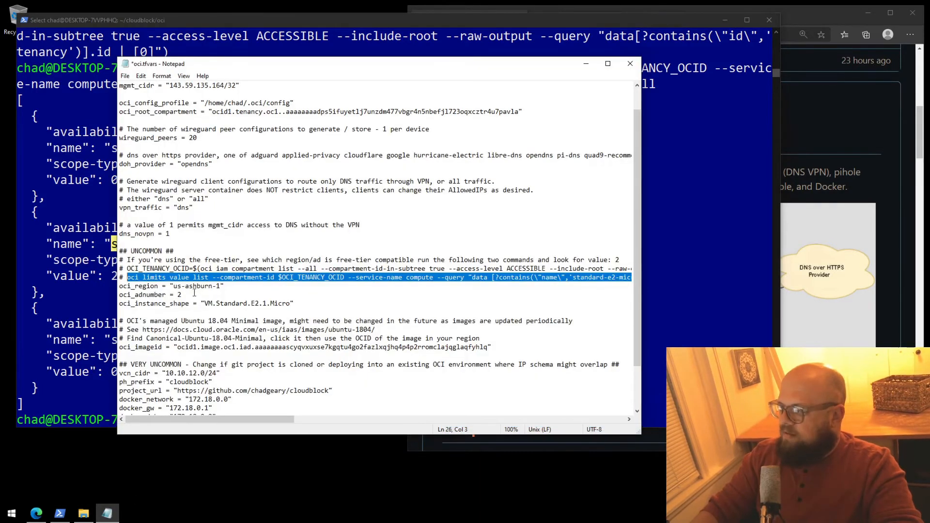
pyautogui.doubleClick(196, 286)
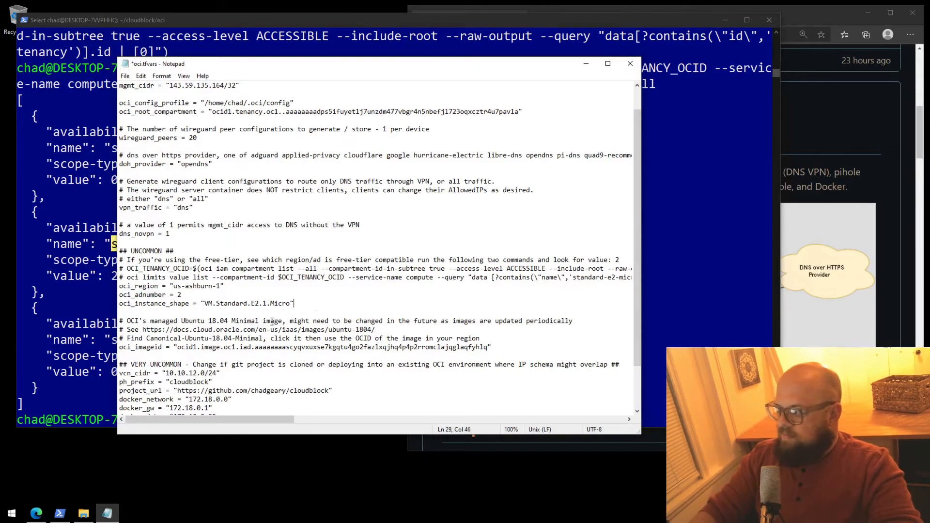
pyautogui.moveTo(200, 303)
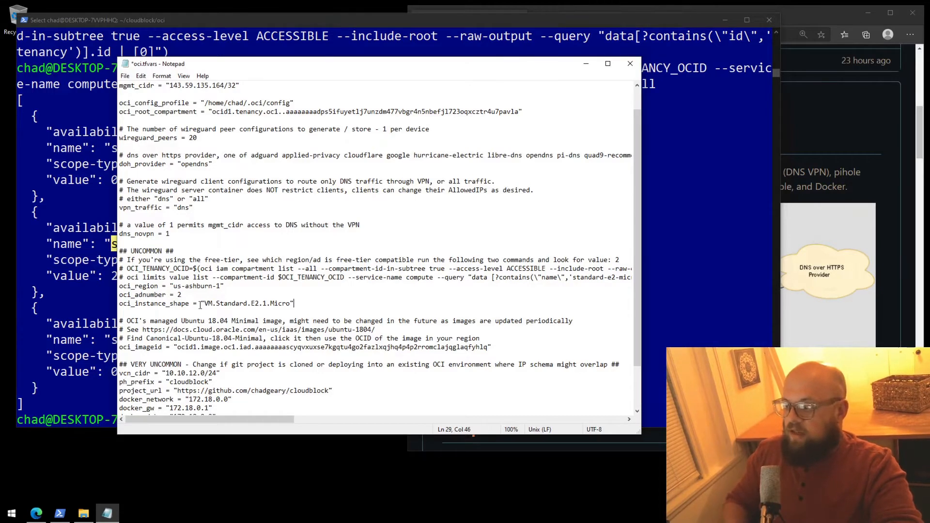
pyautogui.moveTo(129, 317)
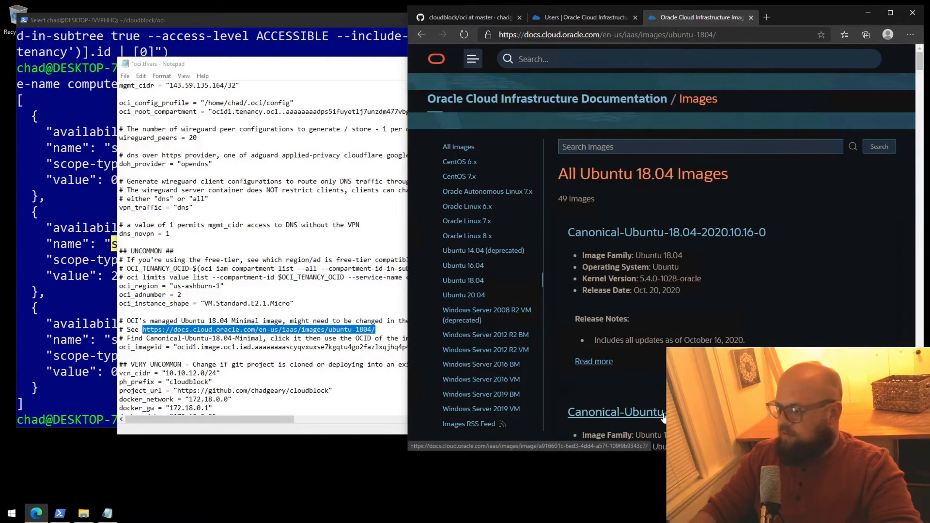
# Step: Open the Canonical-Ubuntu-18.04-Minimal image page and copy its us-ashburn-1 OCID
pyautogui.scroll(-3)
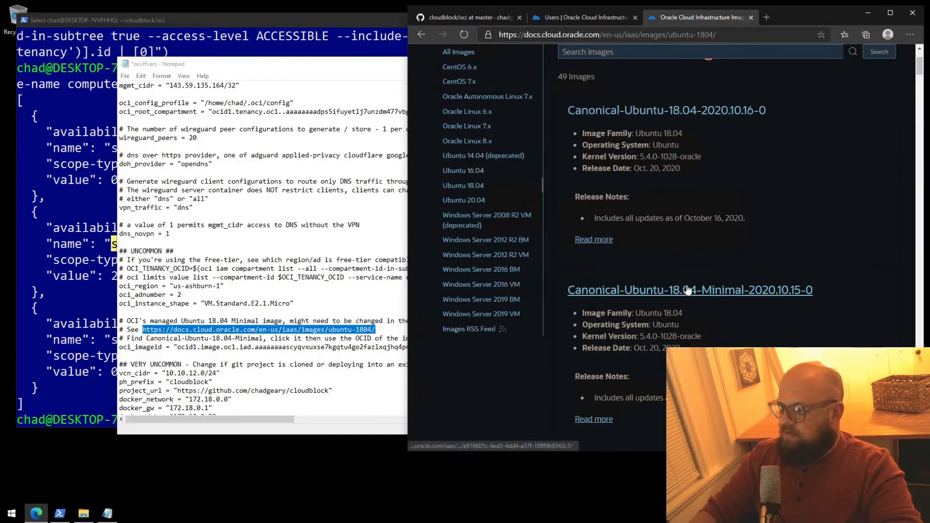
pyautogui.click(689, 290)
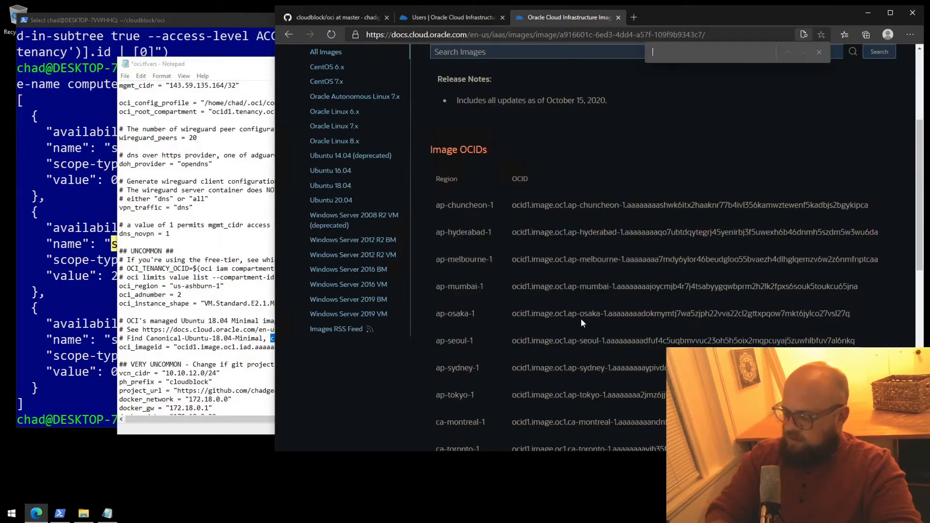
pyautogui.write('us-ashb')
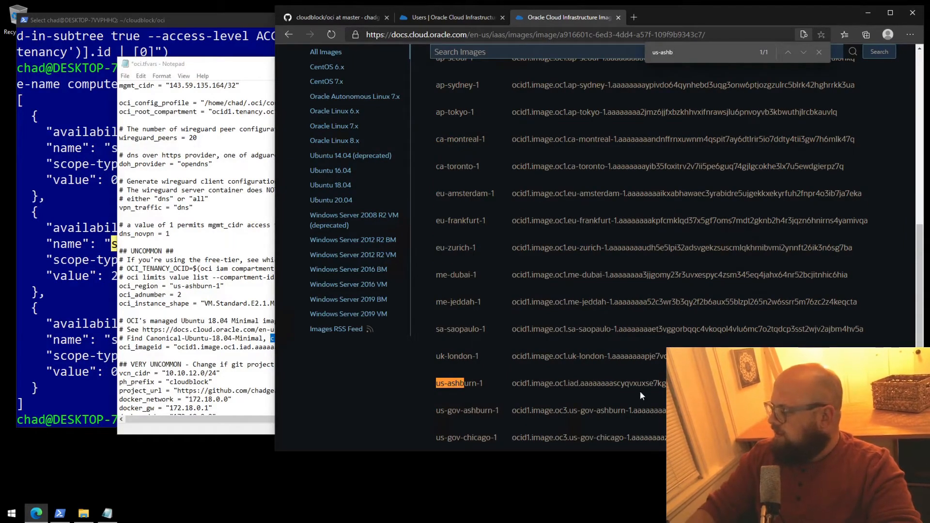
pyautogui.rightClick(587, 383)
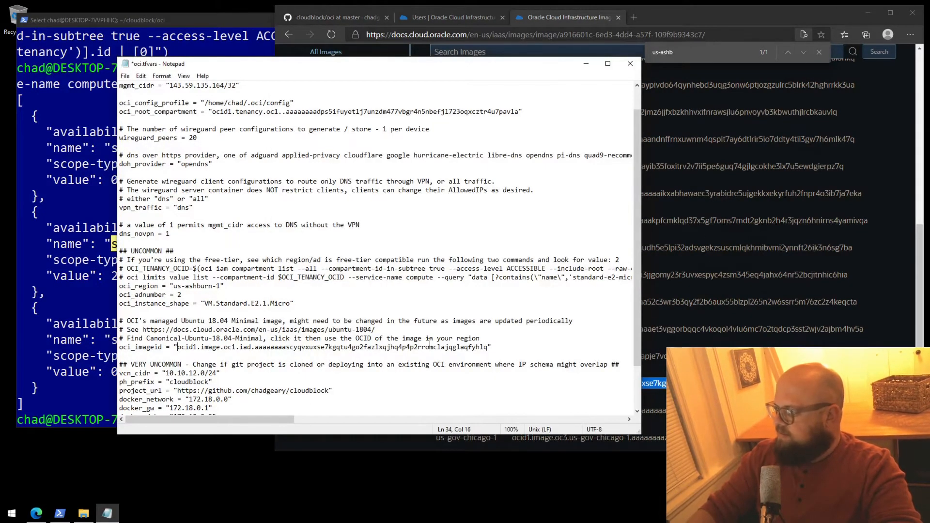
# Step: Paste the Ubuntu Minimal OCID into oci_imageid, review the file, and close Notepad
pyautogui.click(488, 347)
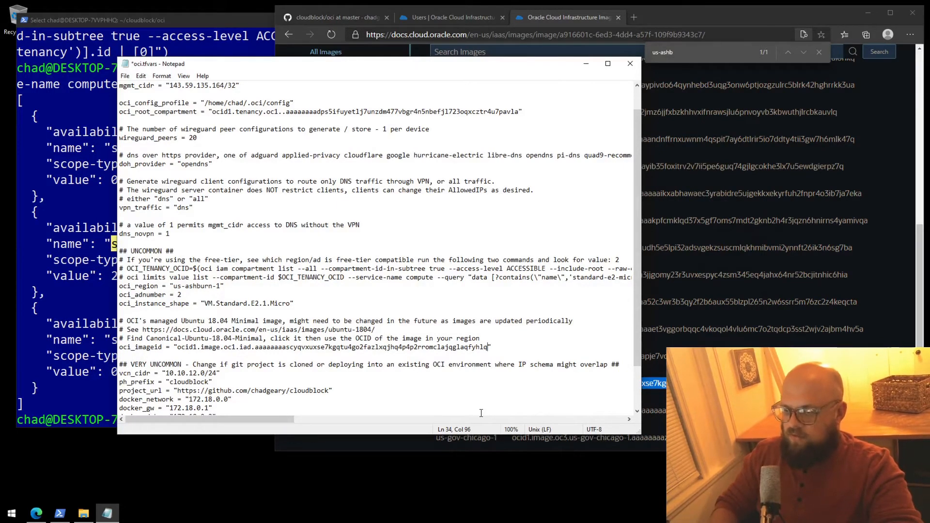
pyautogui.scroll(-3)
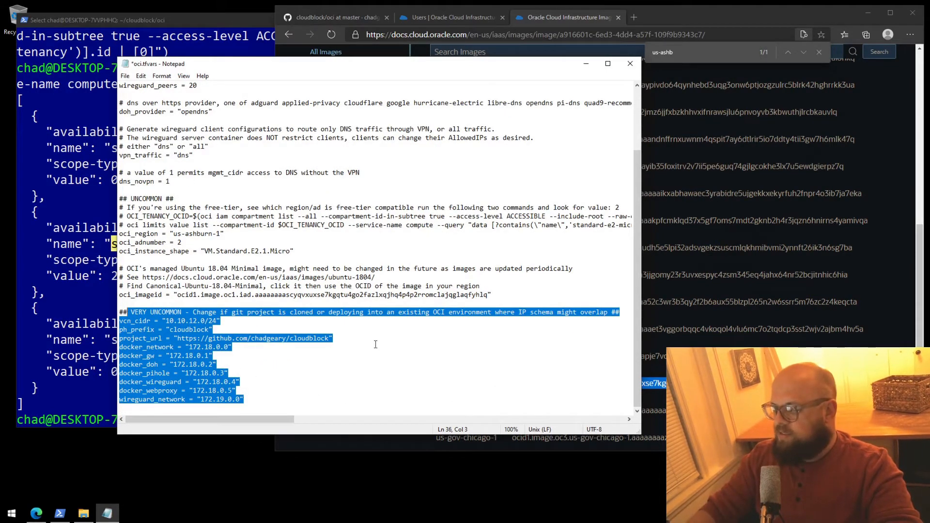
pyautogui.scroll(3)
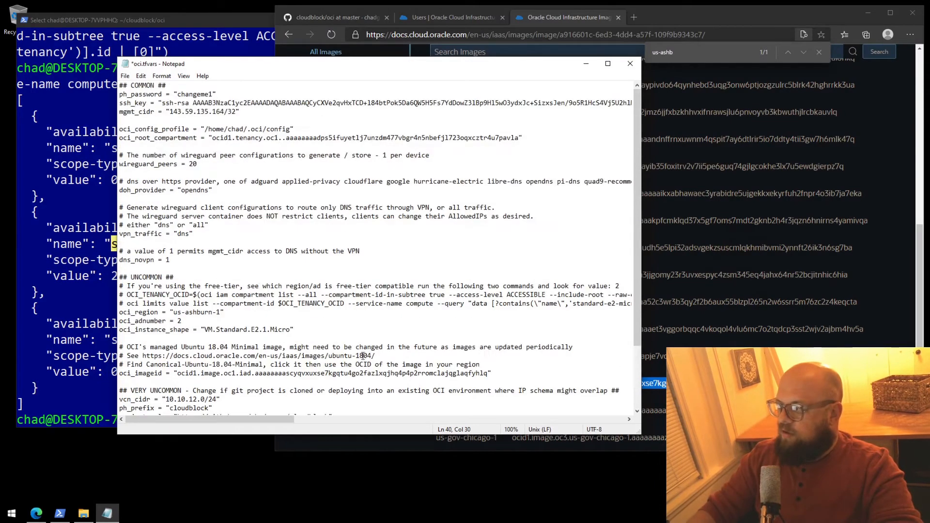
pyautogui.click(124, 76)
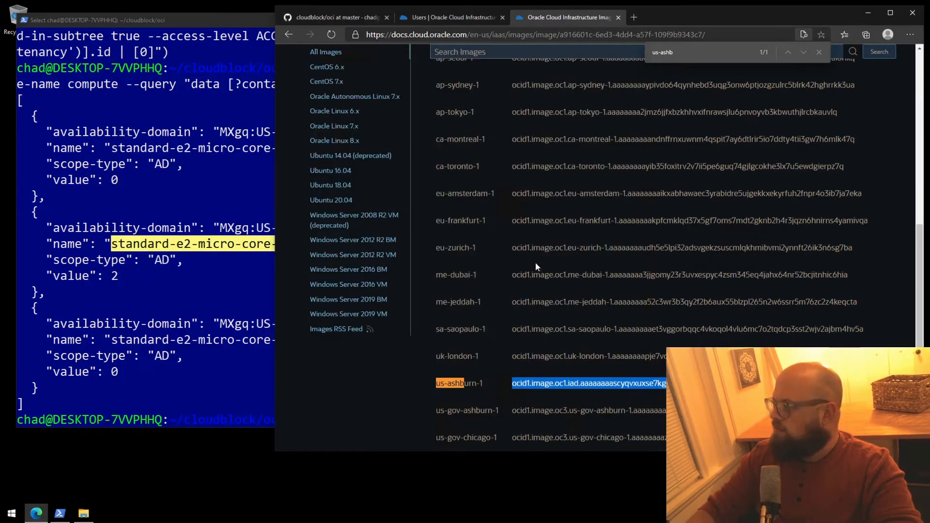
# Step: Scroll to the README Deploy section and copy the cd ~/cloudblock/oci/ and terraform init commands
pyautogui.click(332, 17)
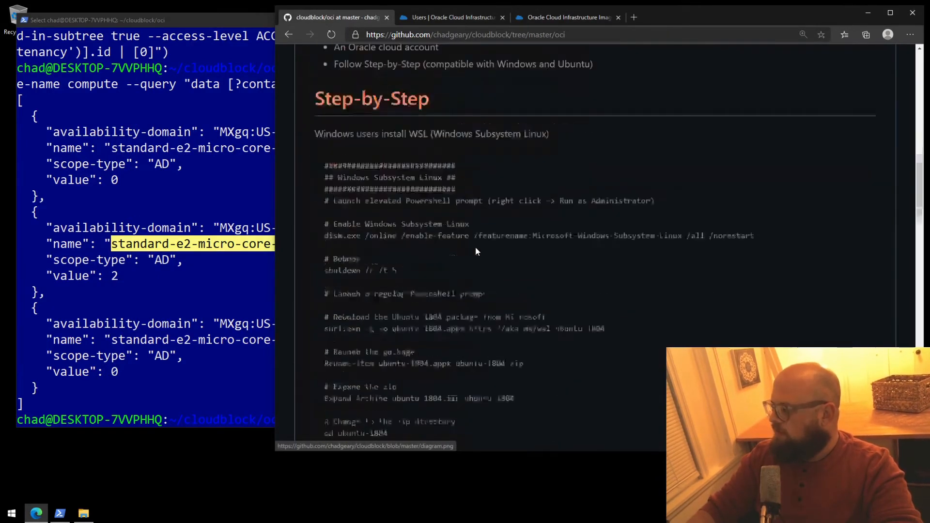
pyautogui.scroll(-3)
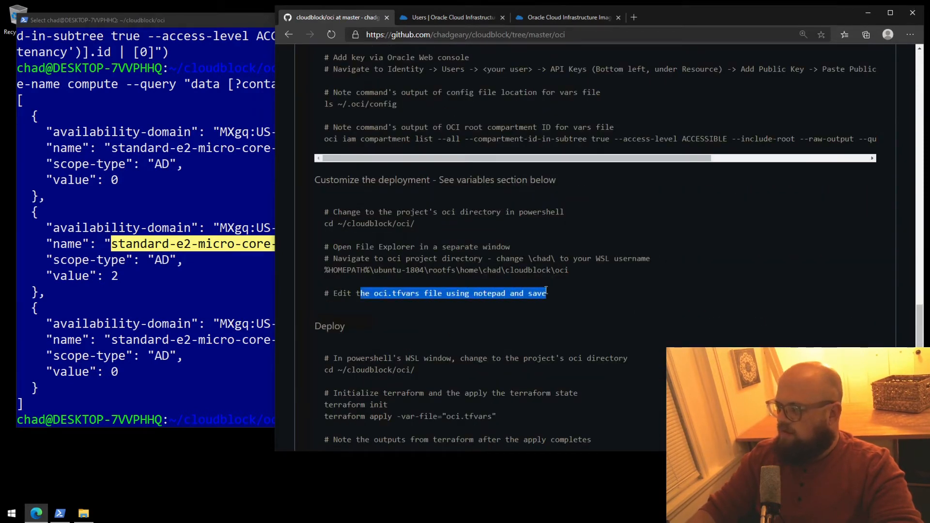
pyautogui.scroll(-3)
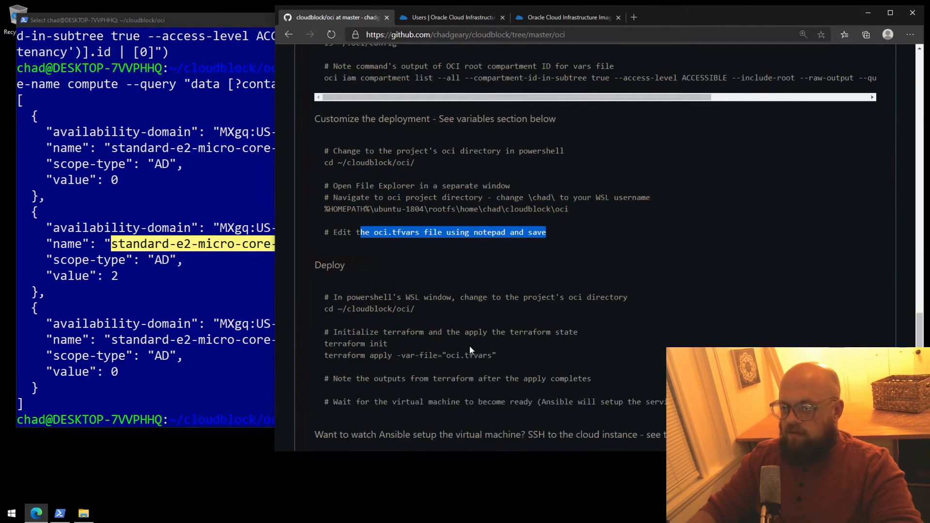
pyautogui.scroll(-3)
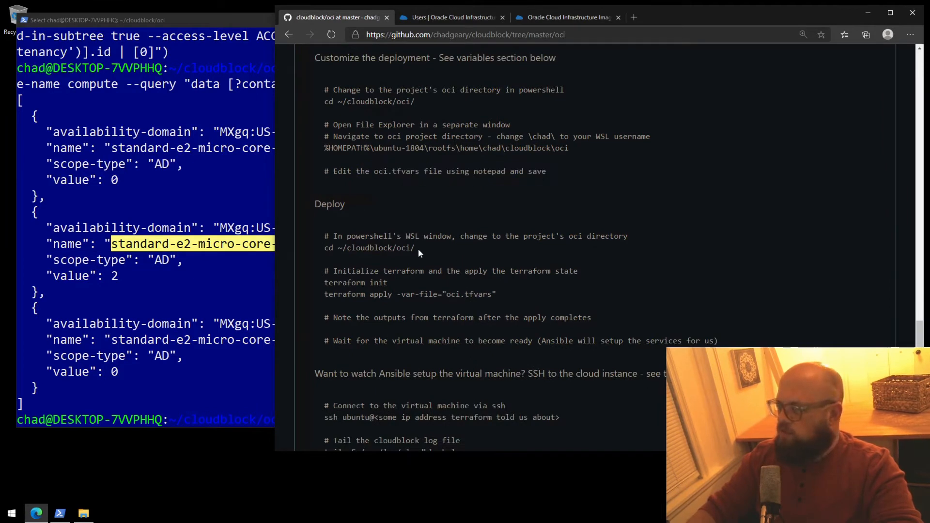
pyautogui.doubleClick(369, 247)
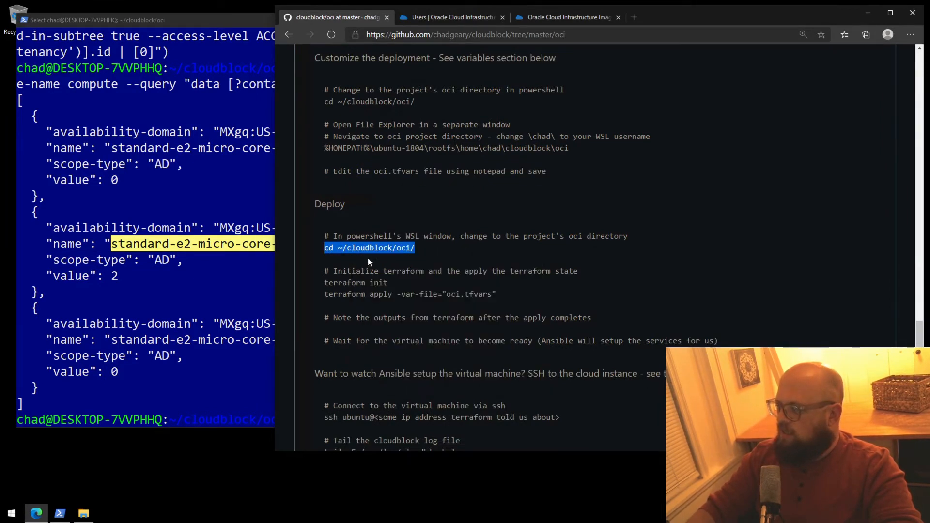
pyautogui.moveTo(302, 344)
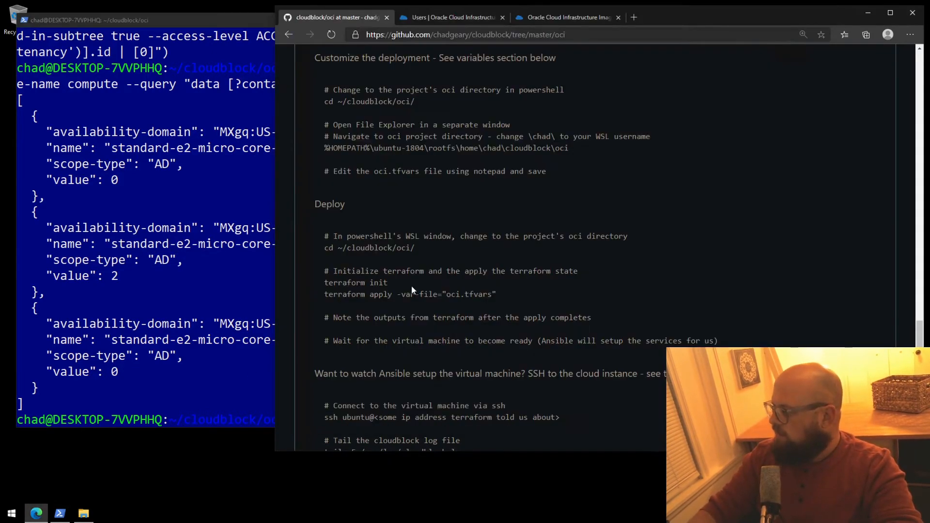
pyautogui.rightClick(356, 283)
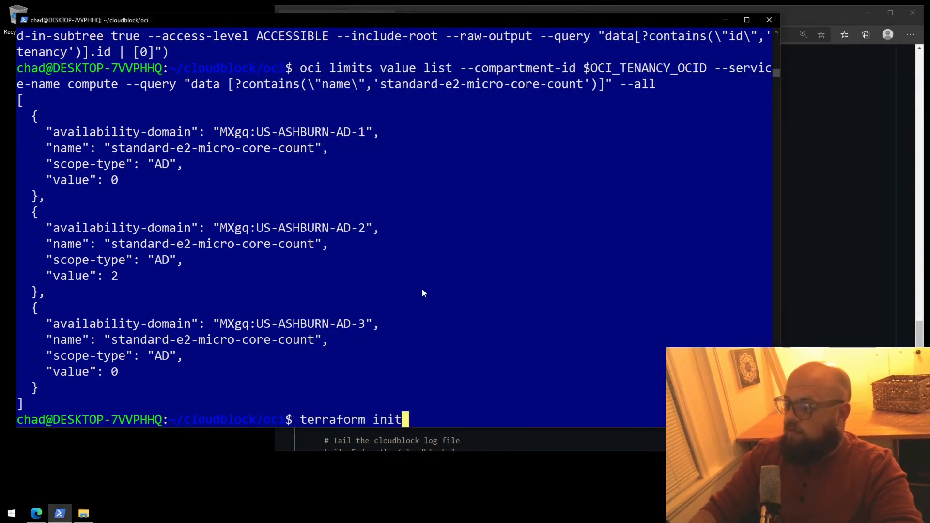
# Step: Run terraform init, then terraform apply with oci.tfvars, confirming the 19-resource plan with yes
pyautogui.press('Return')
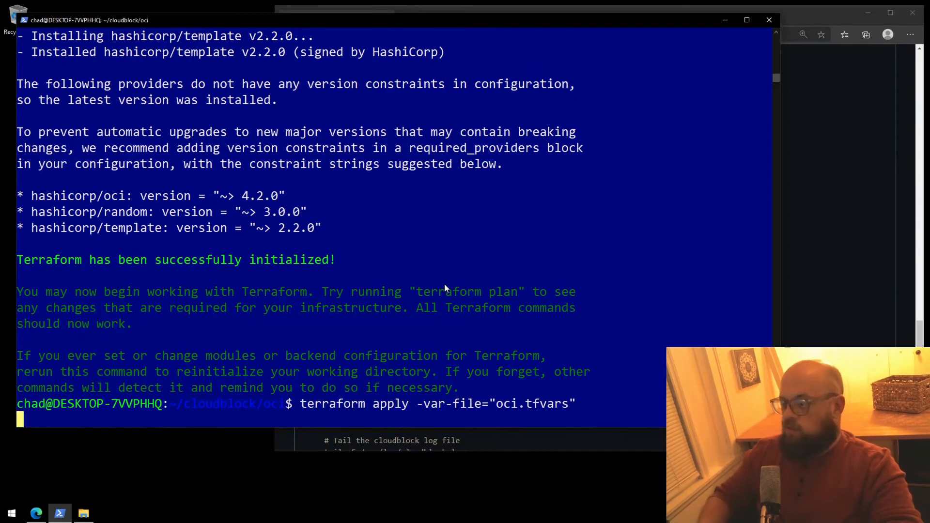
pyautogui.press('Return')
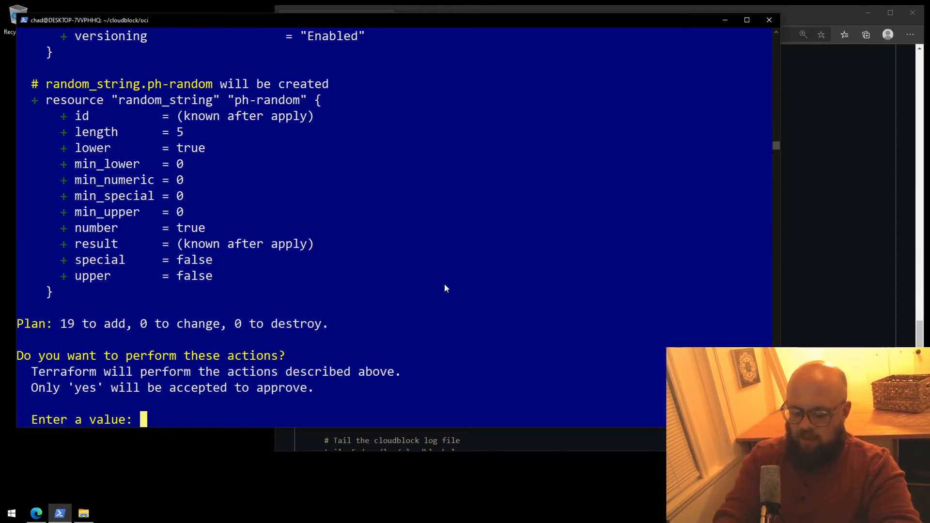
pyautogui.write('yes')
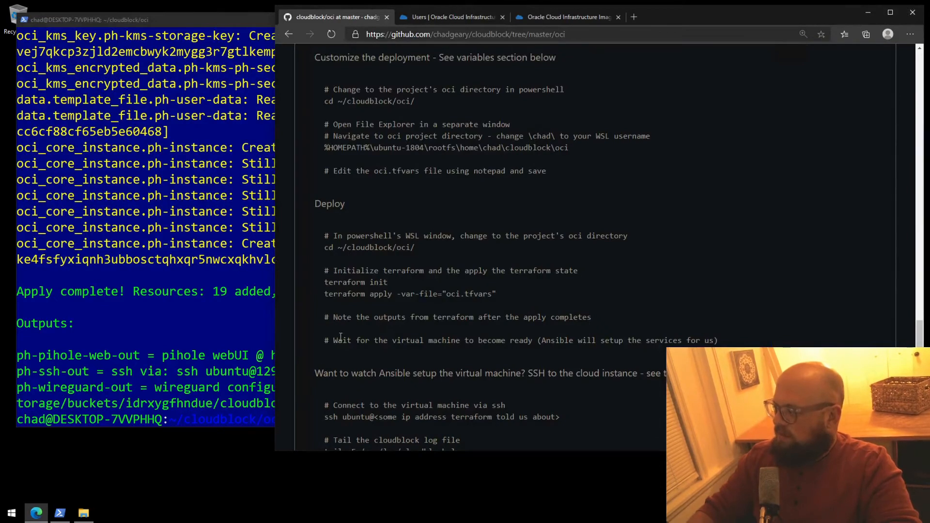
pyautogui.doubleClick(462, 317)
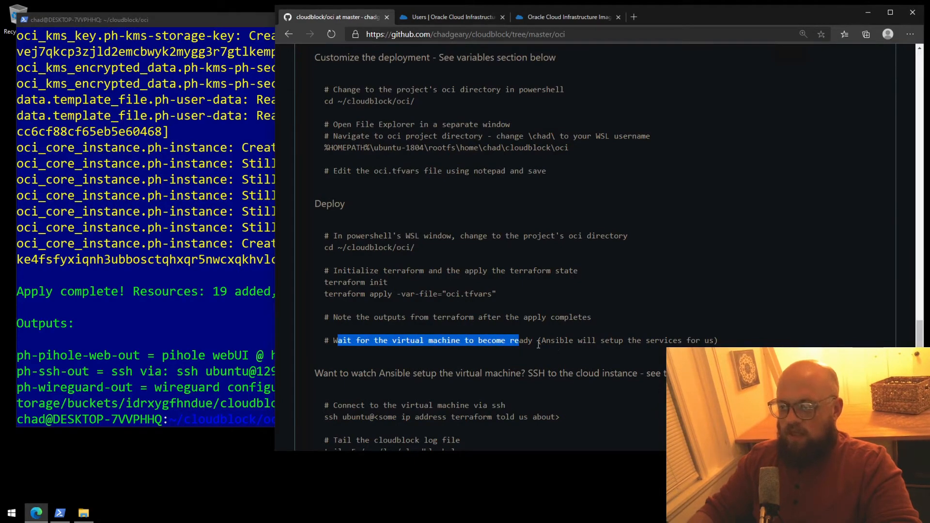
pyautogui.click(534, 340)
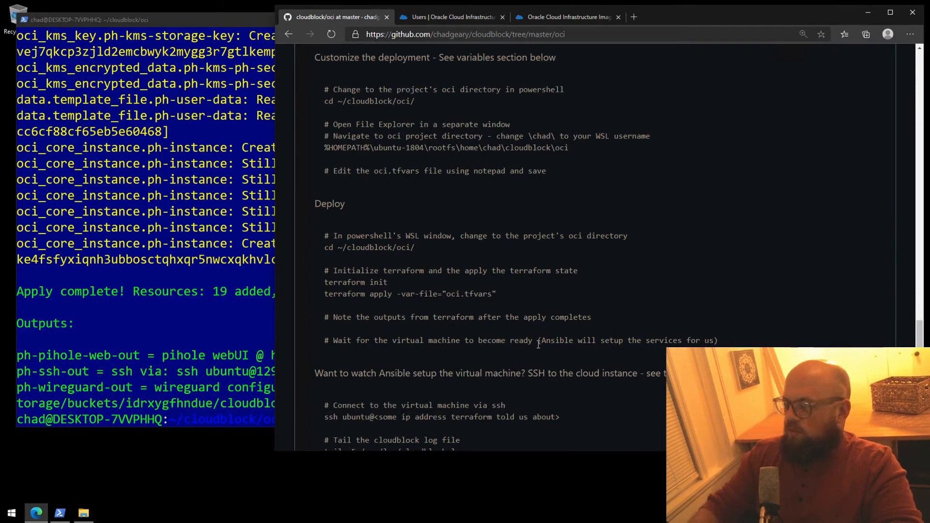
pyautogui.scroll(3)
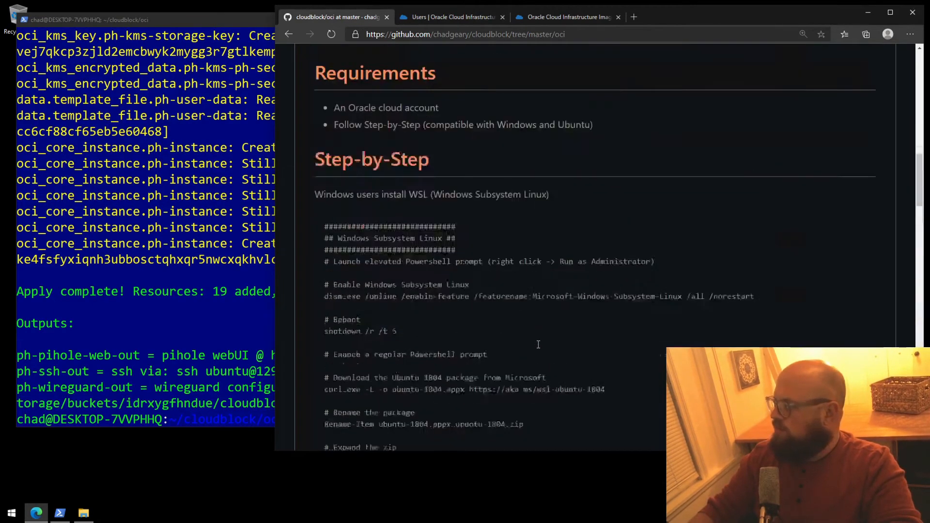
pyautogui.scroll(3)
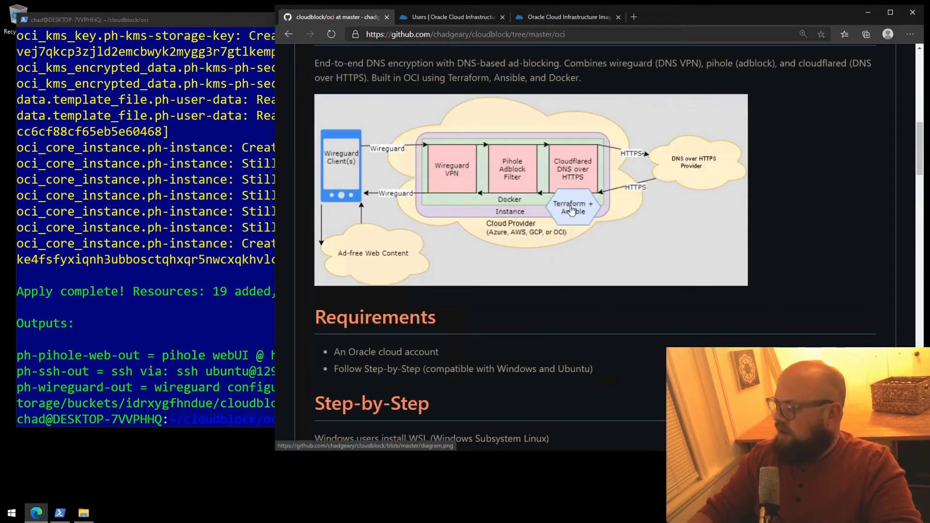
pyautogui.moveTo(586, 217)
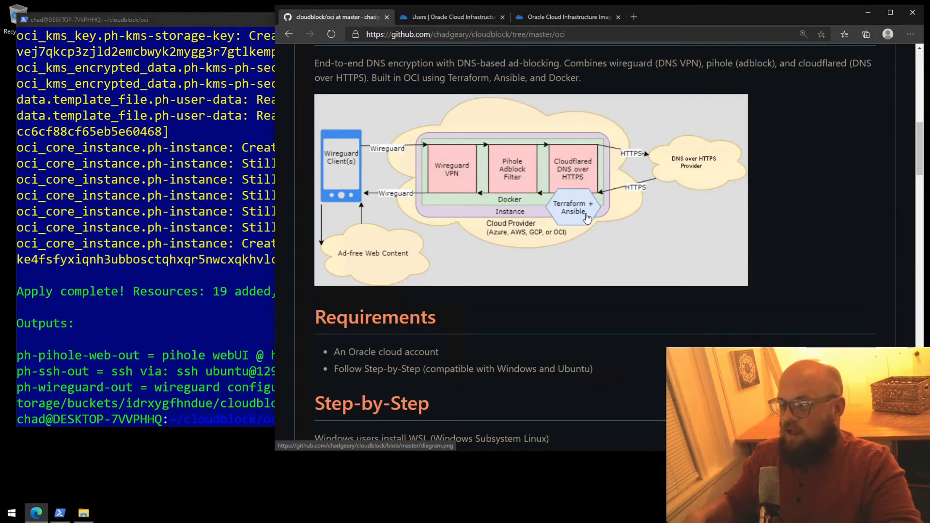
pyautogui.moveTo(525, 211)
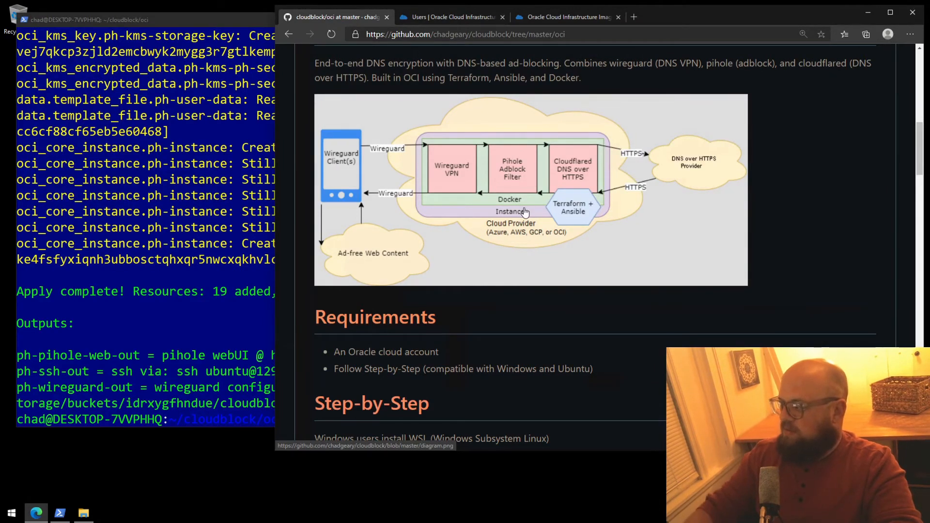
pyautogui.scroll(-3)
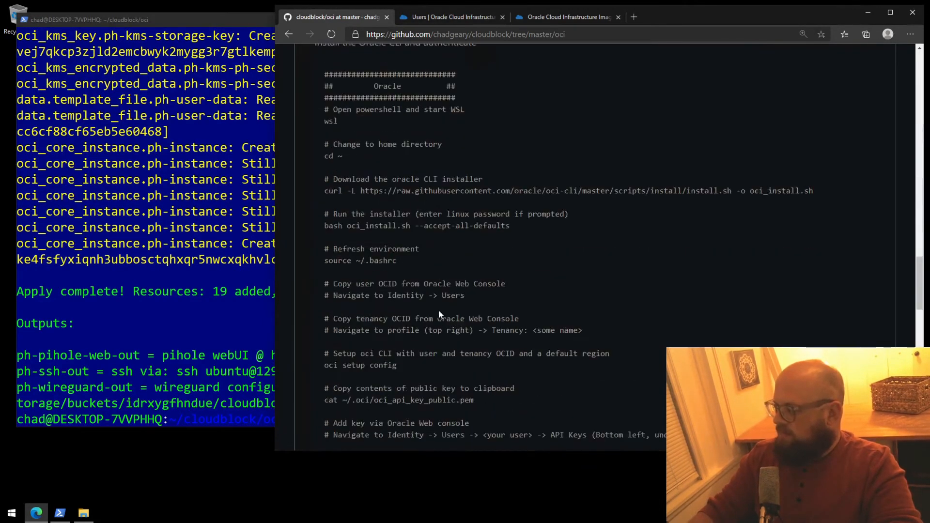
pyautogui.scroll(-3)
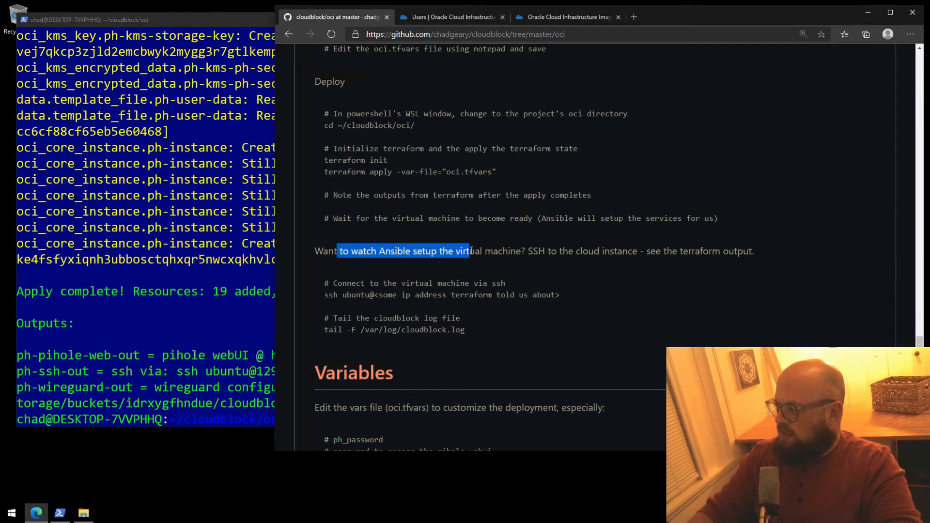
pyautogui.moveTo(260, 312)
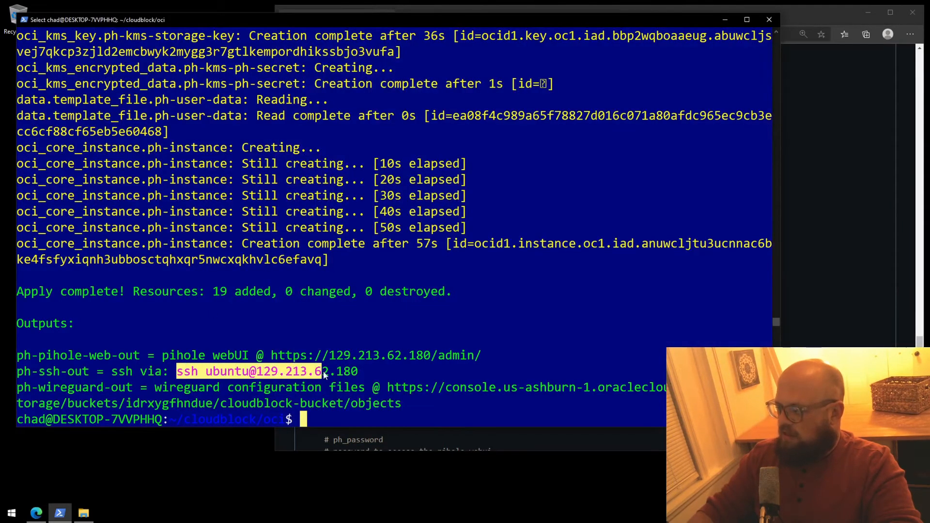
pyautogui.write('ssh ubuntu@129.213.62.180')
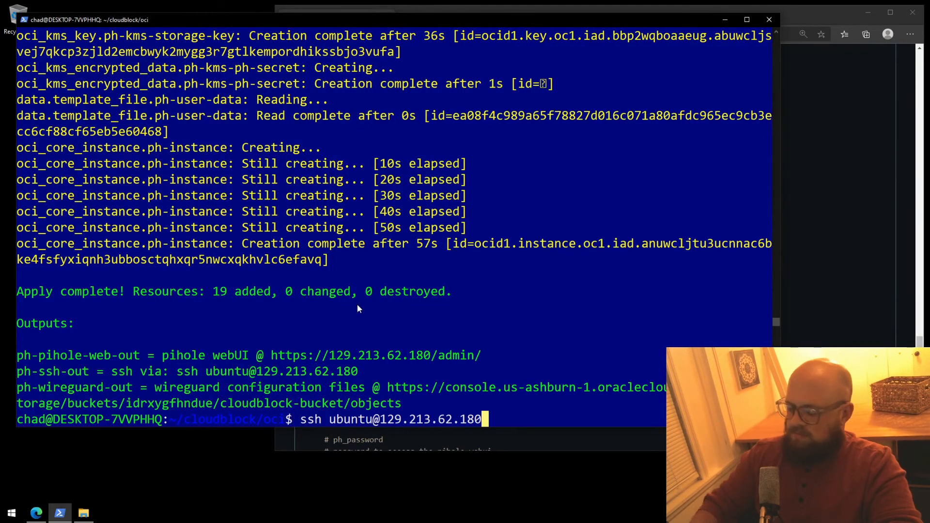
pyautogui.press('Return')
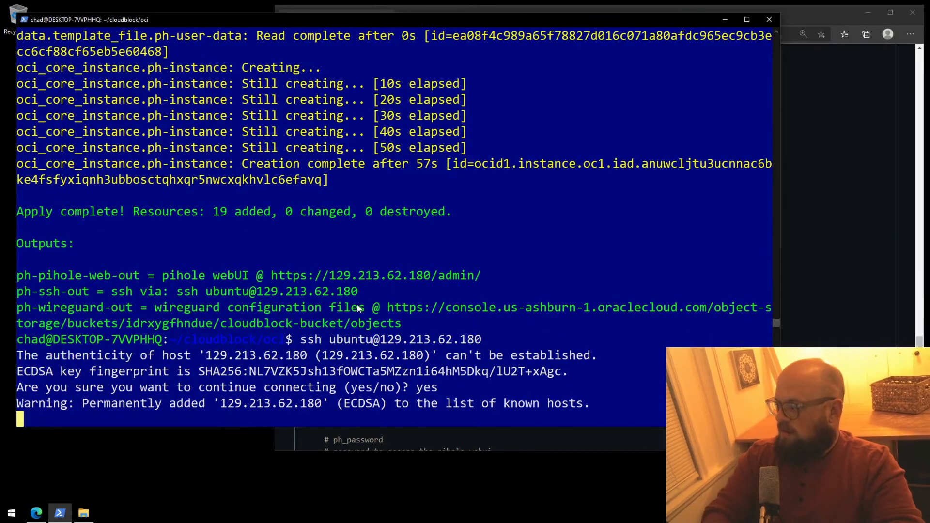
pyautogui.moveTo(746, 291)
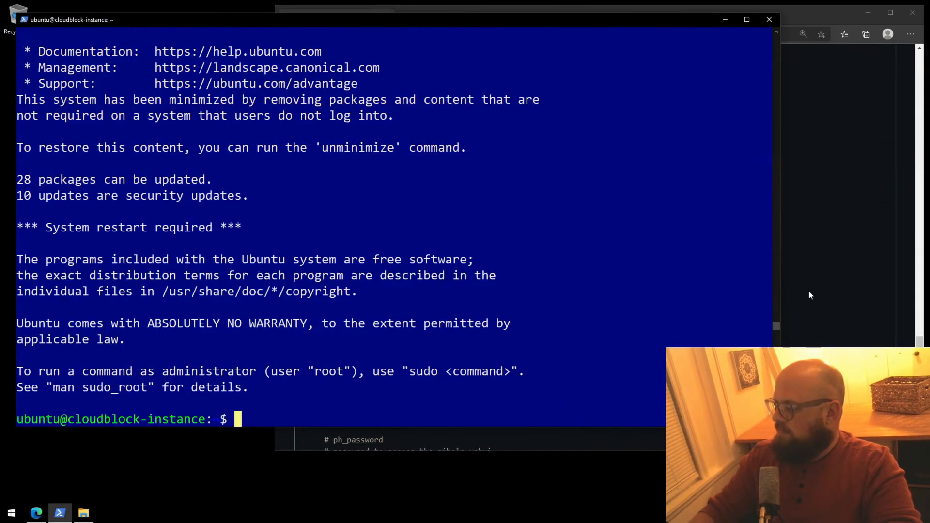
pyautogui.write('hto')
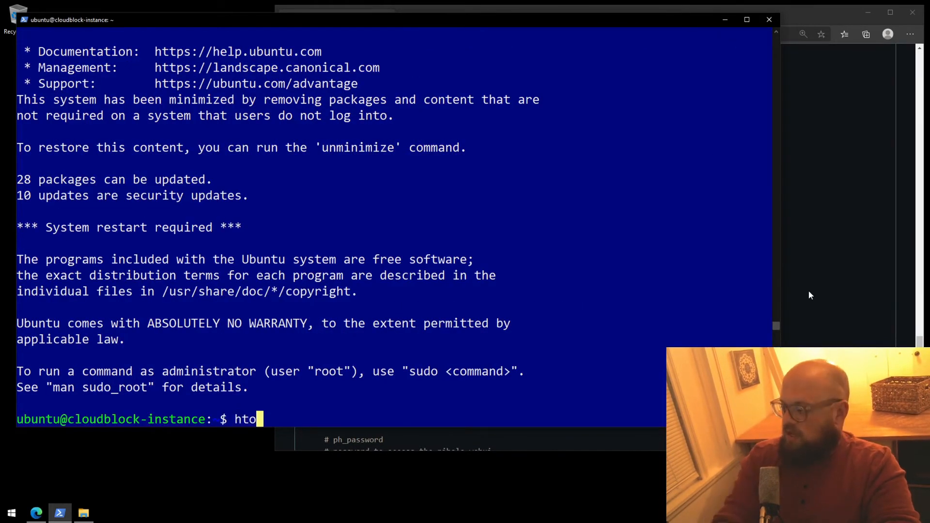
pyautogui.press('Return')
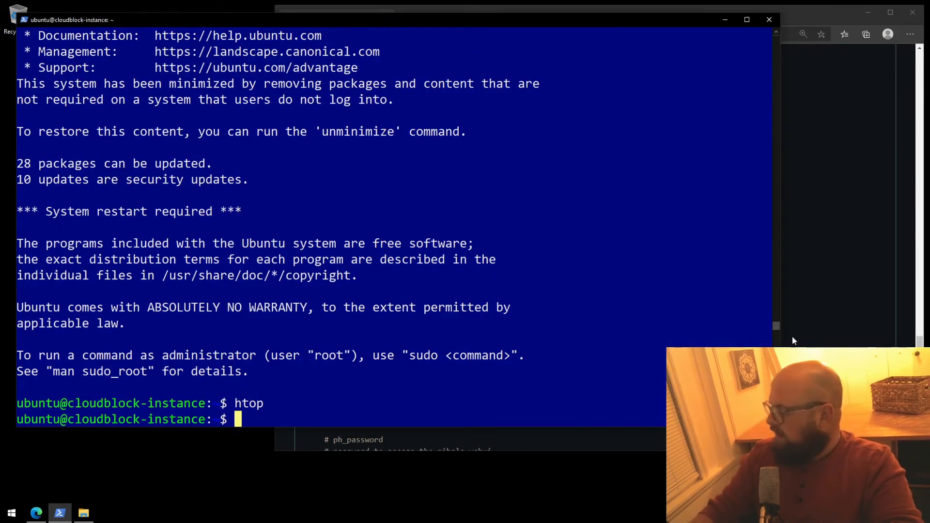
pyautogui.click(35, 513)
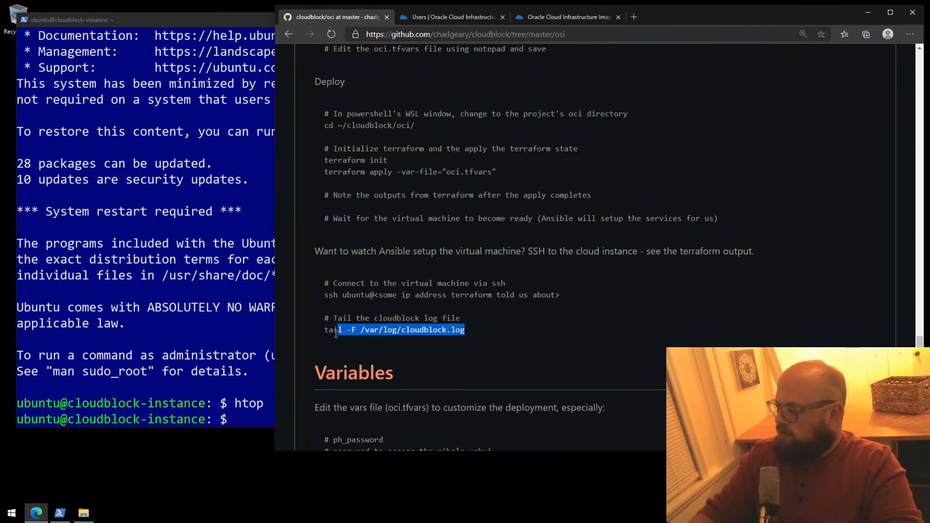
pyautogui.rightClick(394, 330)
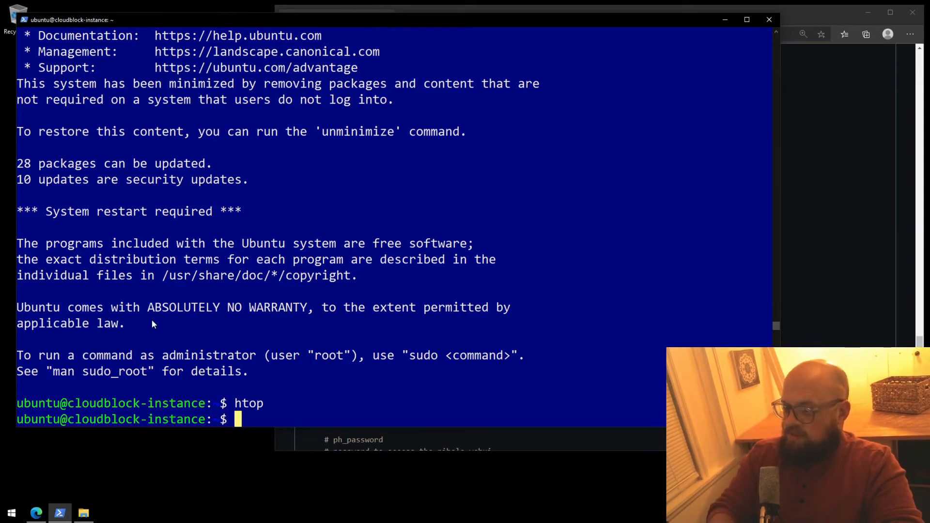
pyautogui.moveTo(313, 320)
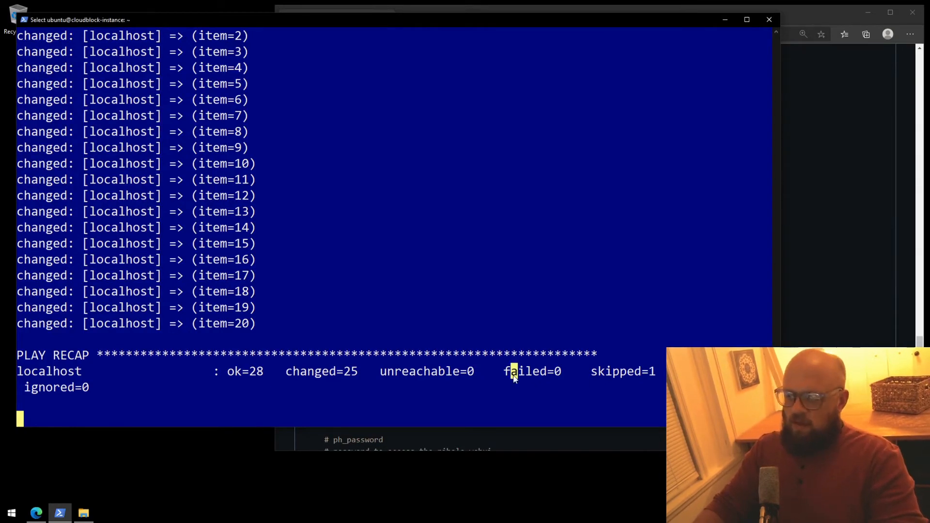
# Step: Stop the log tail, leave the instance, and rerun terraform apply with 0 resources added
pyautogui.press('ctrl+c')
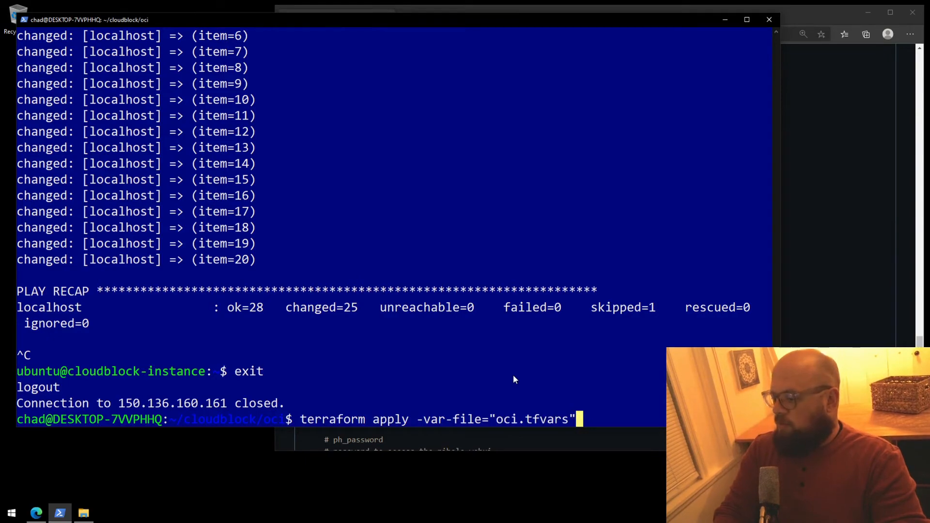
pyautogui.press('Return')
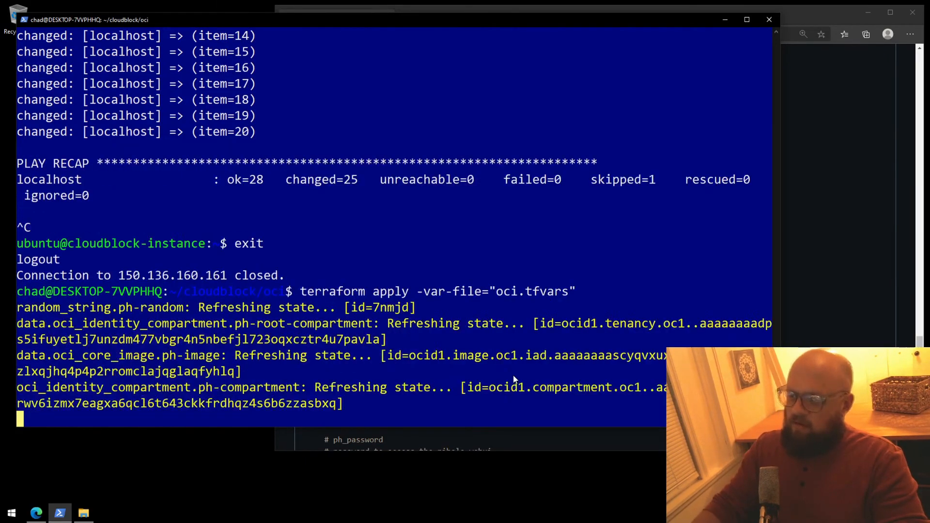
pyautogui.scroll(-3)
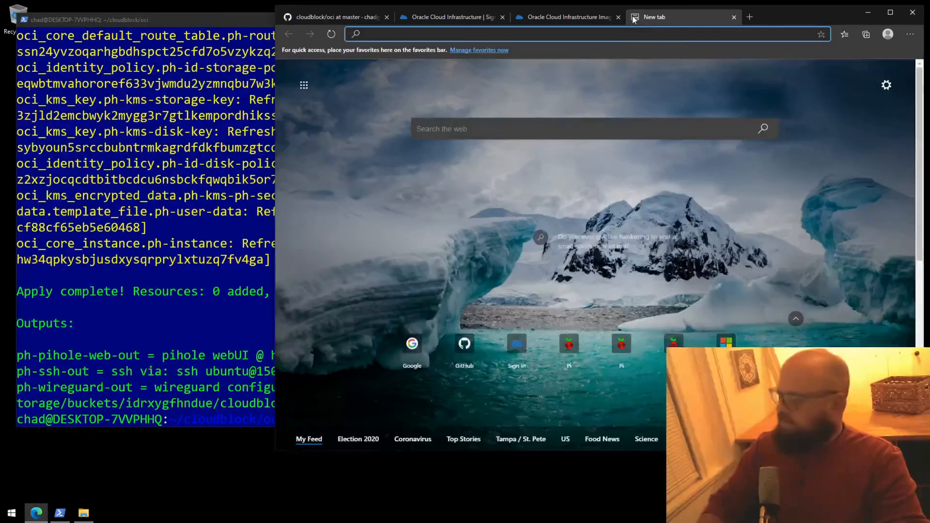
# Step: Load the Pi-hole admin page at the instance IP and proceed past the certificate warning
pyautogui.click(909, 34)
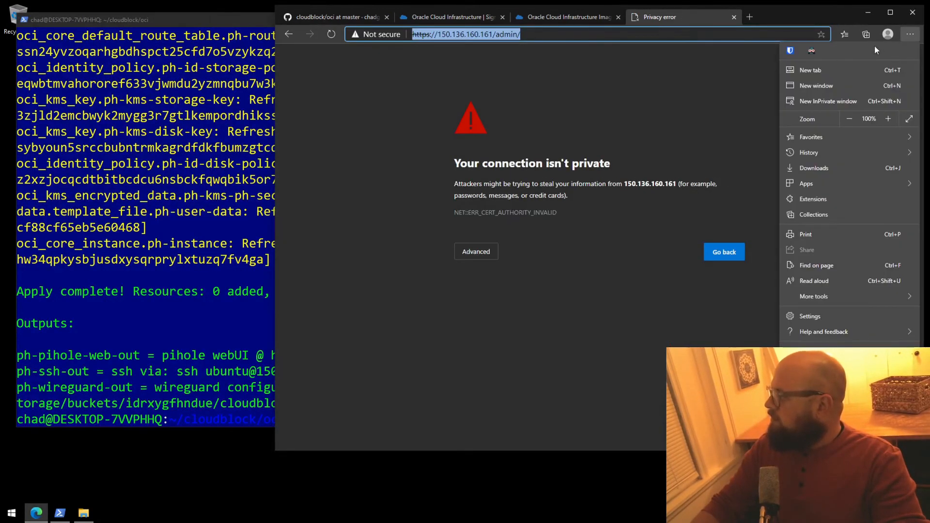
pyautogui.click(816, 34)
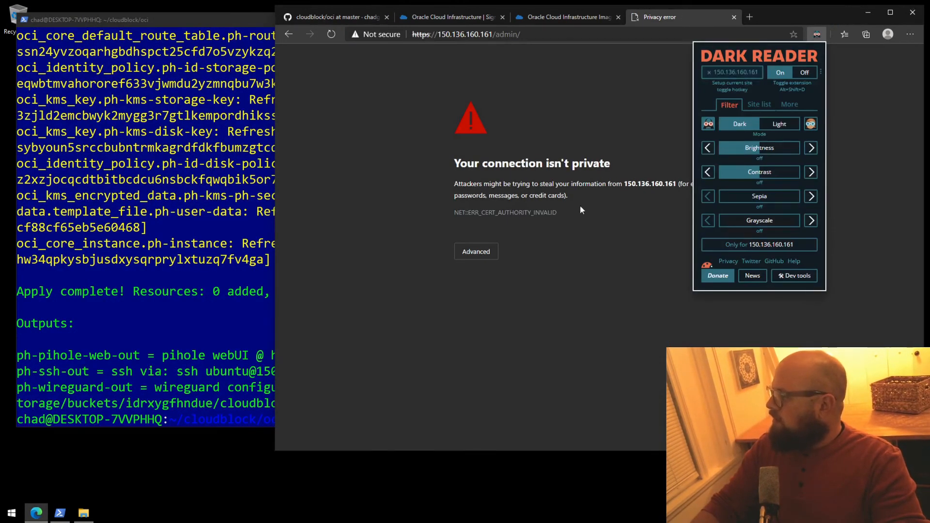
pyautogui.click(475, 251)
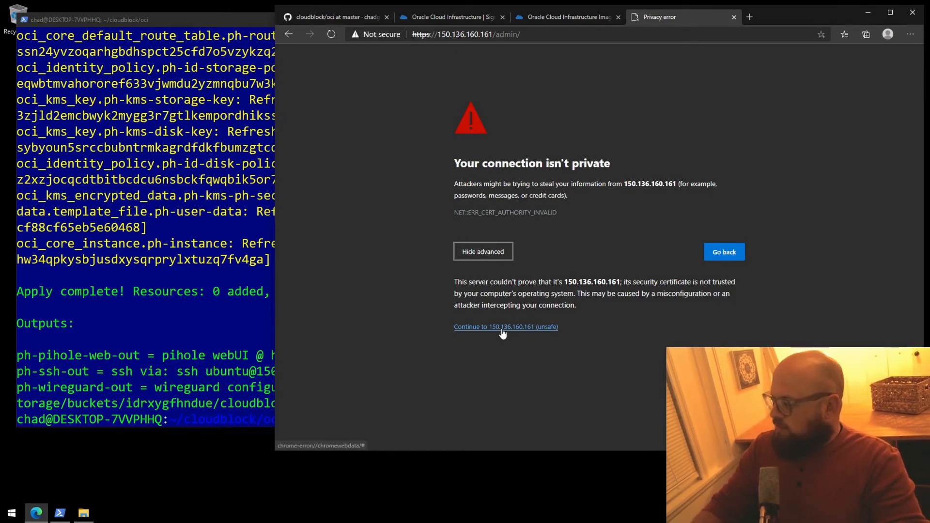
pyautogui.click(504, 327)
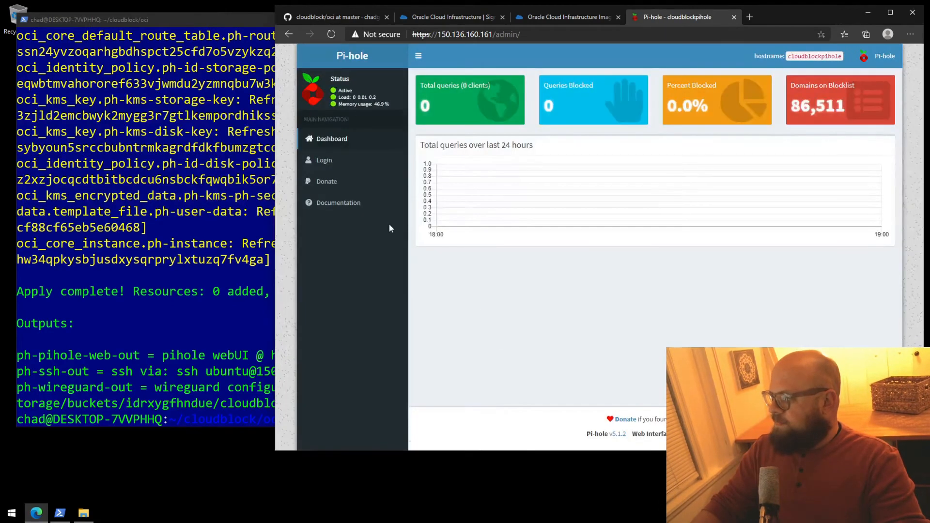
# Step: Log in to the Pi-hole admin with the password
pyautogui.click(324, 159)
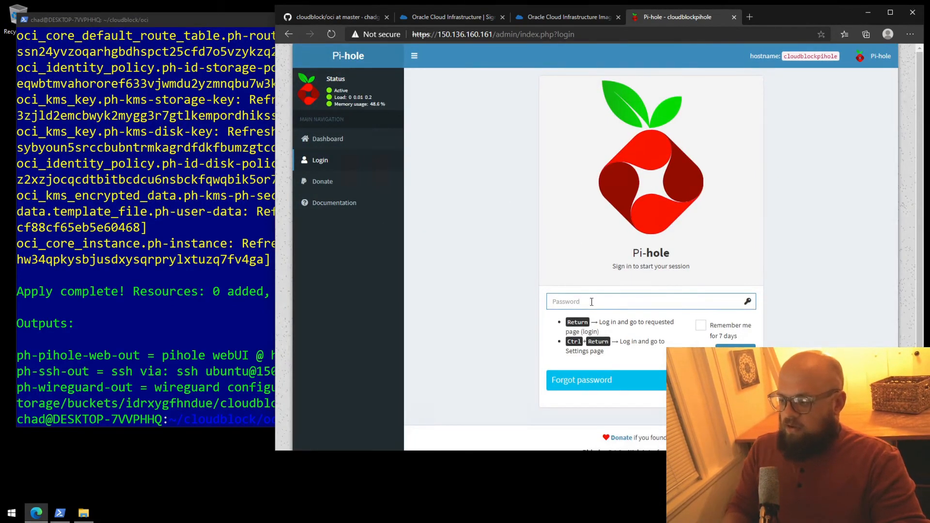
pyautogui.write('password')
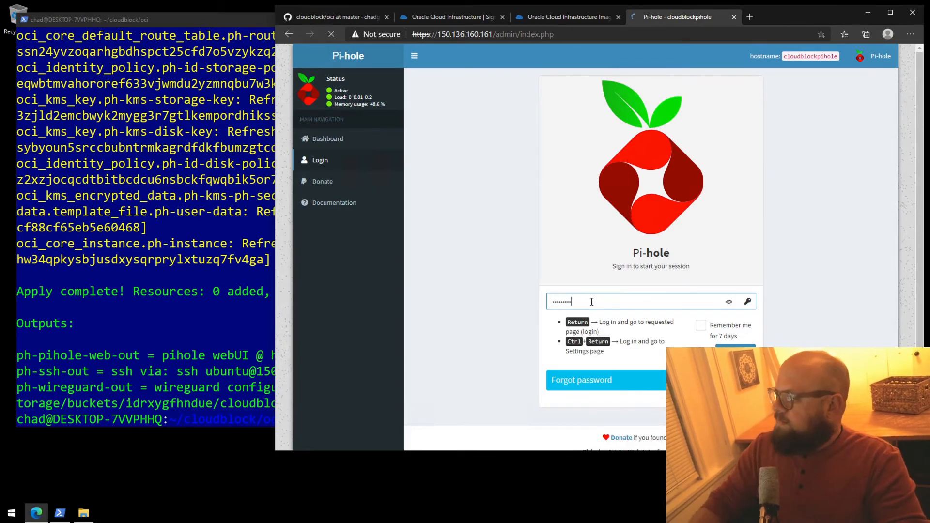
pyautogui.press('Return')
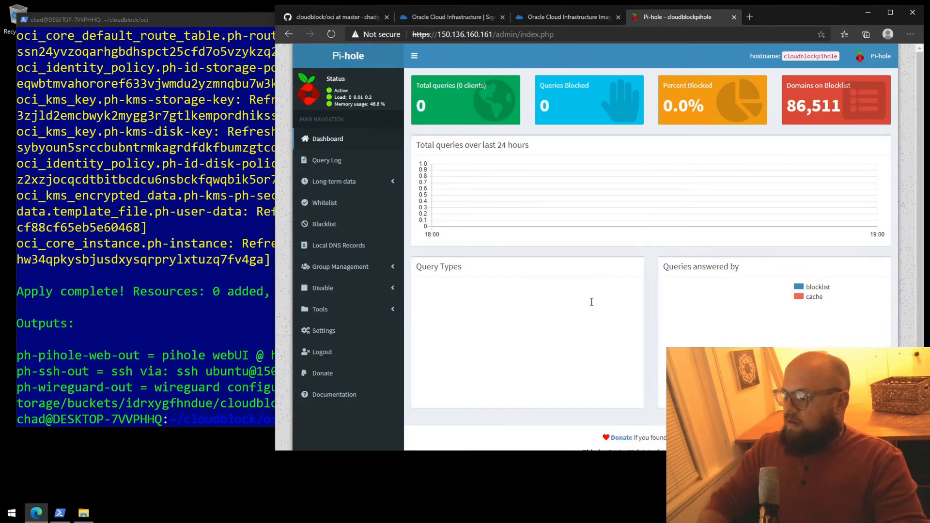
pyautogui.moveTo(486, 337)
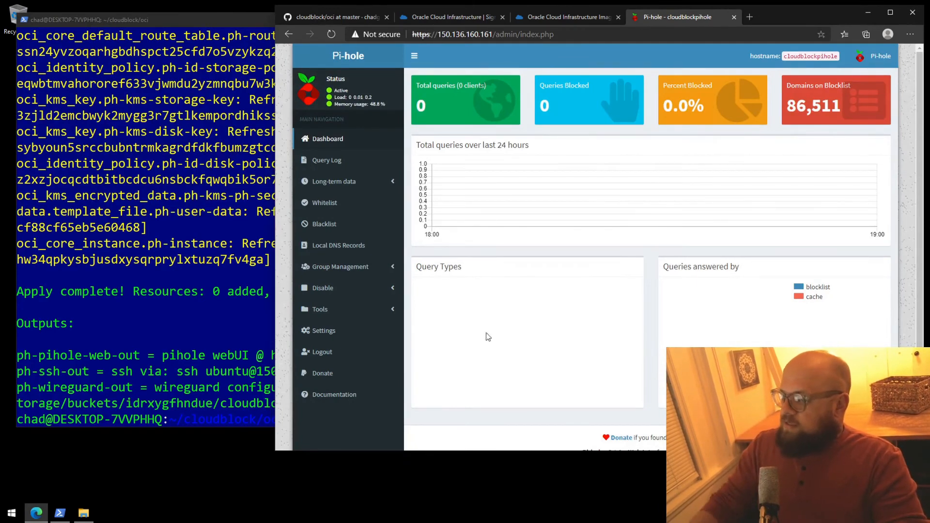
# Step: Show Pi-hole's Settings DNS tab and select the Custom 2 (IPv4) upstream address 172.18.0.2
pyautogui.click(324, 331)
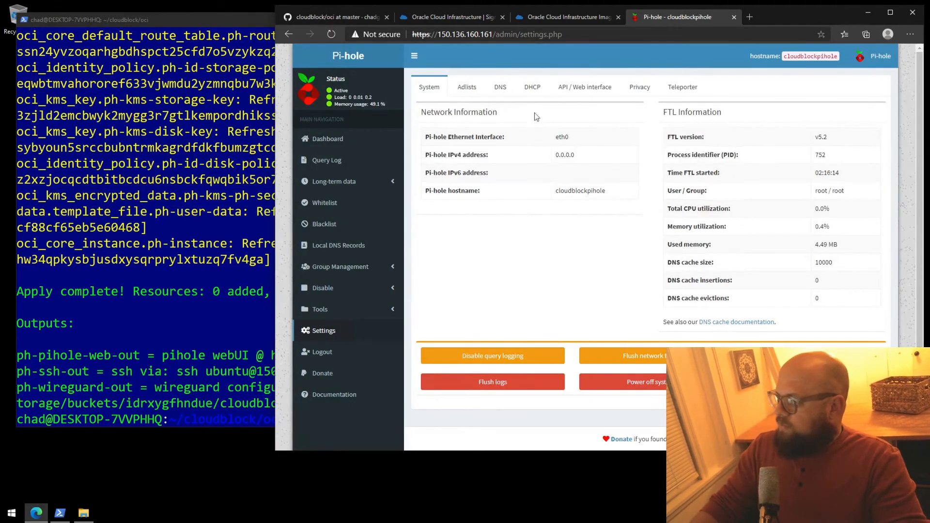
pyautogui.click(499, 87)
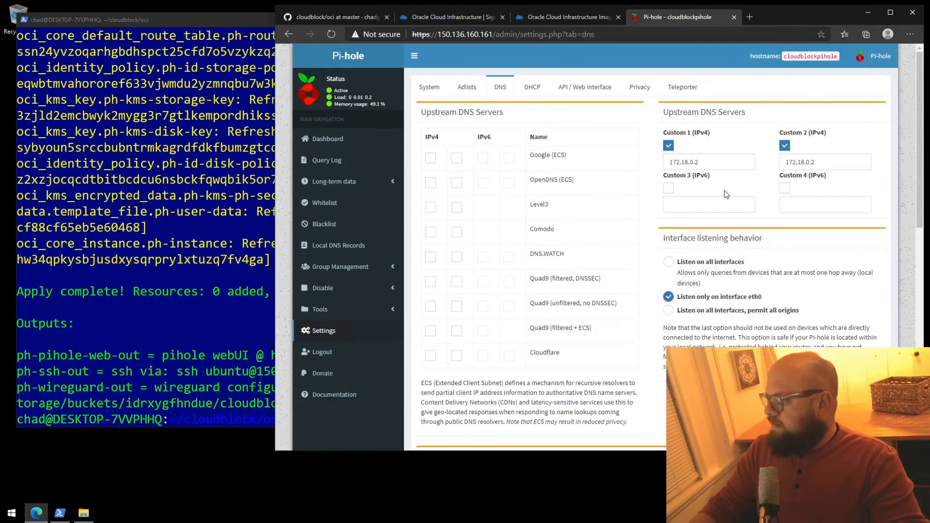
pyautogui.tripleClick(823, 161)
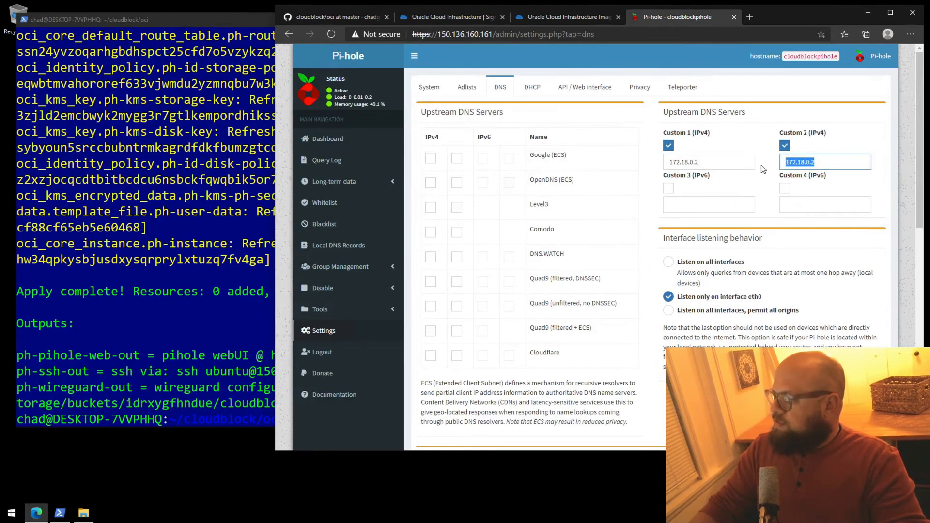
pyautogui.moveTo(753, 183)
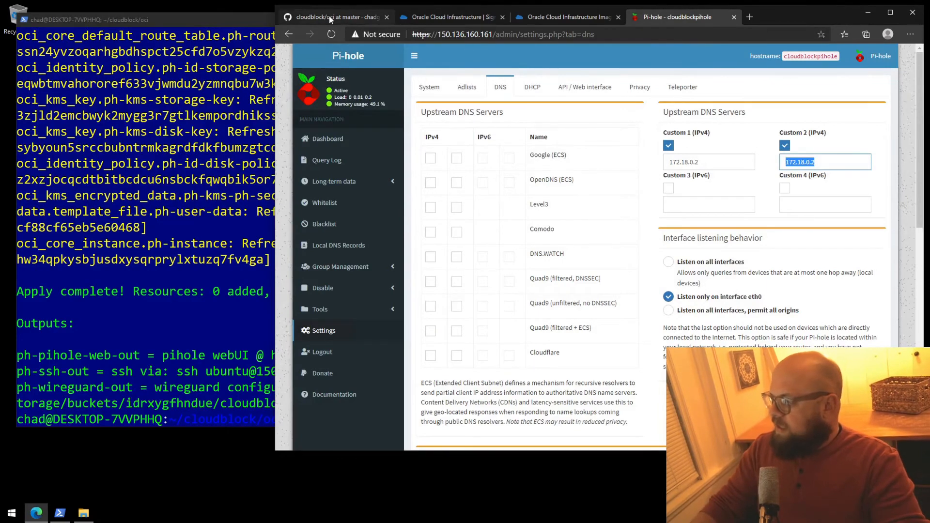
# Step: View the cloudblock GitHub architecture diagram, then return to the cloudblock-bucket console tab
pyautogui.click(335, 16)
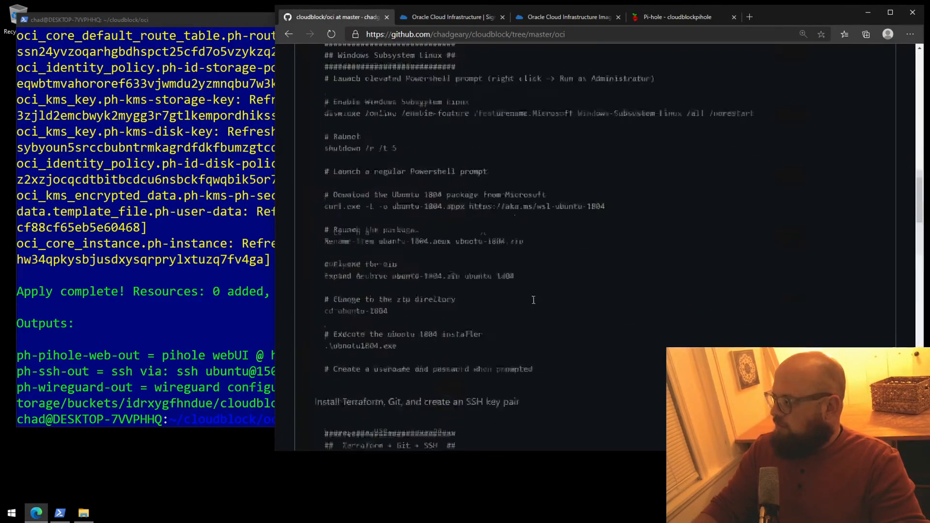
pyautogui.scroll(3)
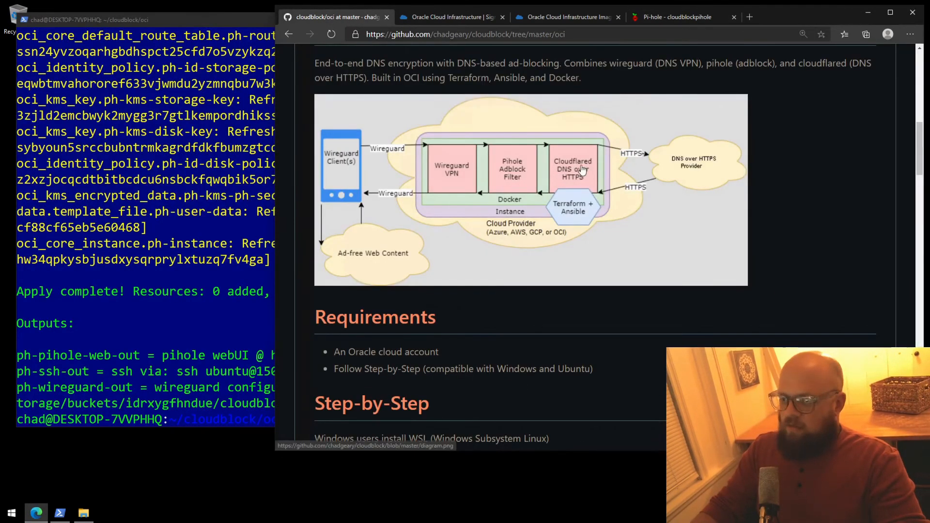
pyautogui.moveTo(572, 182)
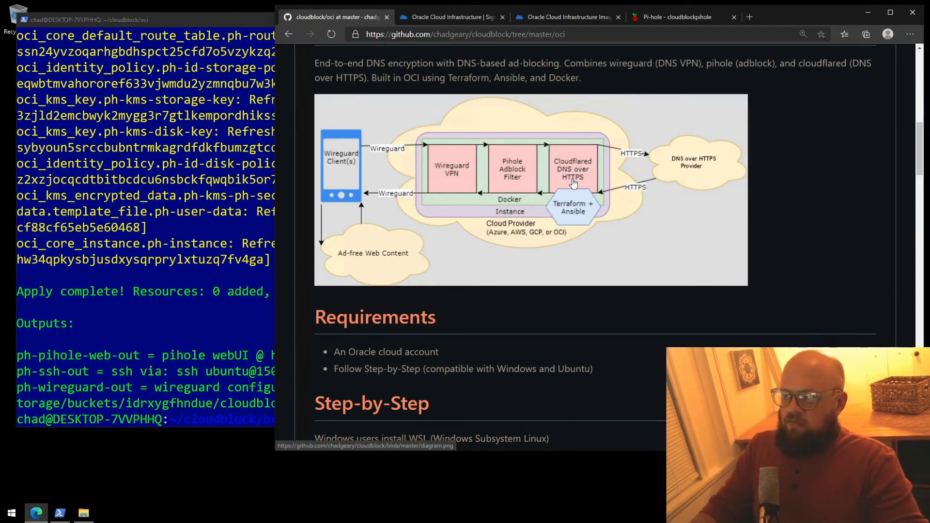
pyautogui.moveTo(520, 180)
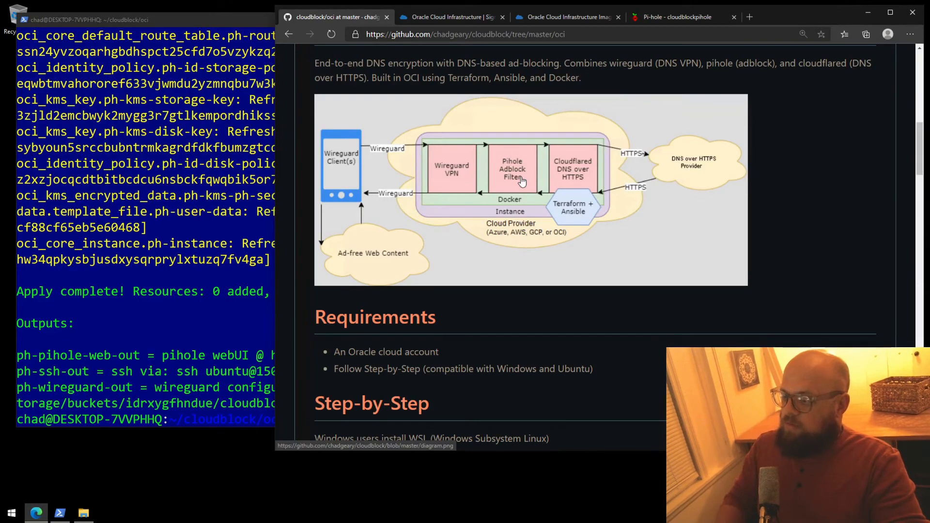
pyautogui.moveTo(698, 169)
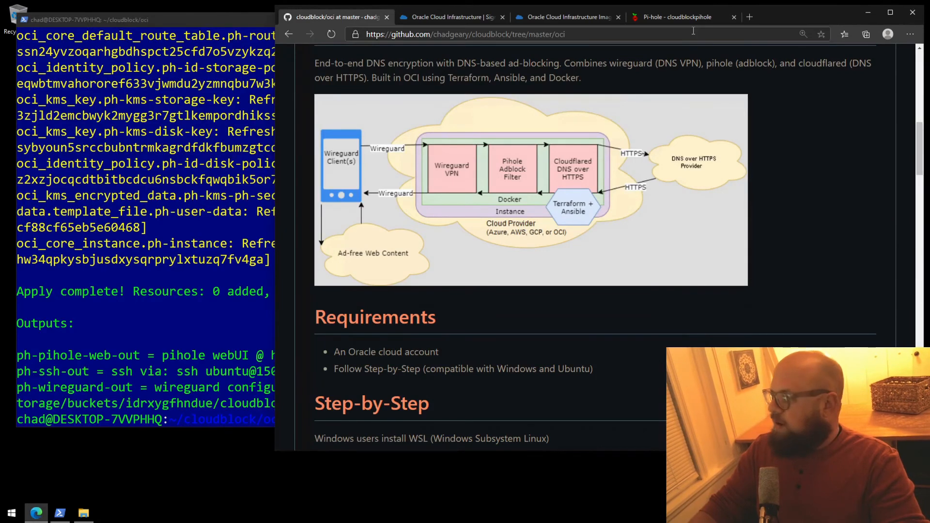
pyautogui.click(676, 17)
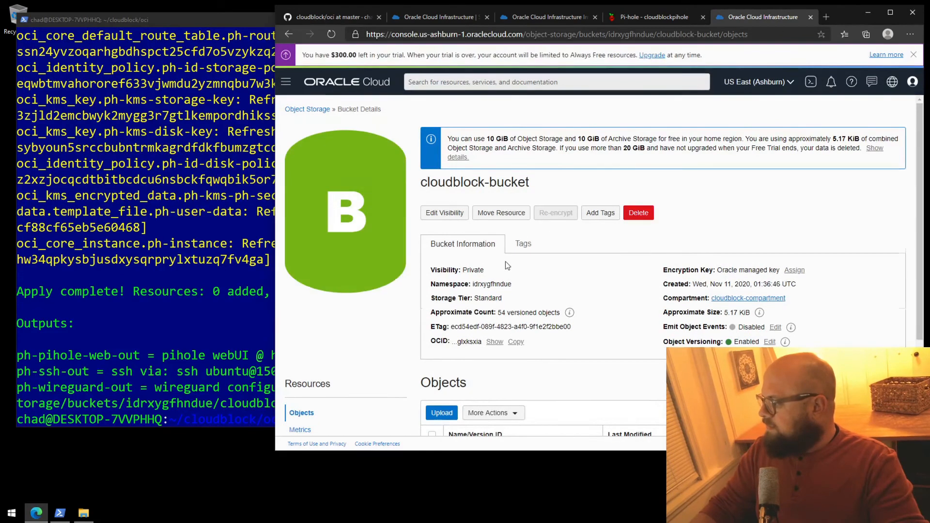
# Step: Browse into the bucket's wireguard > peer1 folder
pyautogui.scroll(-3)
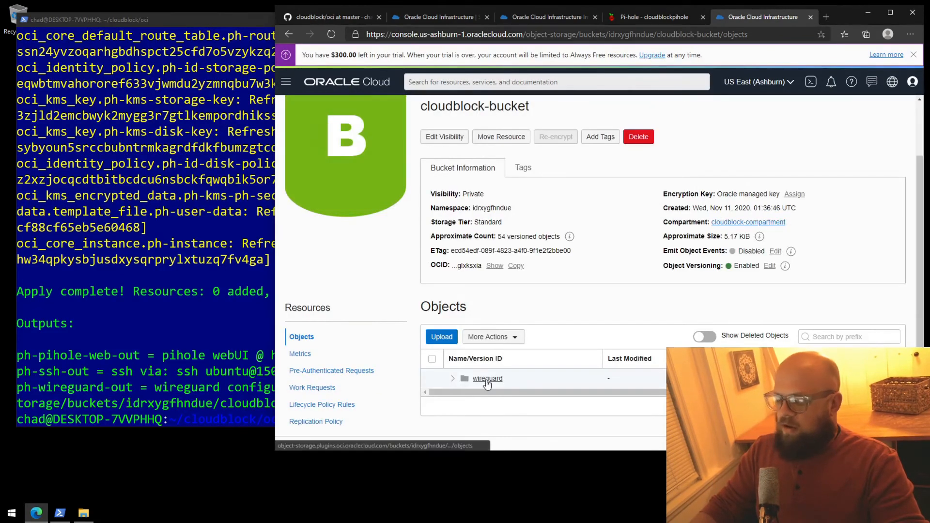
pyautogui.click(486, 378)
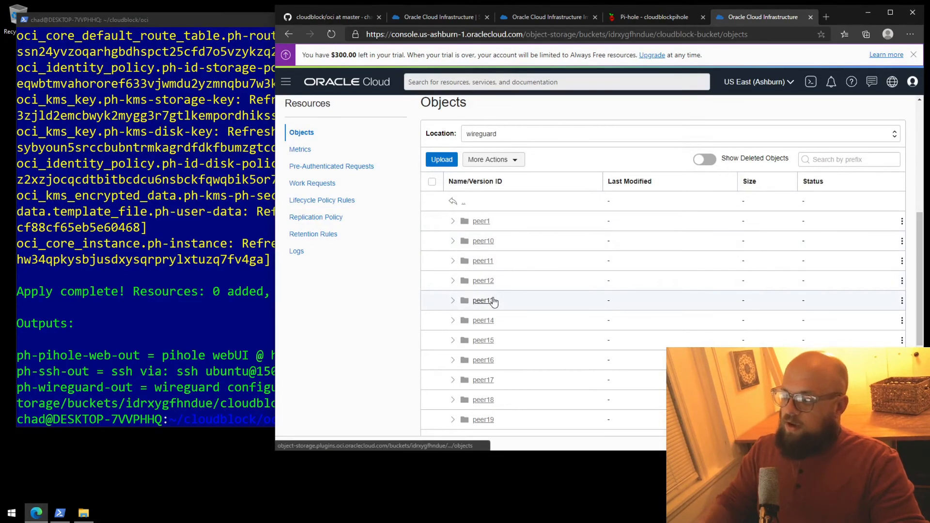
pyautogui.moveTo(482, 300)
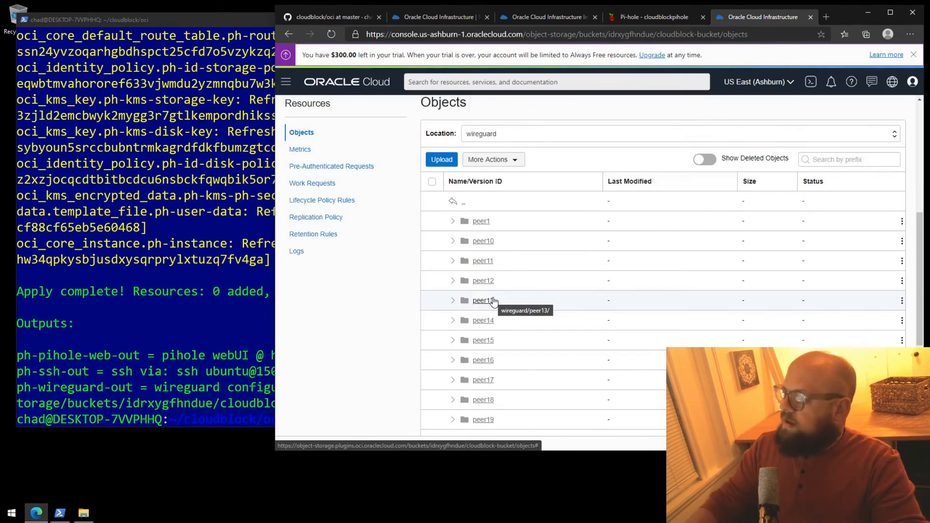
pyautogui.moveTo(481, 227)
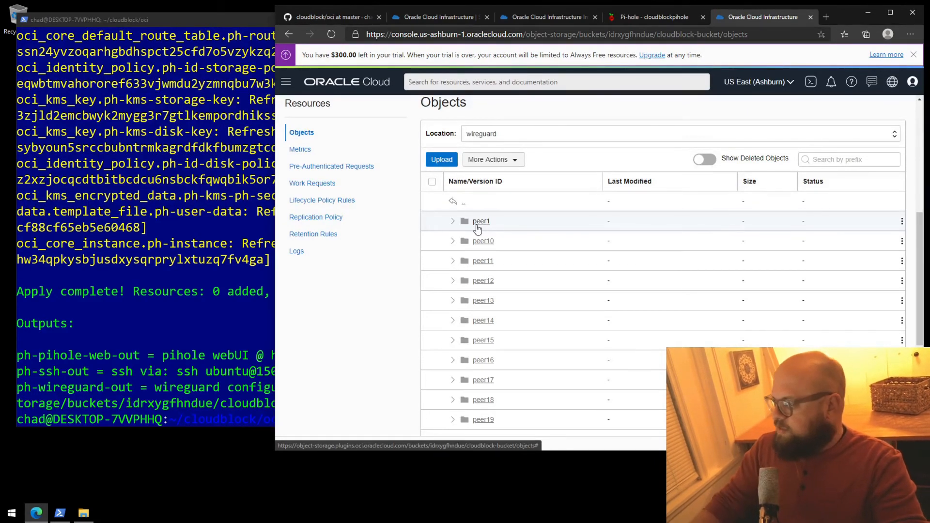
pyautogui.click(481, 221)
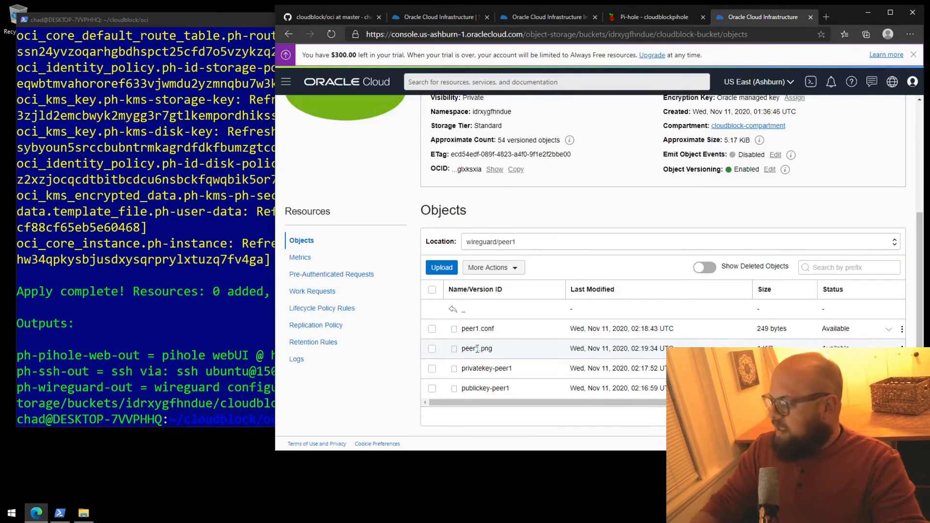
# Step: Download the peer1.png QR image and open the downloaded file
pyautogui.click(431, 348)
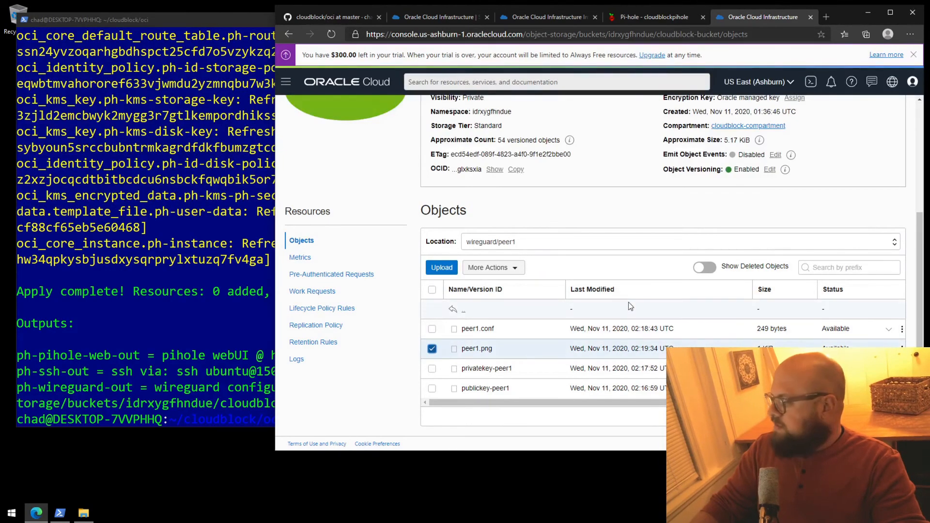
pyautogui.moveTo(492, 268)
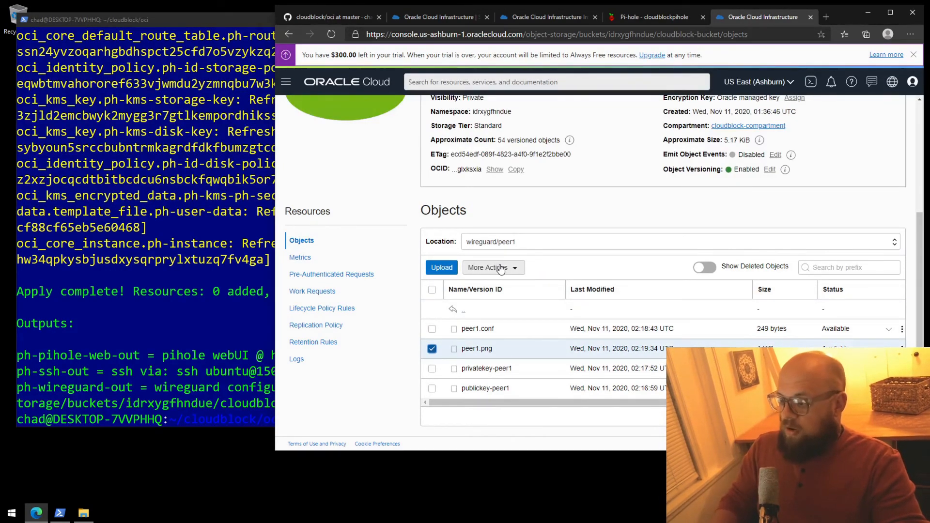
pyautogui.click(488, 267)
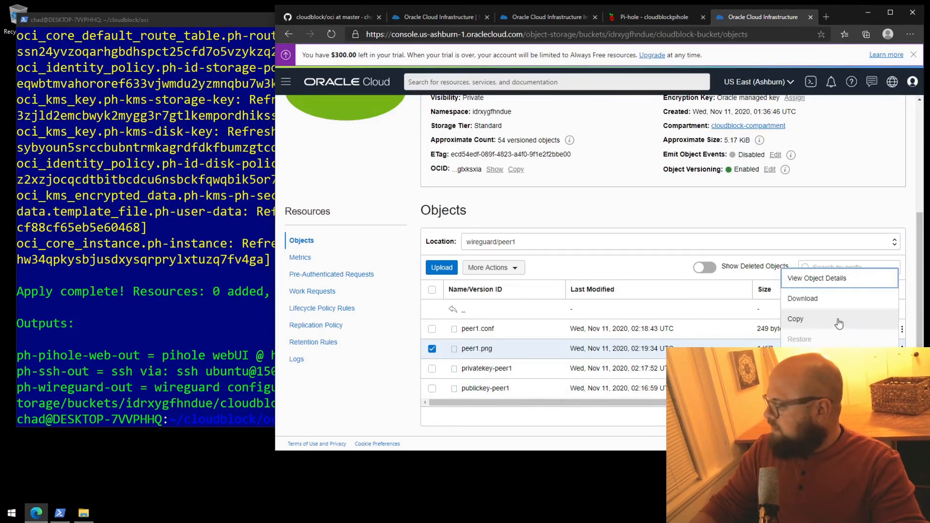
pyautogui.click(803, 298)
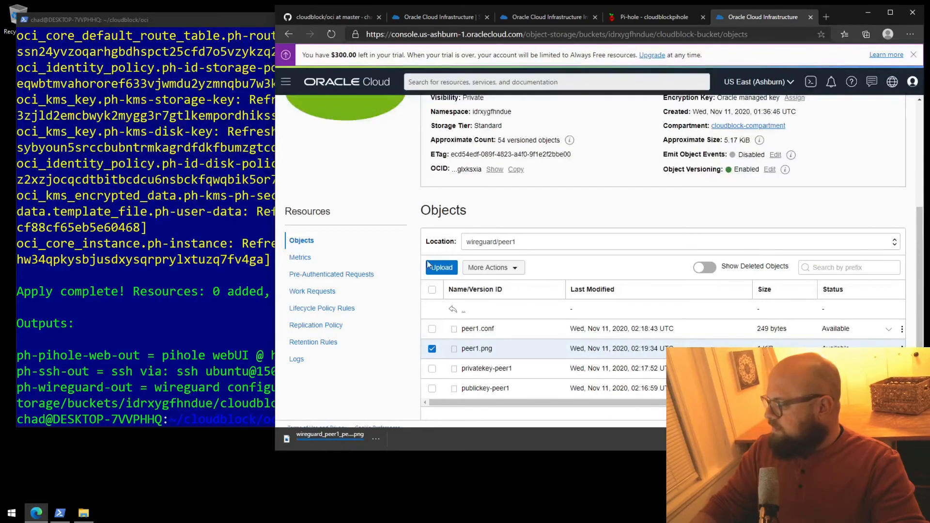
pyautogui.click(329, 434)
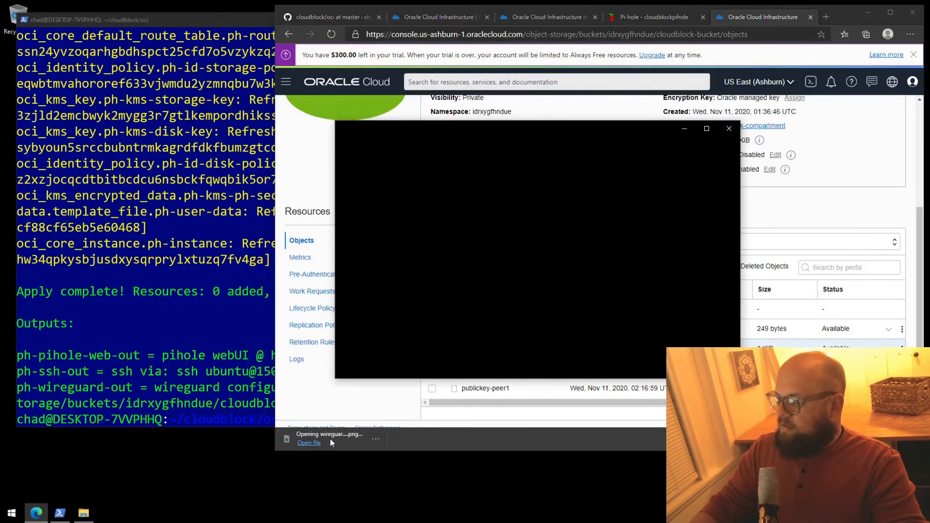
pyautogui.click(308, 442)
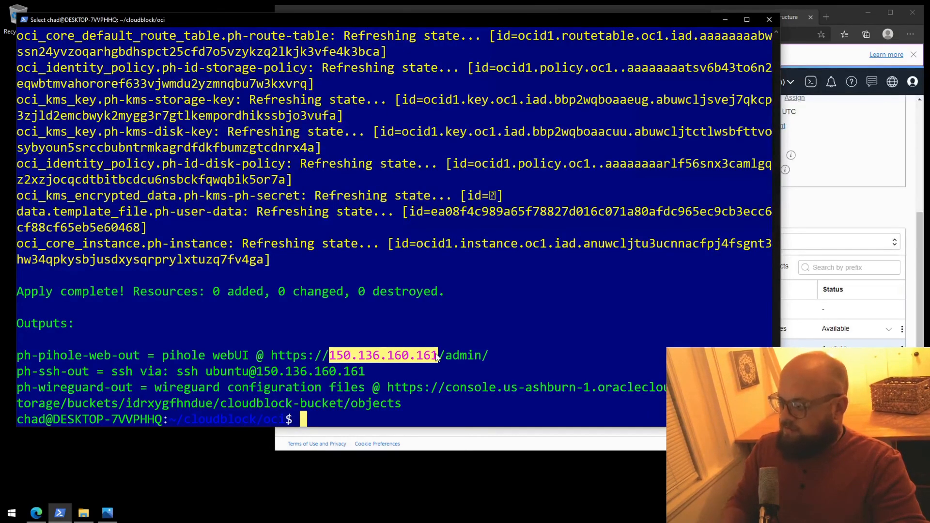
# Step: Run terraform destroy -var-file="oci.tfvars" and confirm with yes
pyautogui.write('terraform apply -var-file="oci.tfvars"')
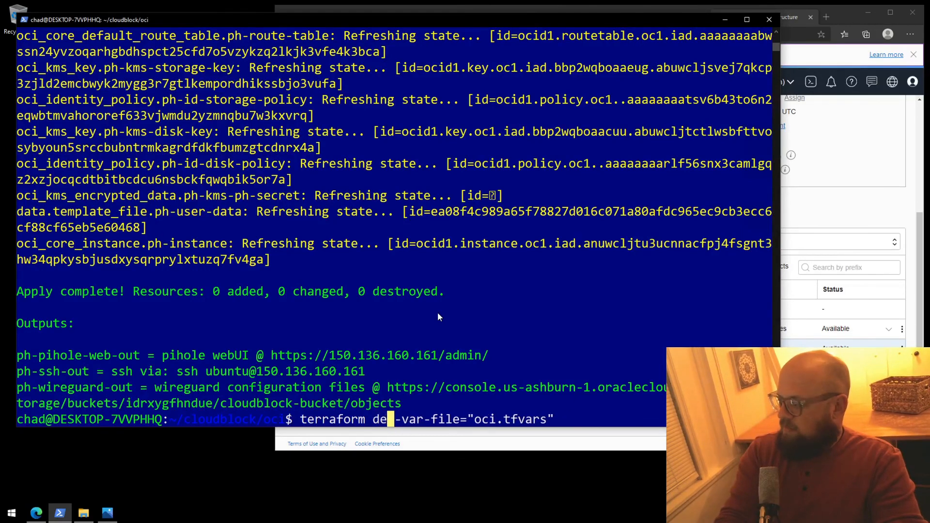
pyautogui.write('stroy')
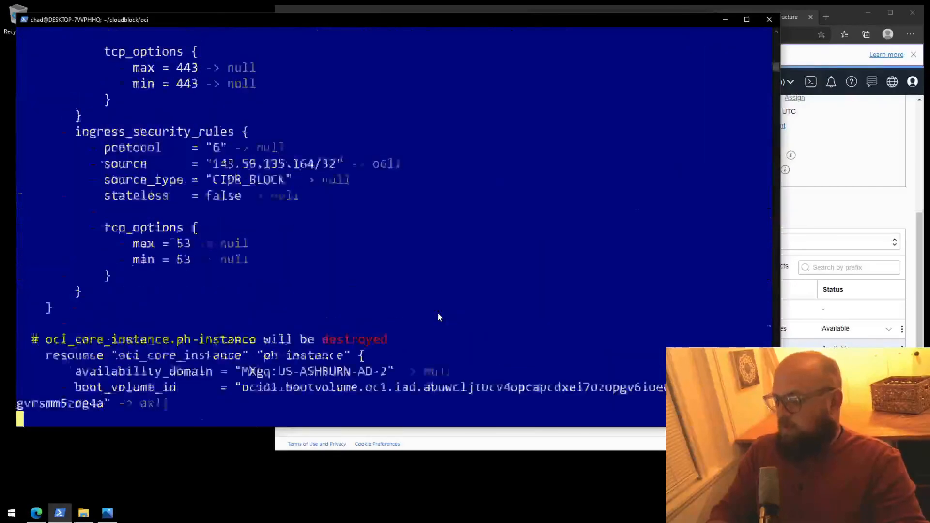
pyautogui.write('yes')
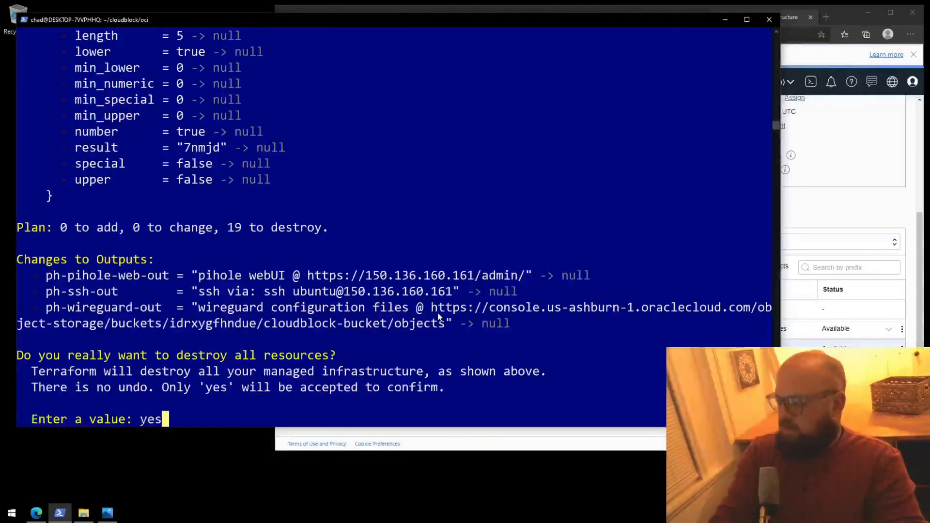
pyautogui.press('Return')
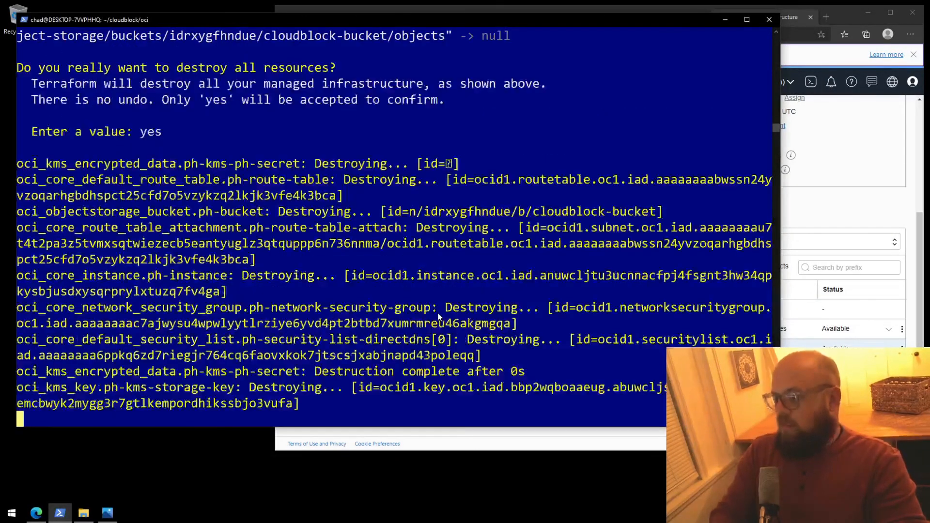